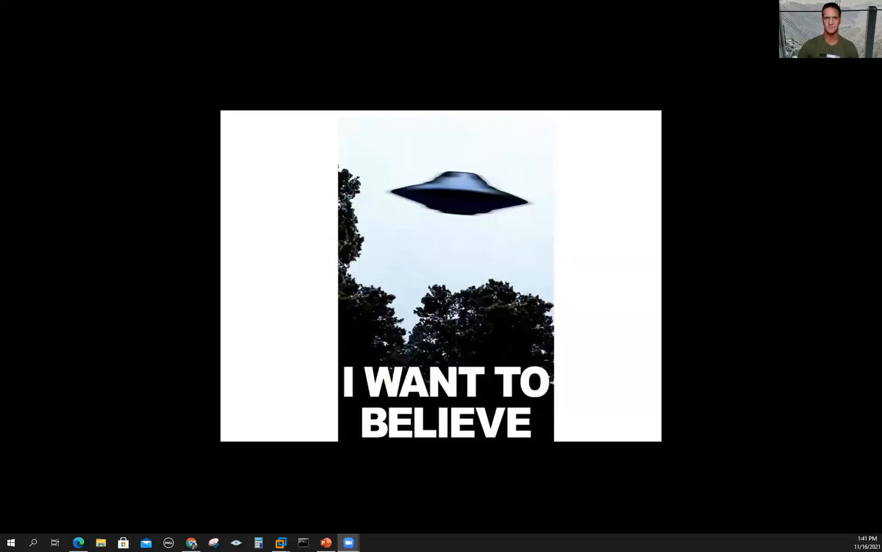
Step: From the Rapid7 homepage Products menu, go to the Penetration Testing (Metasploit) page
{"action": "left_click", "coordinate": [79, 542]}
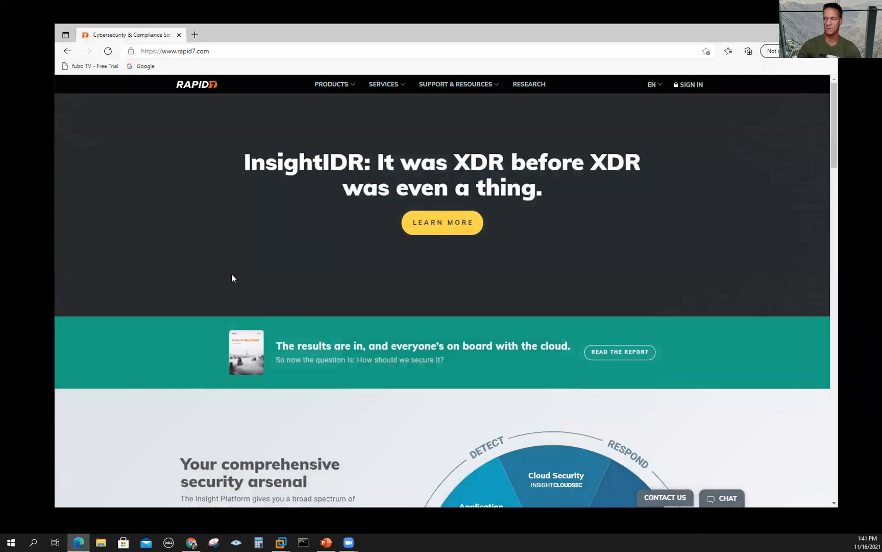
{"action": "mouse_move", "coordinate": [332, 85]}
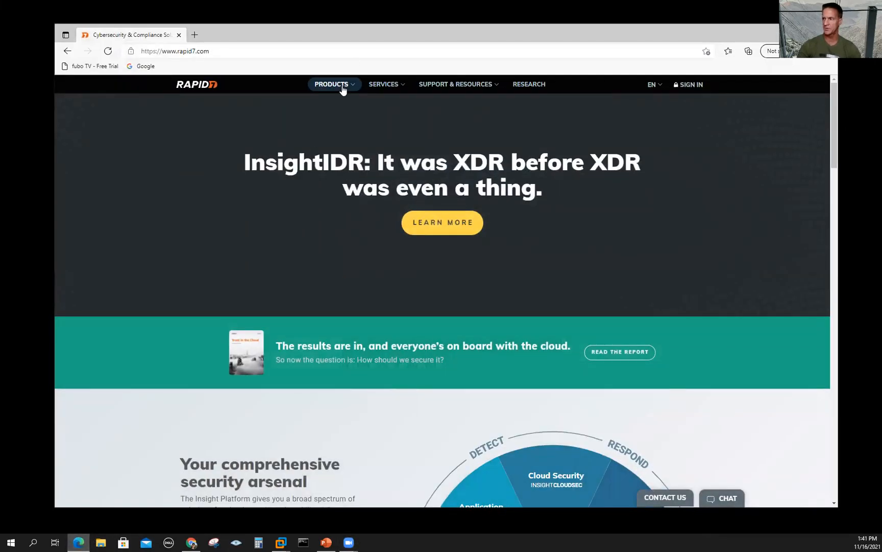
{"action": "left_click", "coordinate": [332, 85]}
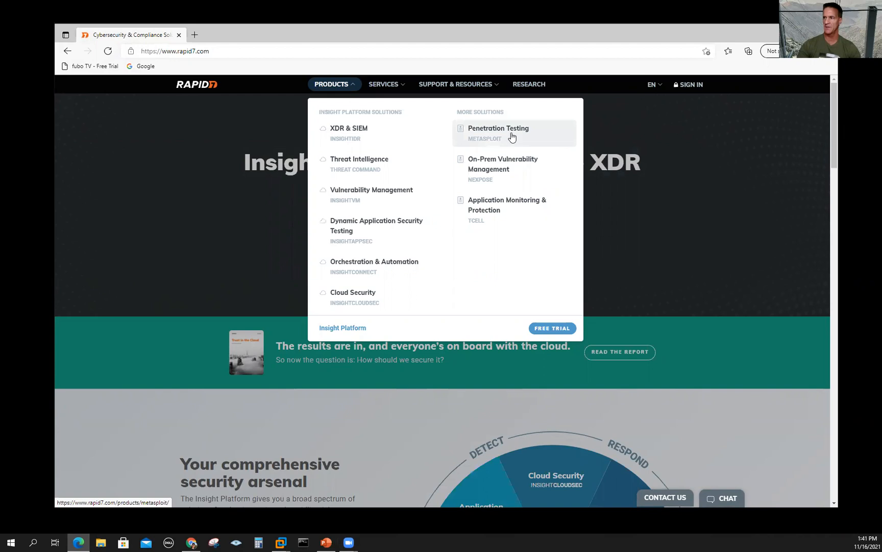
{"action": "left_click", "coordinate": [498, 127]}
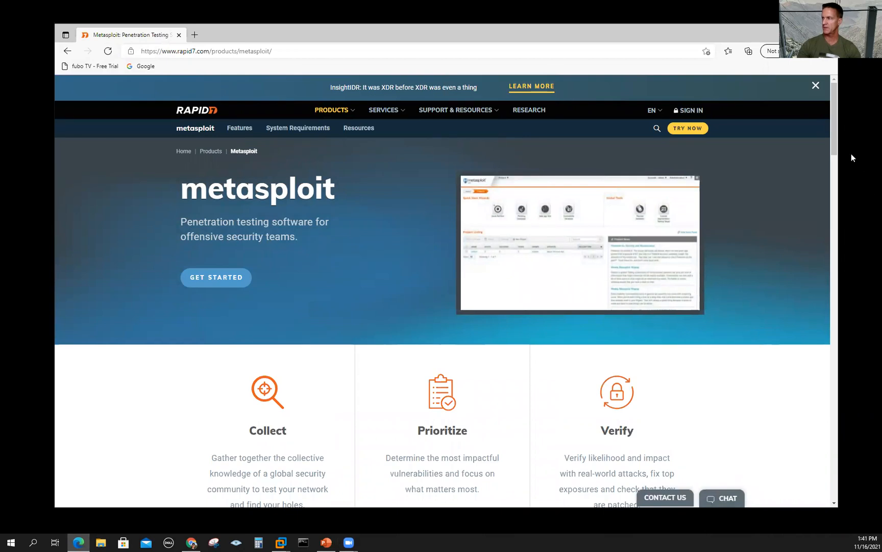
Step: Scroll down the Metasploit page and view the Rapid7 Metasploit Product Brief
{"action": "scroll", "scroll_direction": "down", "scroll_amount": 3}
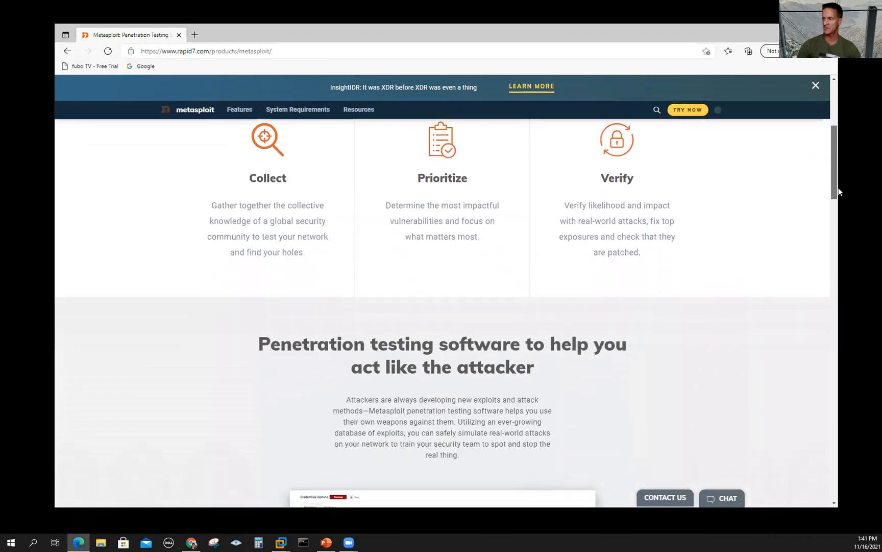
{"action": "scroll", "scroll_direction": "down", "scroll_amount": 3}
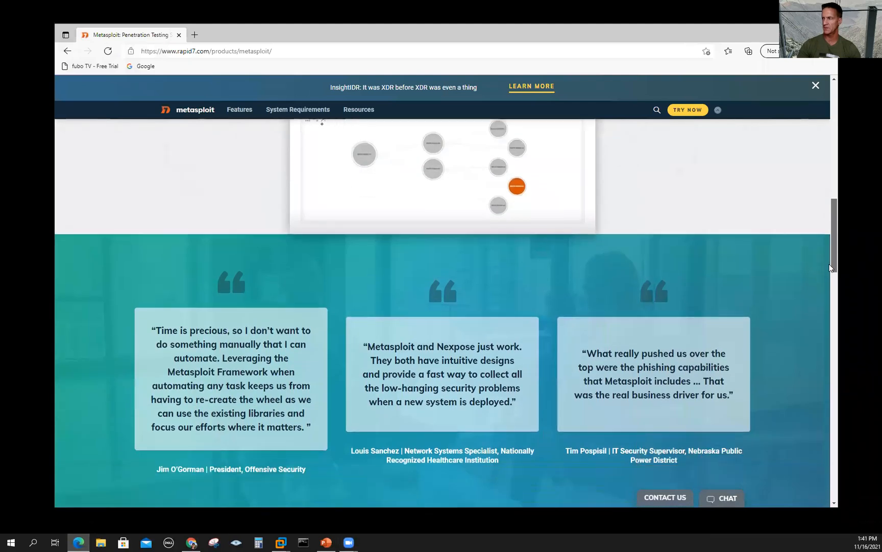
{"action": "scroll", "scroll_direction": "down", "scroll_amount": 3}
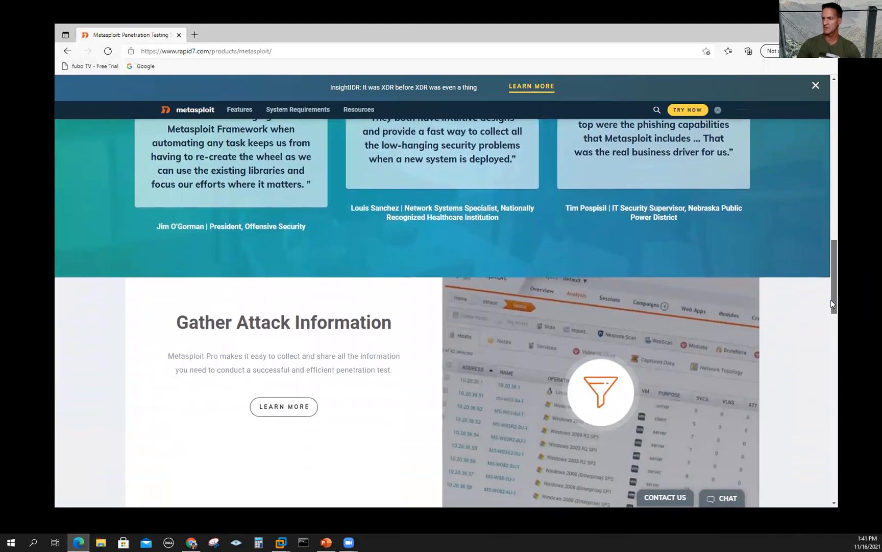
{"action": "scroll", "scroll_direction": "down", "scroll_amount": 3}
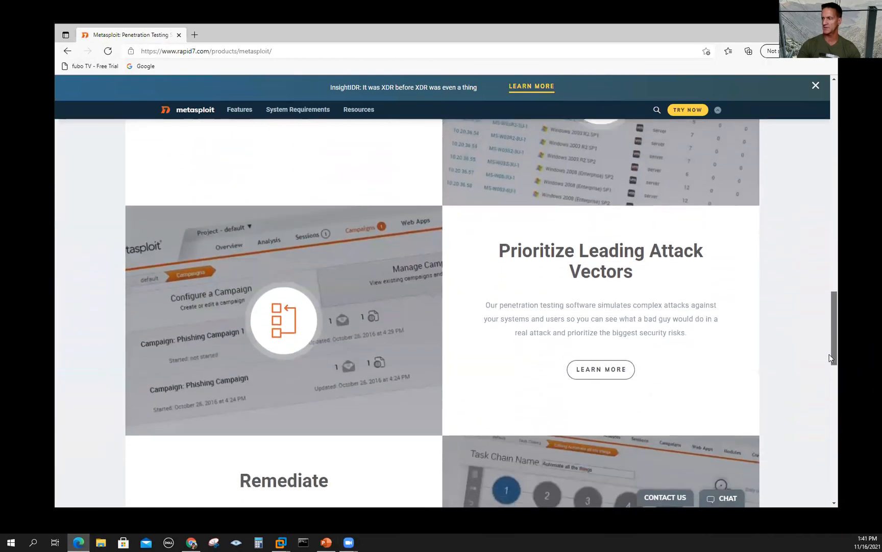
{"action": "scroll", "scroll_direction": "down", "scroll_amount": 3}
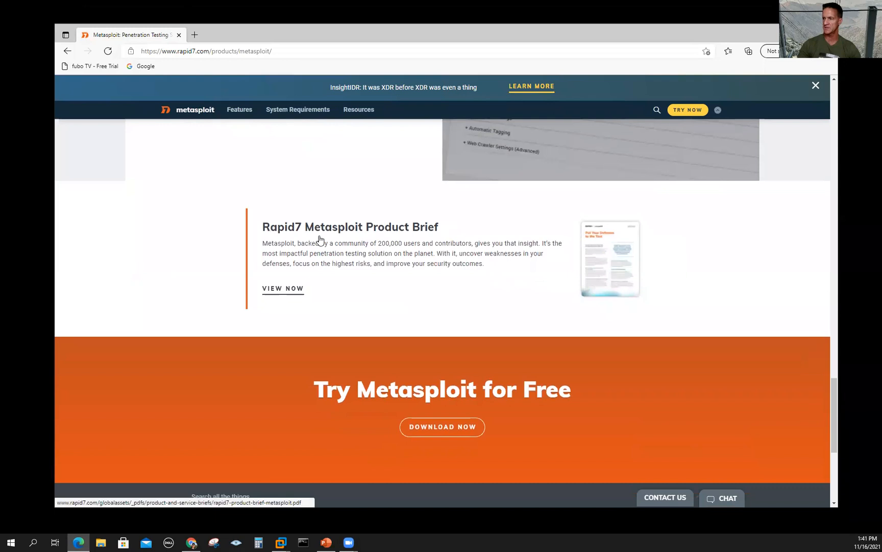
{"action": "left_click", "coordinate": [283, 288]}
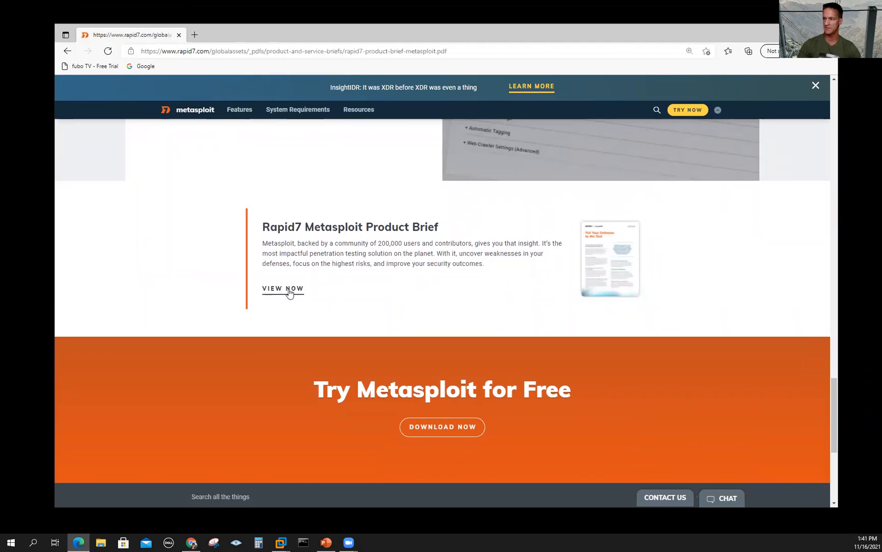
Step: Read the product brief PDF down to its second page
{"action": "left_click", "coordinate": [283, 288]}
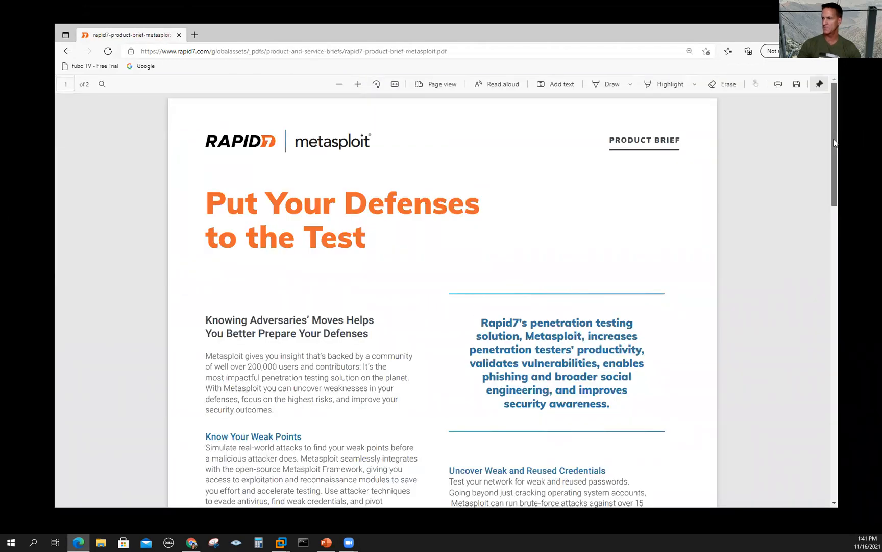
{"action": "scroll", "scroll_direction": "down", "scroll_amount": 3}
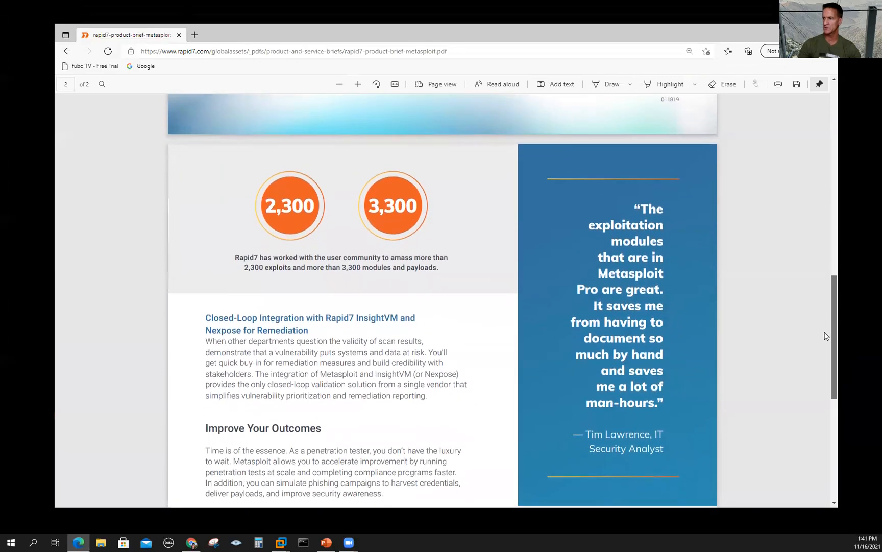
{"action": "scroll", "scroll_direction": "down", "scroll_amount": 3}
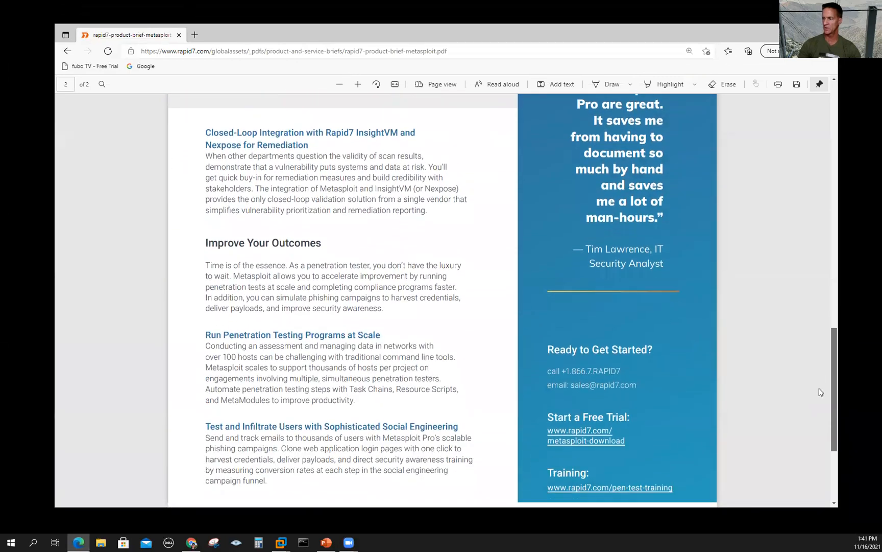
{"action": "scroll", "scroll_direction": "down", "scroll_amount": 3}
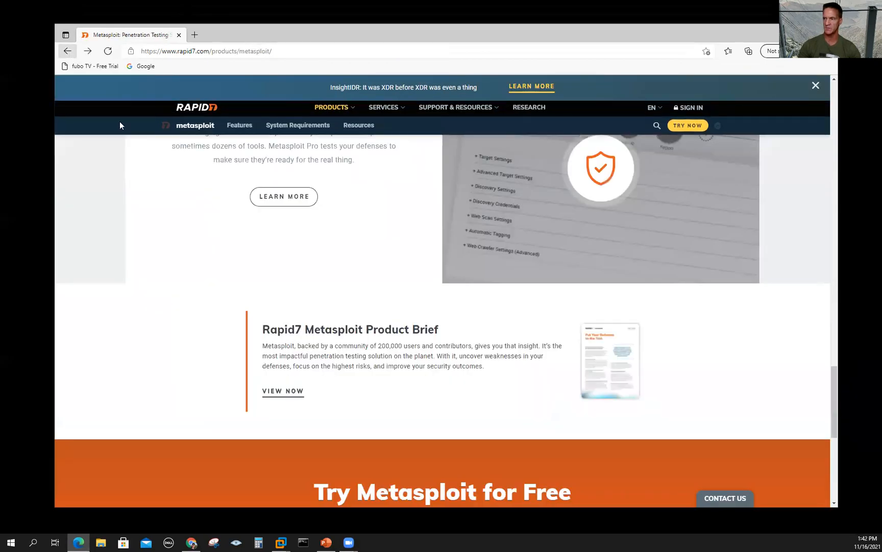
{"action": "scroll", "scroll_direction": "down", "scroll_amount": 3}
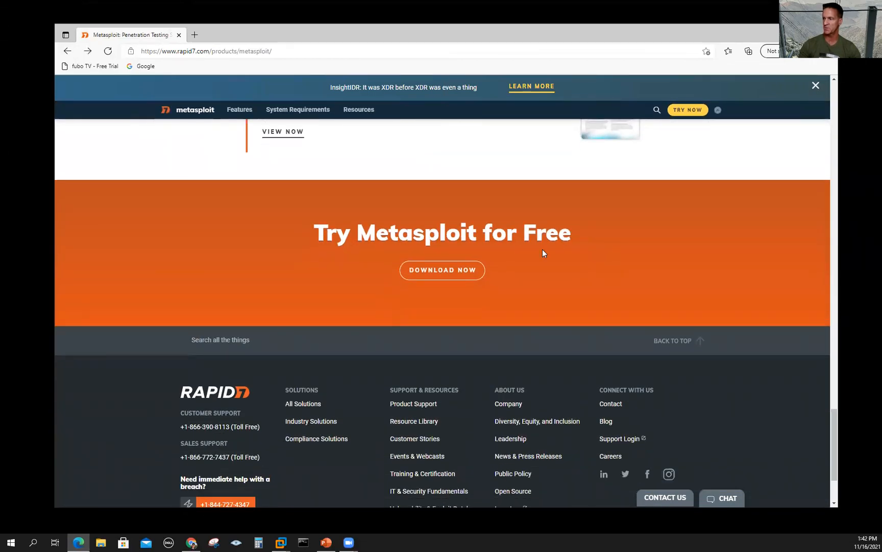
{"action": "mouse_move", "coordinate": [442, 269]}
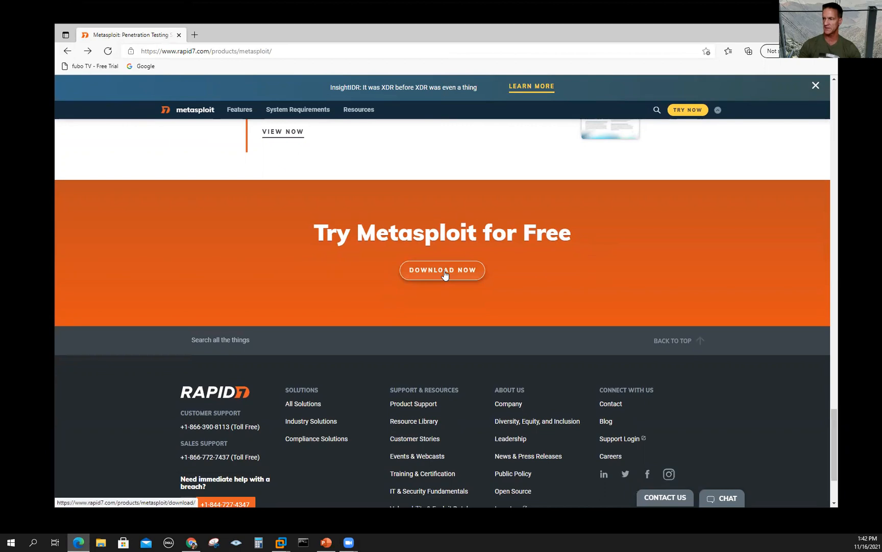
Step: Go to the Metasploit download page and review the Framework, Pro and Contact Us options
{"action": "left_click", "coordinate": [442, 269]}
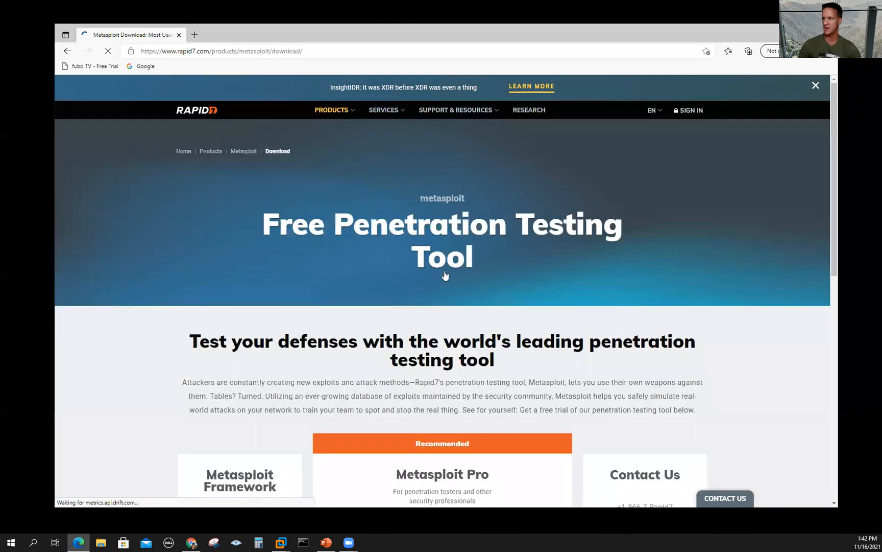
{"action": "scroll", "scroll_direction": "down", "scroll_amount": 3}
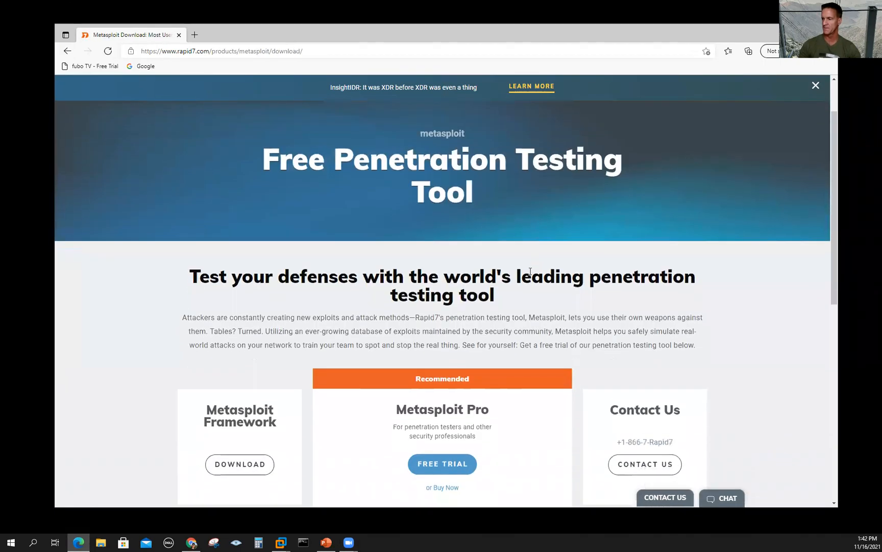
{"action": "scroll", "scroll_direction": "down", "scroll_amount": 3}
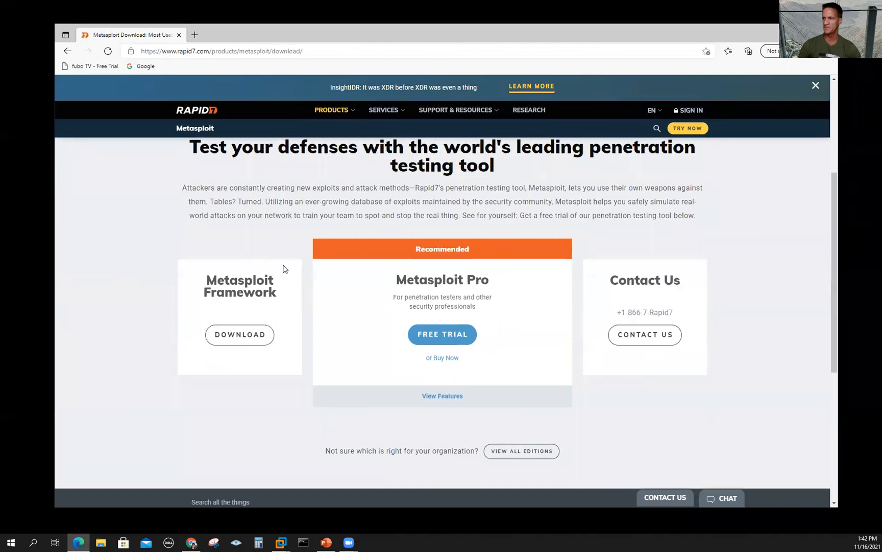
{"action": "mouse_move", "coordinate": [239, 334]}
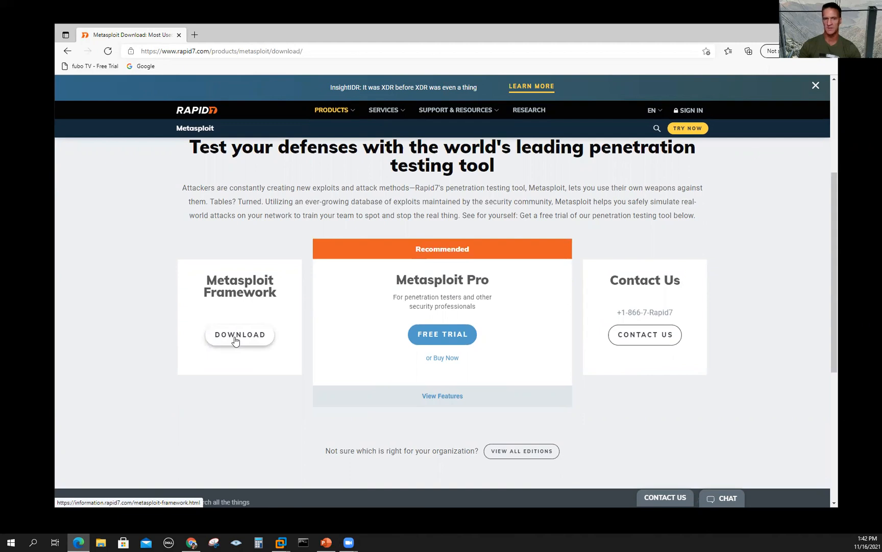
{"action": "mouse_move", "coordinate": [442, 334]}
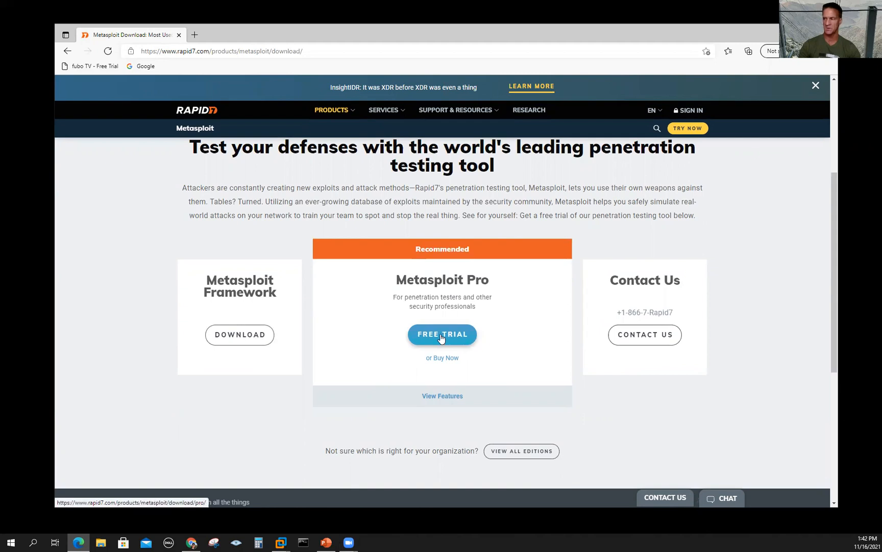
{"action": "mouse_move", "coordinate": [442, 359]}
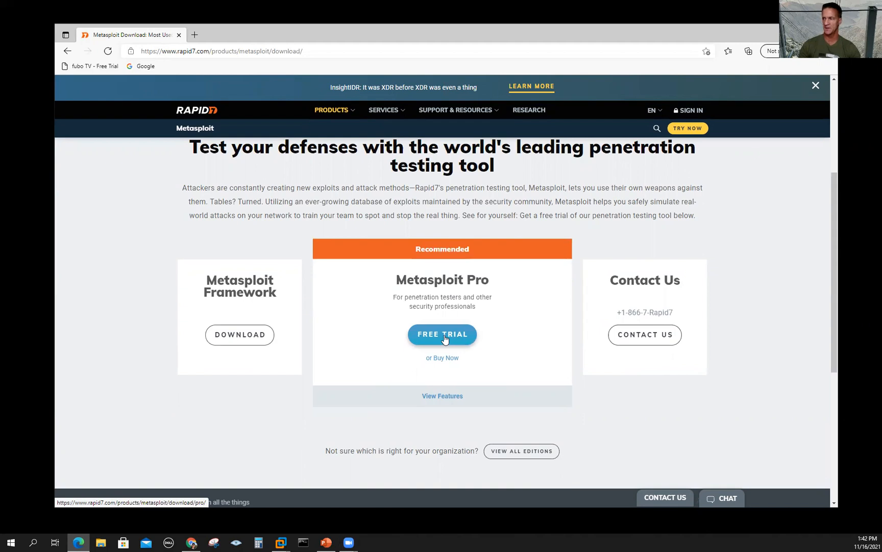
{"action": "mouse_move", "coordinate": [446, 340]}
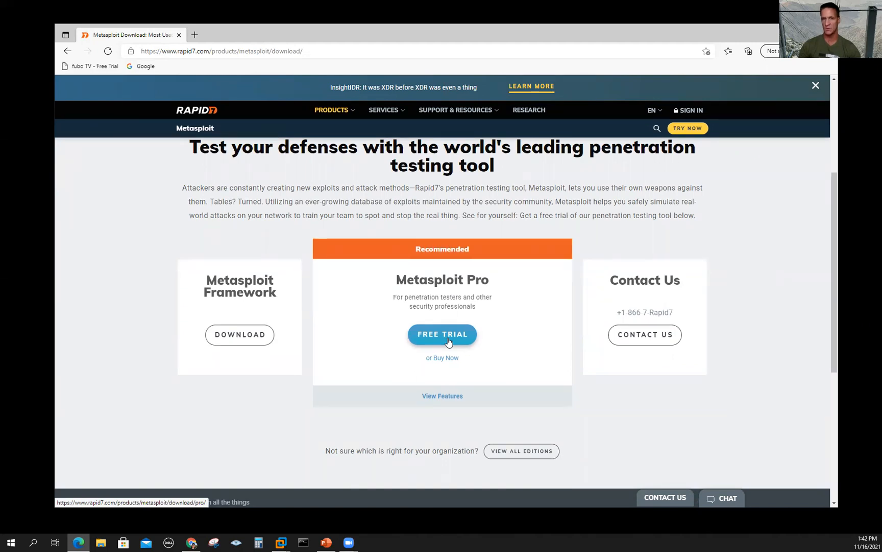
{"action": "mouse_move", "coordinate": [422, 323]}
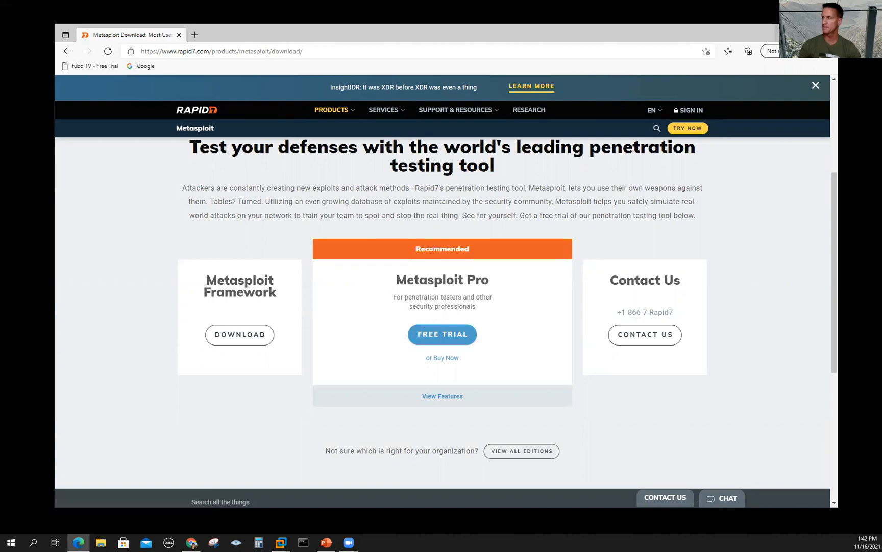
{"action": "left_click", "coordinate": [324, 542]}
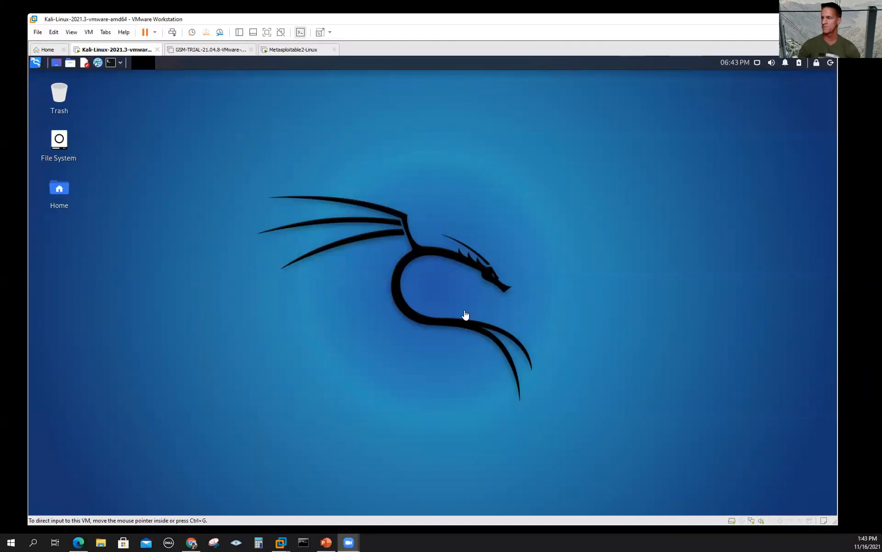
{"action": "mouse_move", "coordinate": [444, 312]}
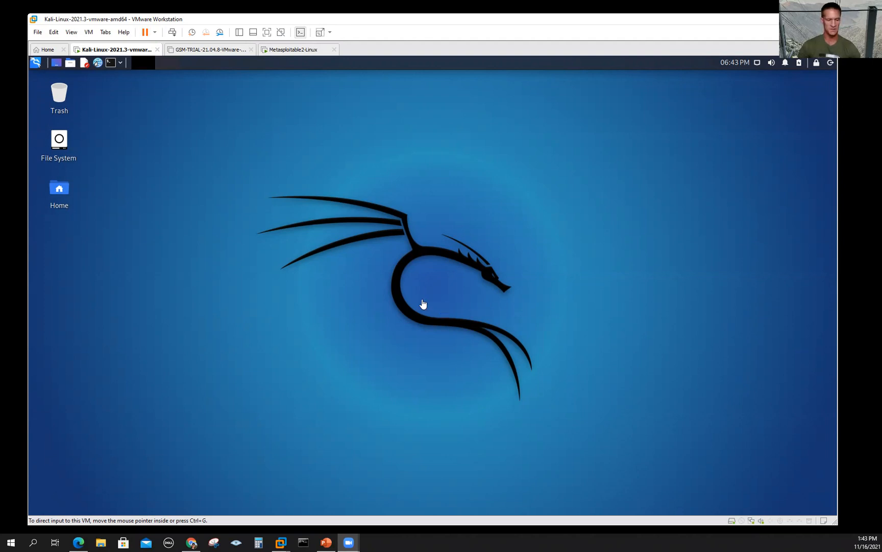
{"action": "mouse_move", "coordinate": [229, 174]}
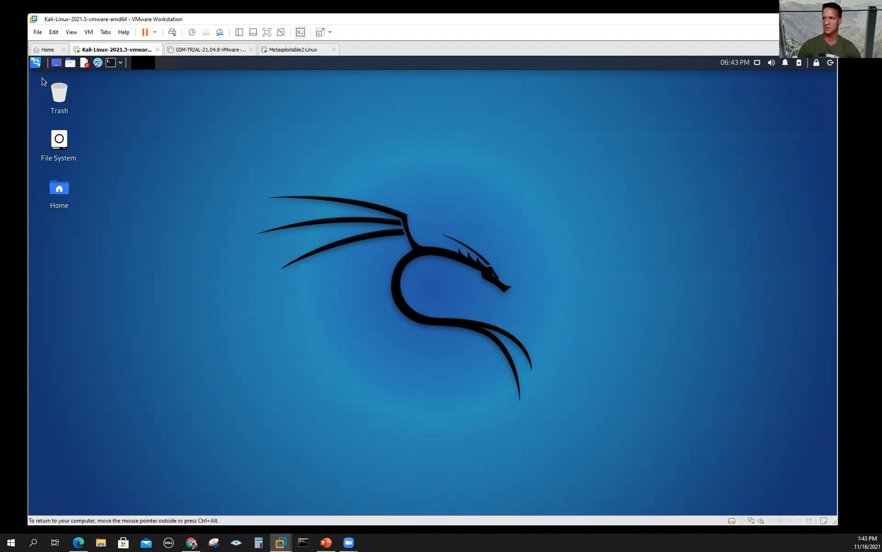
Step: Show the Kali applications menu in the VMware Kali-Linux virtual machine
{"action": "left_click", "coordinate": [36, 63]}
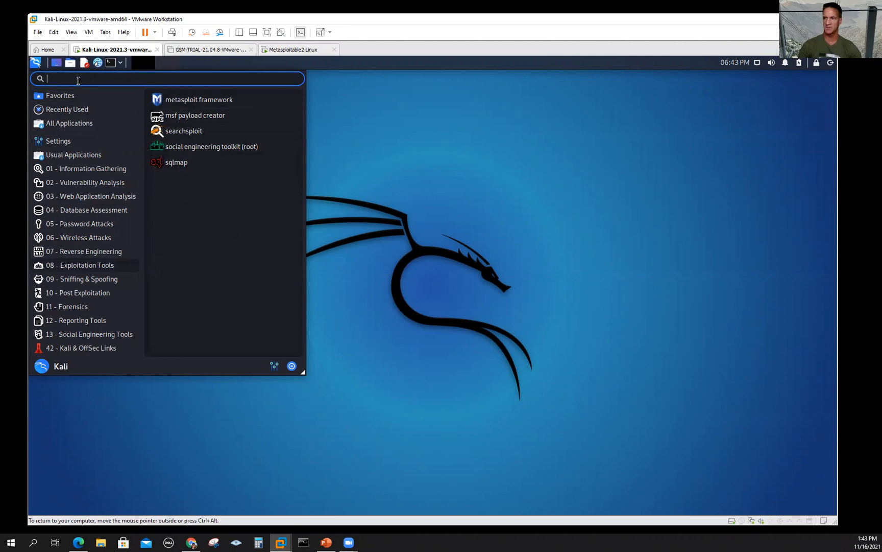
Step: Search 'msf' in the Kali menu, then dismiss the menu without launching anything
{"action": "type", "text": "m"}
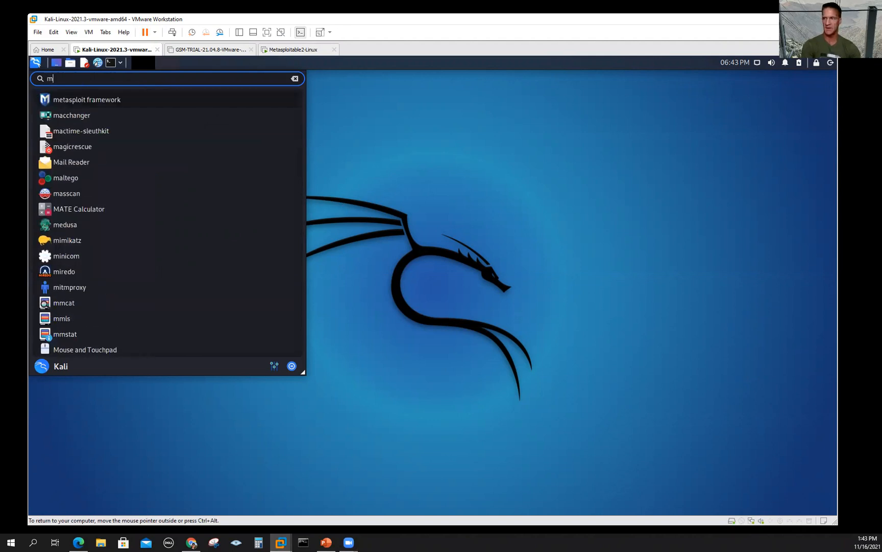
{"action": "type", "text": "sf"}
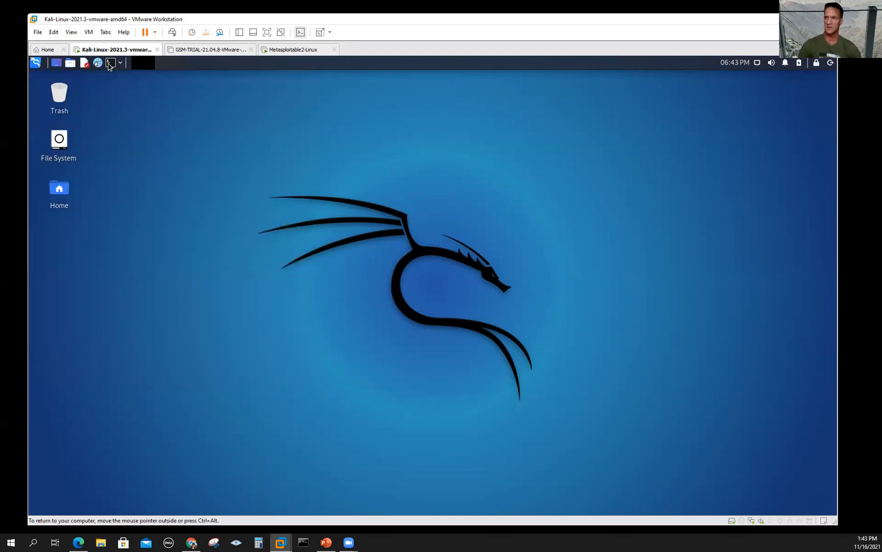
Step: Launch a Kali terminal and start msfconsole to reach the msf6 prompt
{"action": "left_click", "coordinate": [110, 63]}
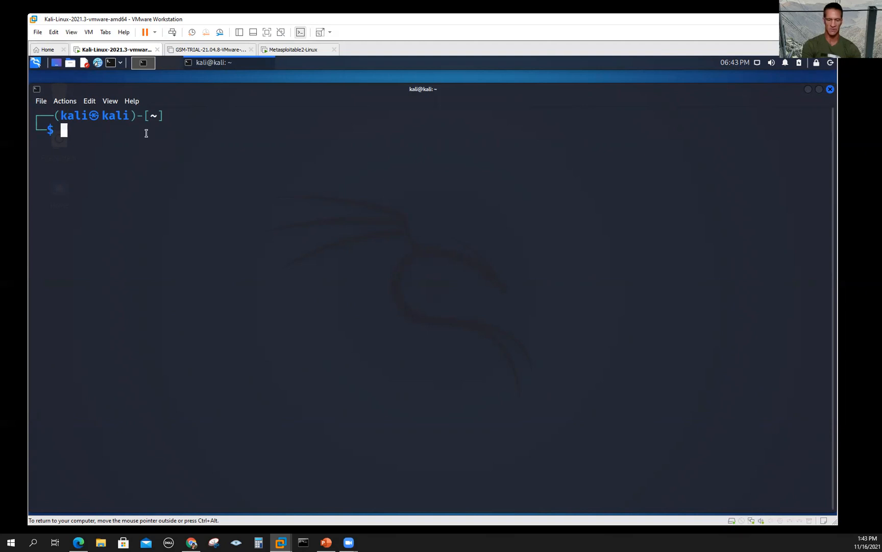
{"action": "type", "text": "msfconsole"}
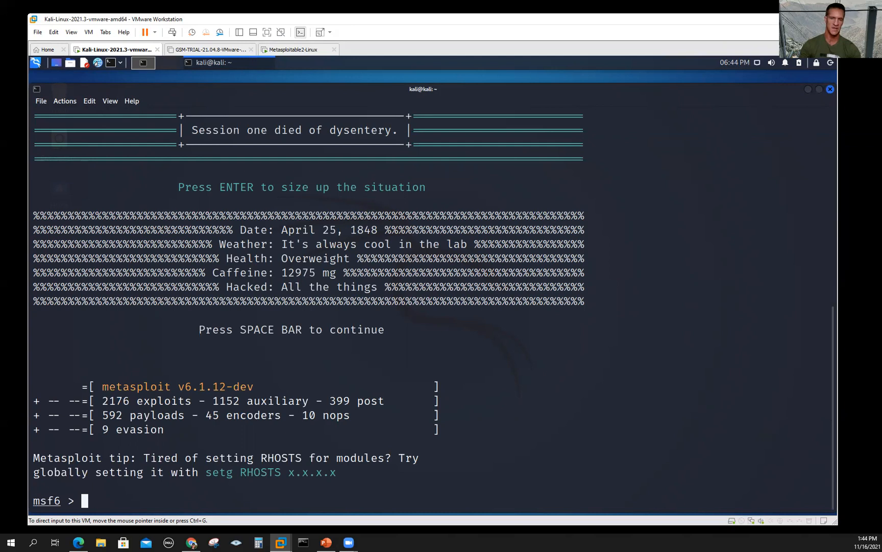
{"action": "mouse_move", "coordinate": [324, 284]}
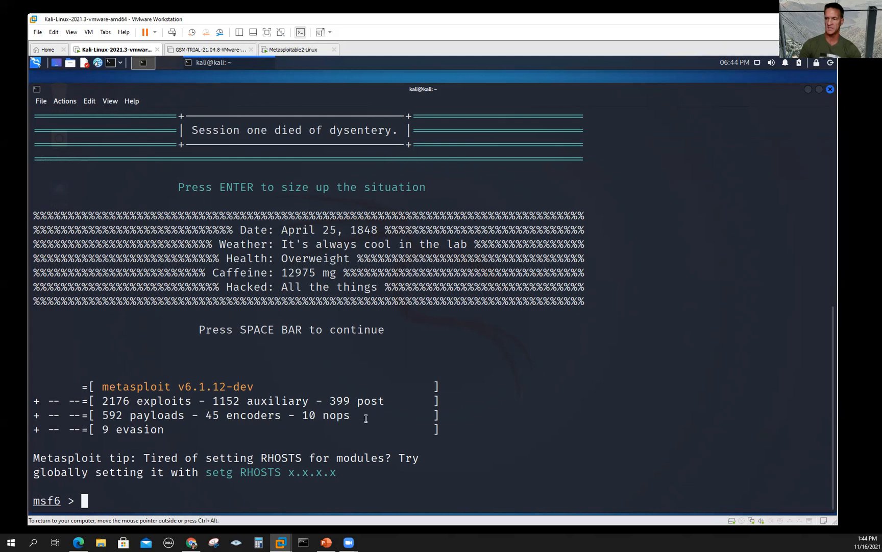
{"action": "mouse_move", "coordinate": [116, 414]}
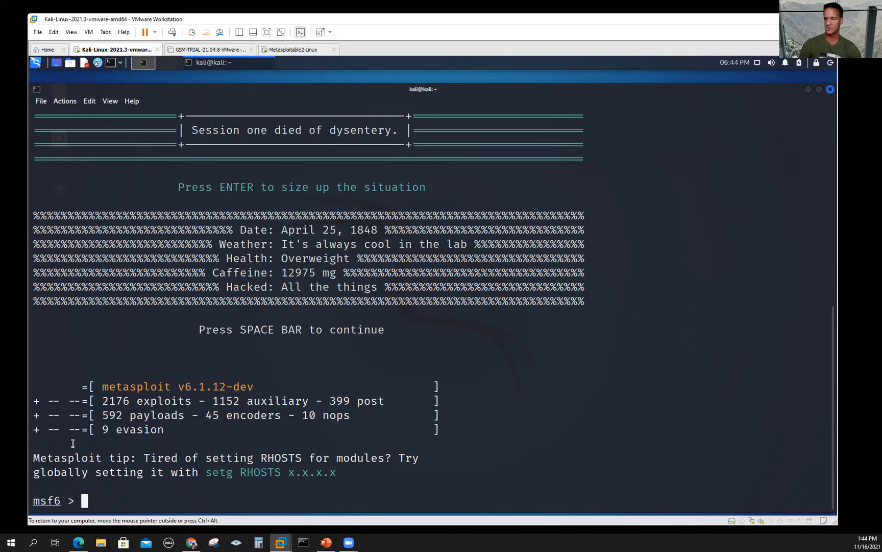
{"action": "mouse_move", "coordinate": [125, 442]}
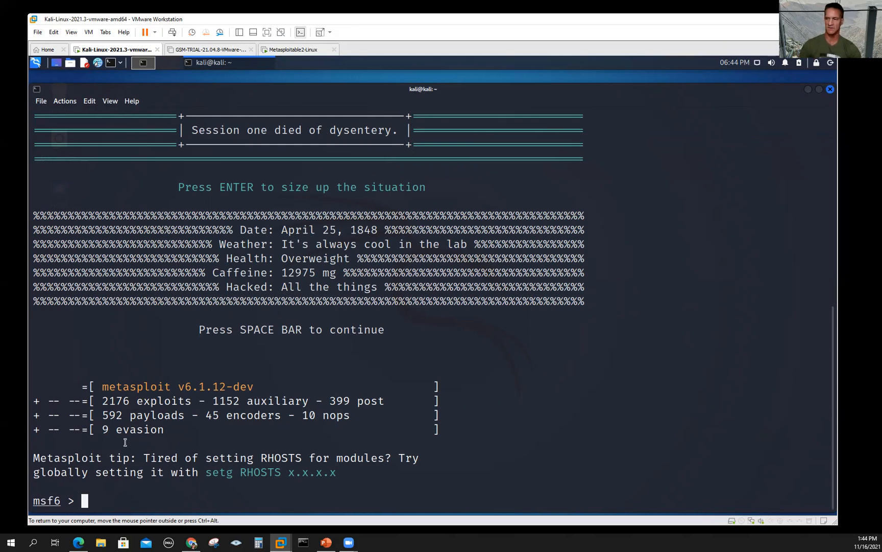
{"action": "mouse_move", "coordinate": [129, 501]}
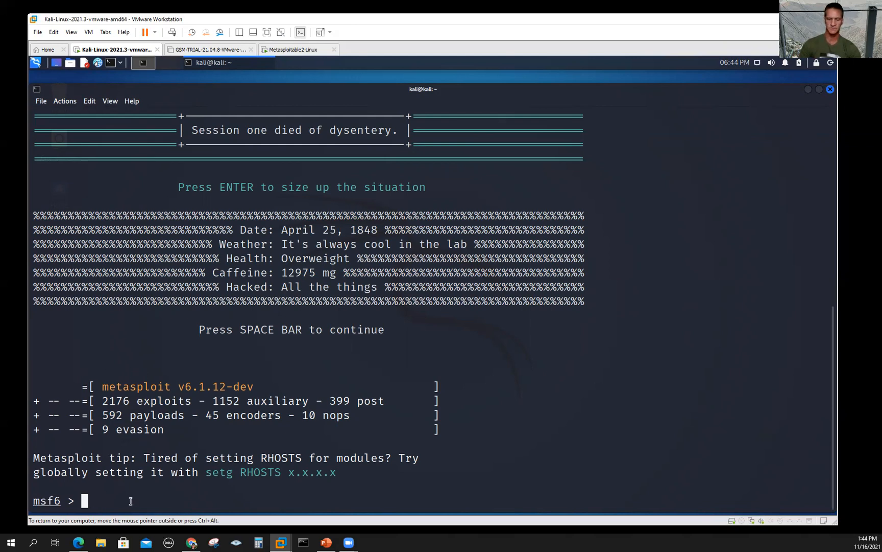
Step: Clear the console so only the msf6 prompt remains
{"action": "type", "text": "cl"}
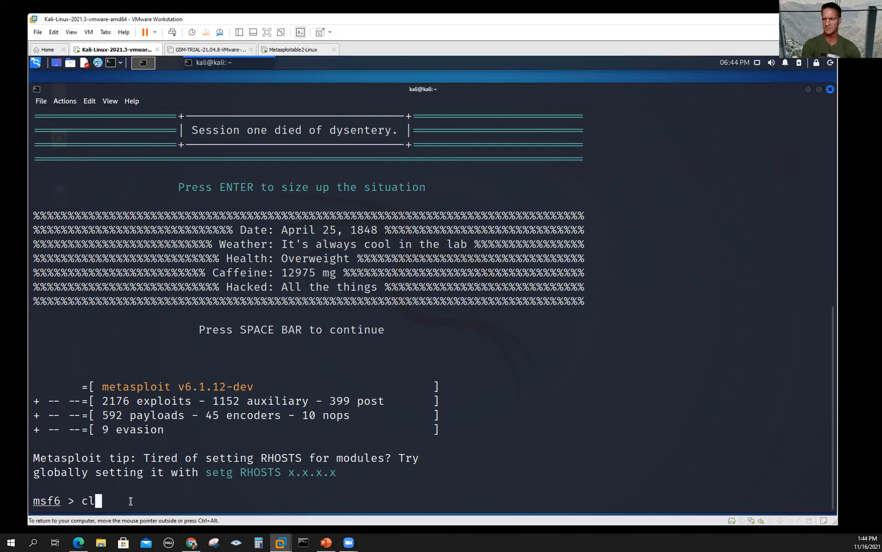
{"action": "type", "text": "ear"}
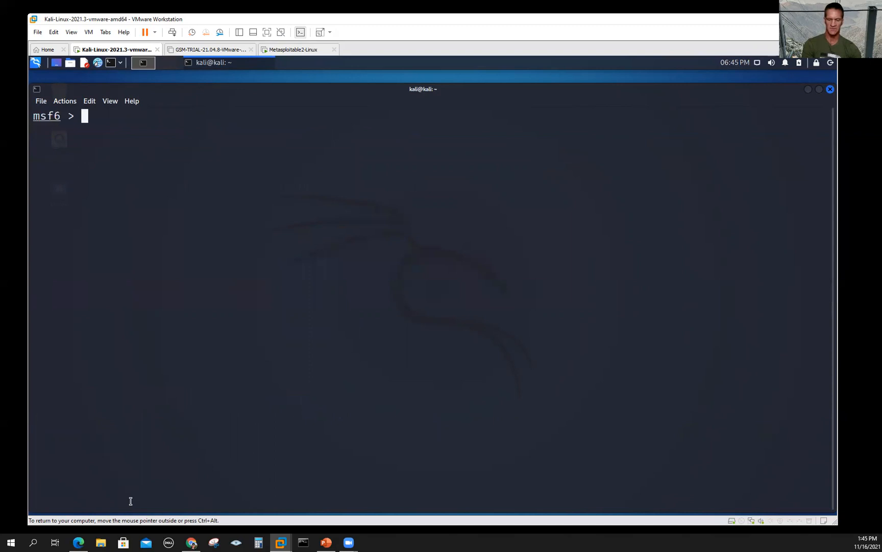
Step: Show the ? help listing and look through Core Commands, marking the set command
{"action": "type", "text": "?"}
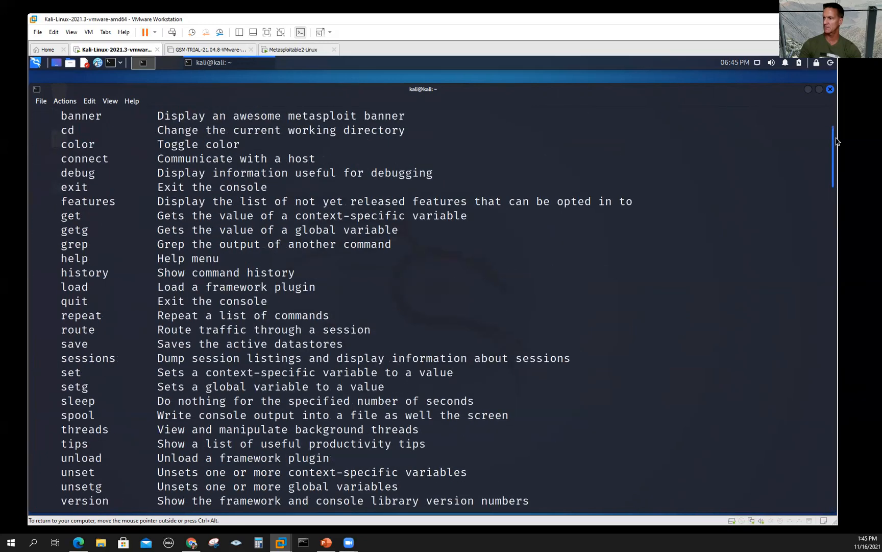
{"action": "type", "text": "?"}
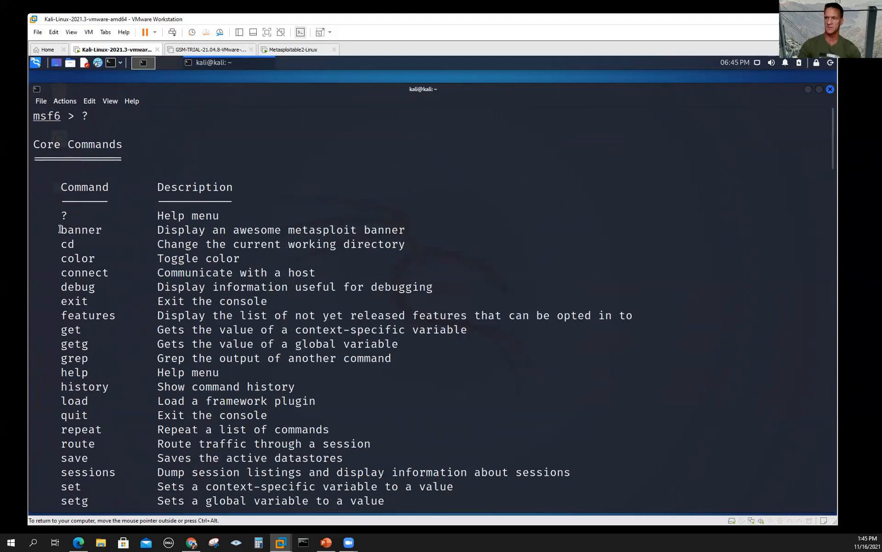
{"action": "double_click", "coordinate": [81, 229]}
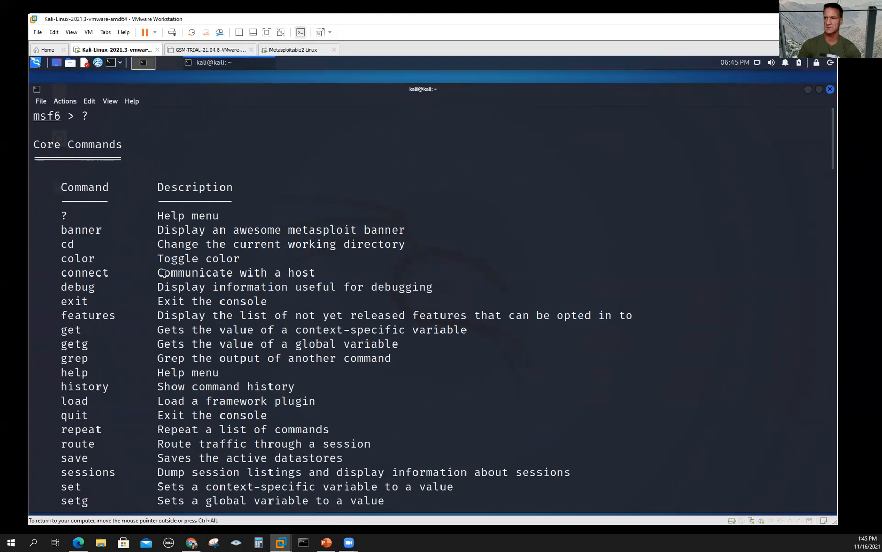
{"action": "mouse_move", "coordinate": [291, 326]}
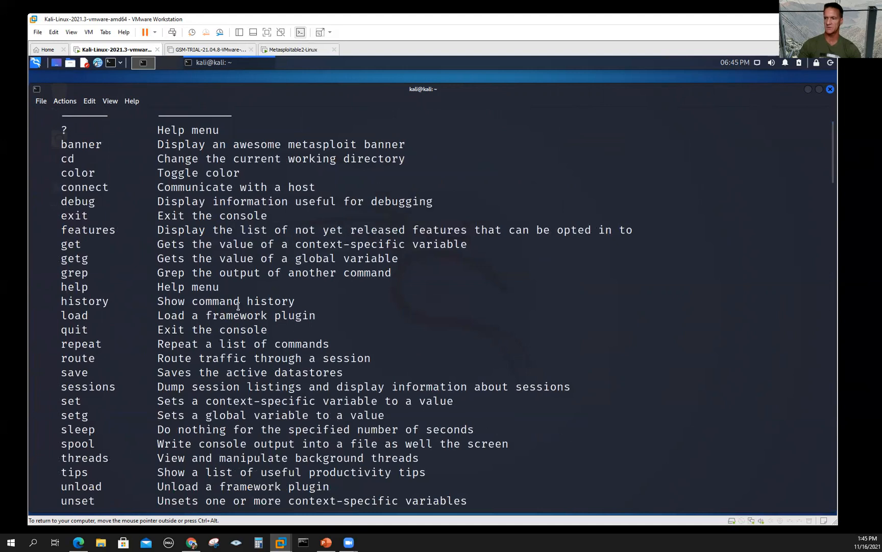
{"action": "scroll", "scroll_direction": "down", "scroll_amount": 3}
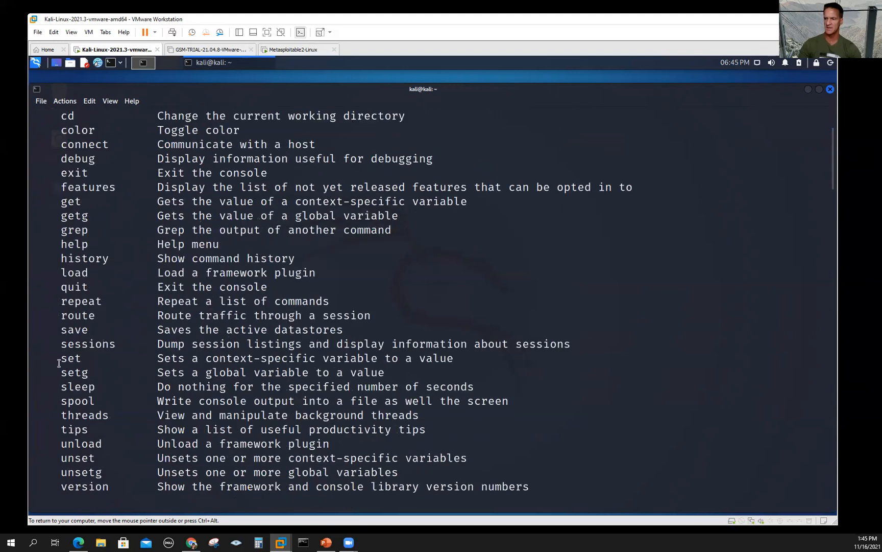
{"action": "double_click", "coordinate": [69, 358]}
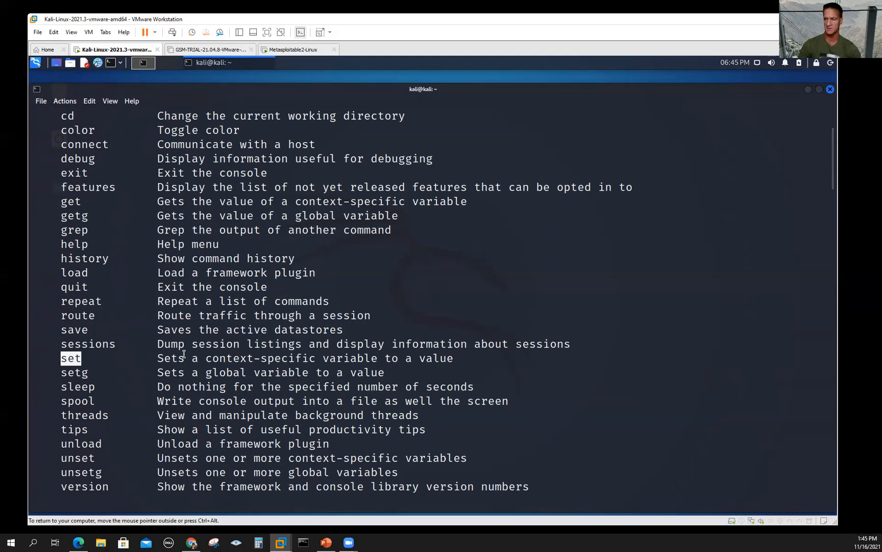
{"action": "scroll", "scroll_direction": "down", "scroll_amount": 3}
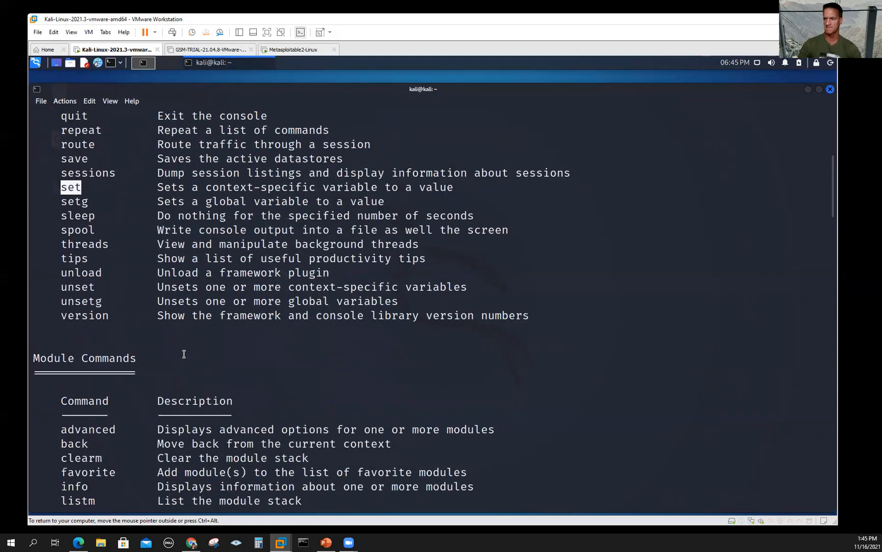
Step: Mark the options and use commands, scroll the help to its end, and begin clearing the console
{"action": "scroll", "scroll_direction": "down", "scroll_amount": 3}
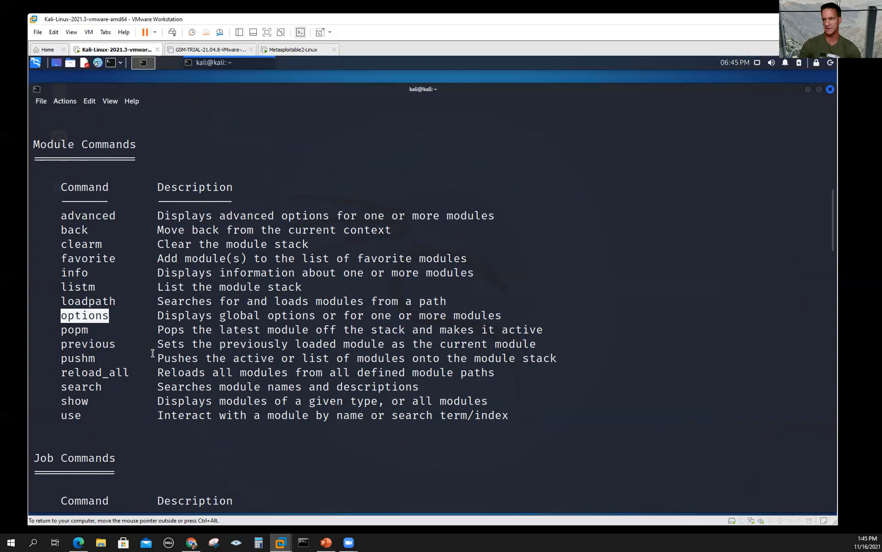
{"action": "double_click", "coordinate": [75, 400]}
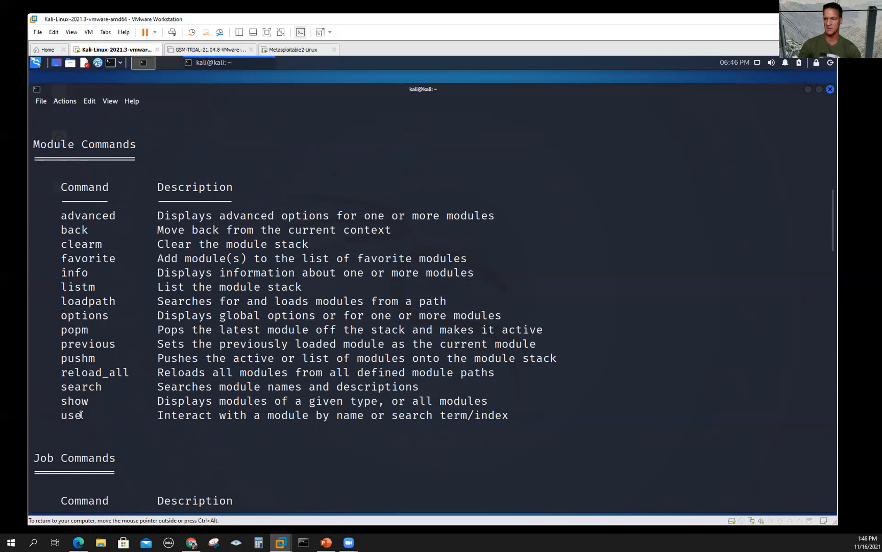
{"action": "double_click", "coordinate": [70, 414]}
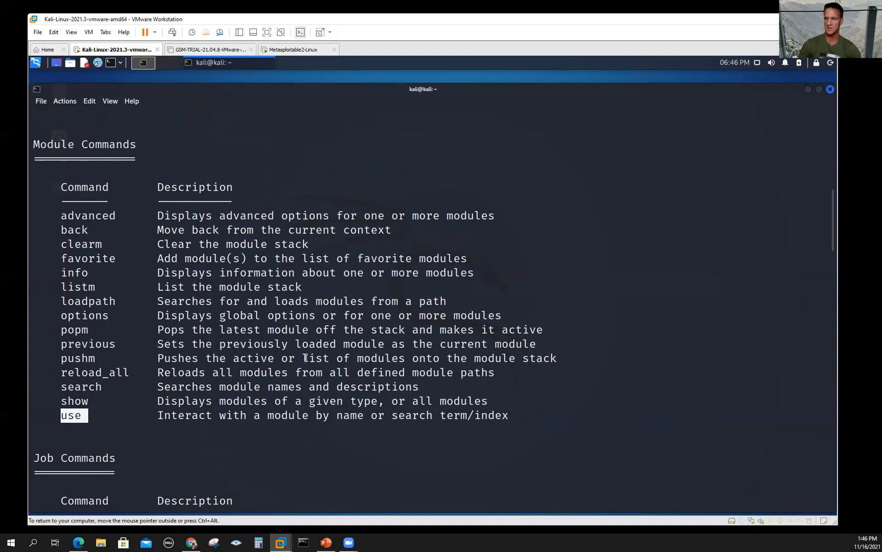
{"action": "scroll", "scroll_direction": "down", "scroll_amount": 3}
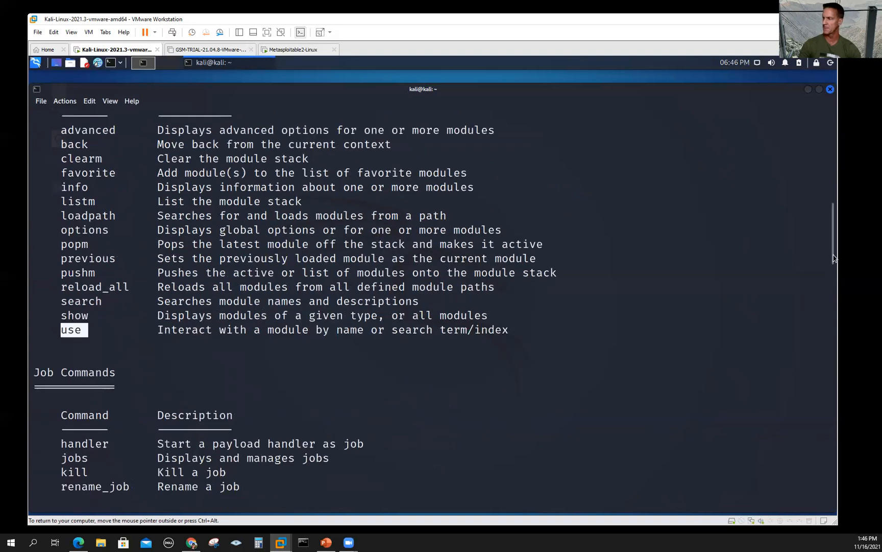
{"action": "scroll", "scroll_direction": "down", "scroll_amount": 3}
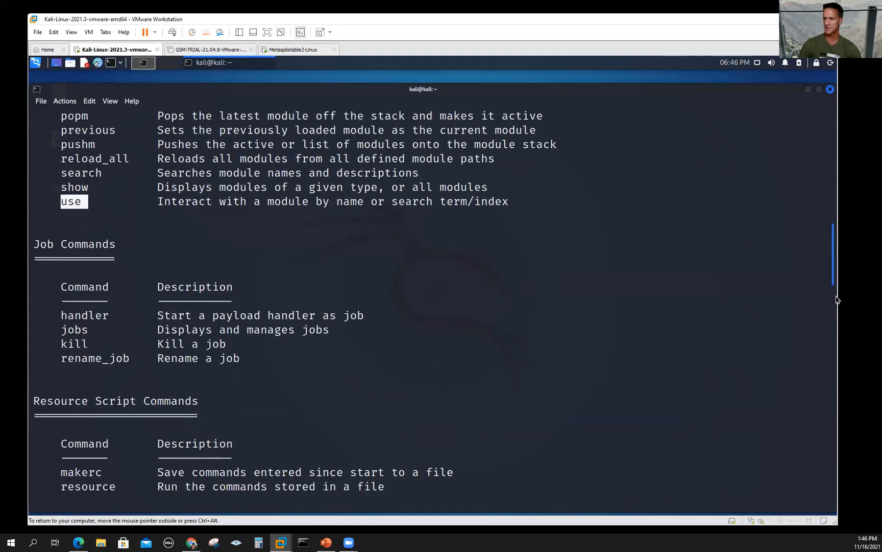
{"action": "scroll", "scroll_direction": "down", "scroll_amount": 3}
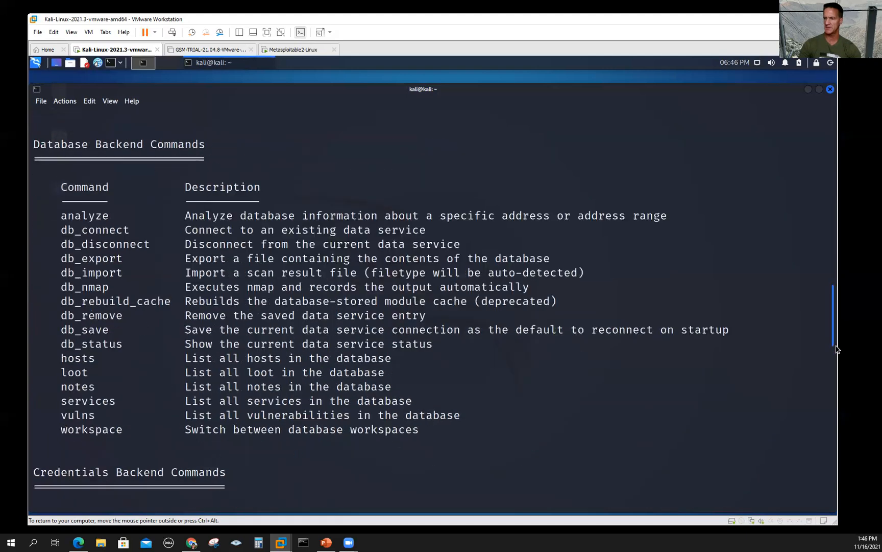
{"action": "scroll", "scroll_direction": "down", "scroll_amount": 3}
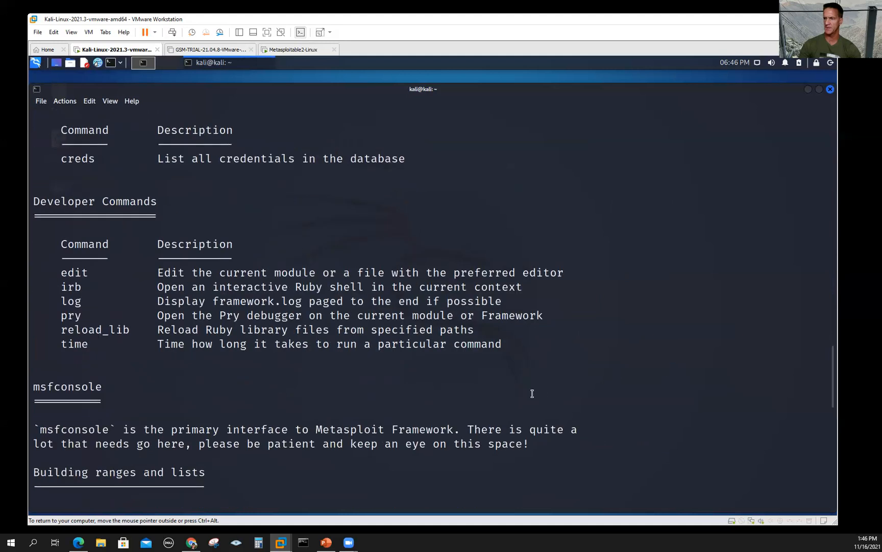
{"action": "scroll", "scroll_direction": "down", "scroll_amount": 3}
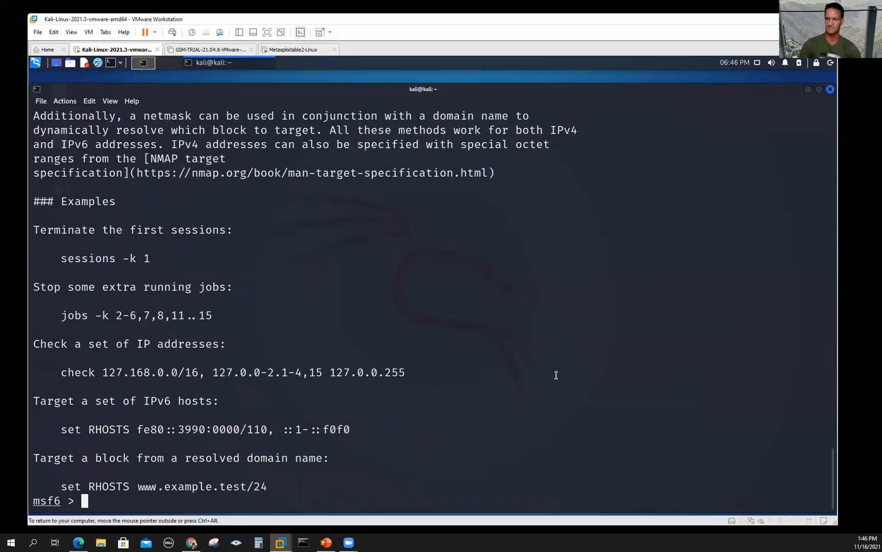
{"action": "type", "text": "cle"}
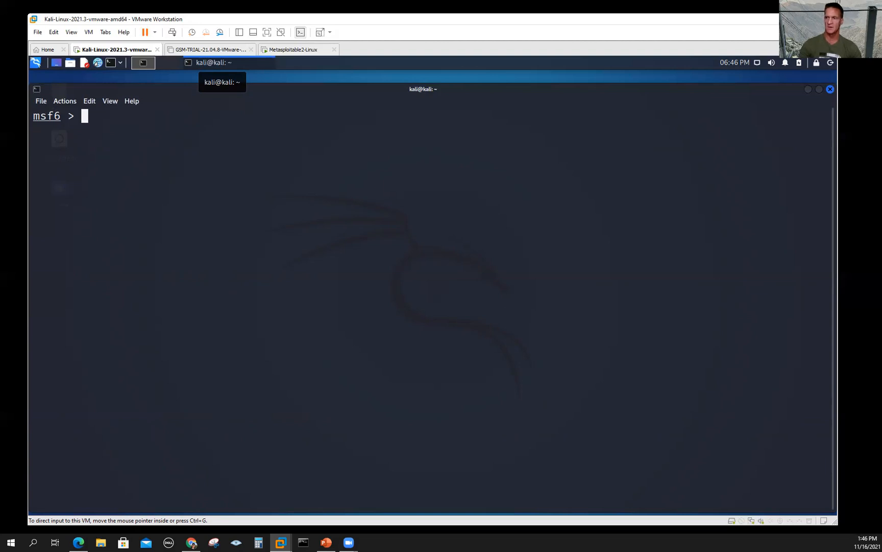
{"action": "mouse_move", "coordinate": [102, 136]}
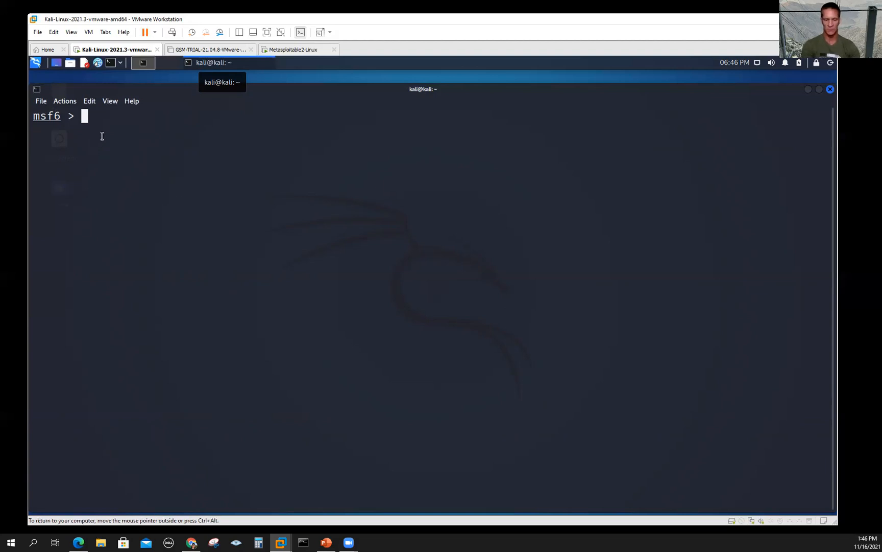
Step: Begin a new search command at the cleared msf6 prompt
{"action": "type", "text": "search"}
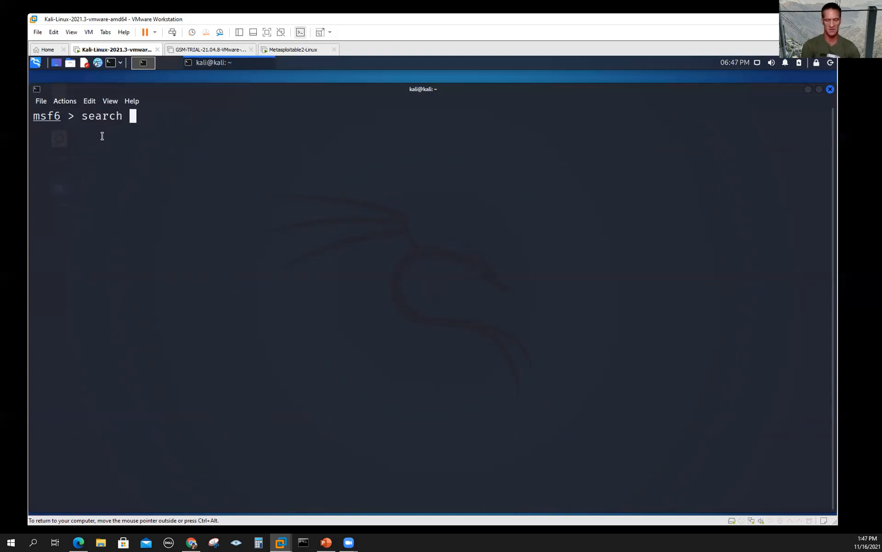
{"action": "type", "text": "ssh"}
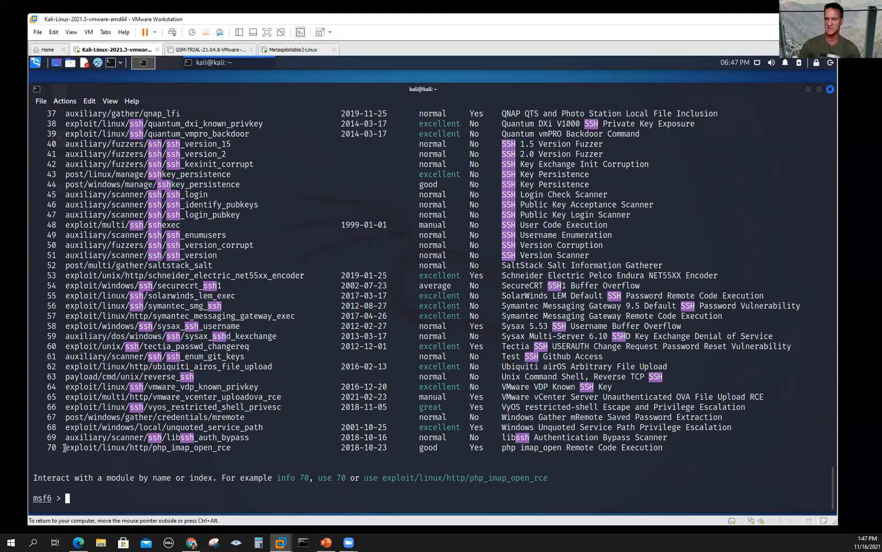
{"action": "double_click", "coordinate": [80, 448]}
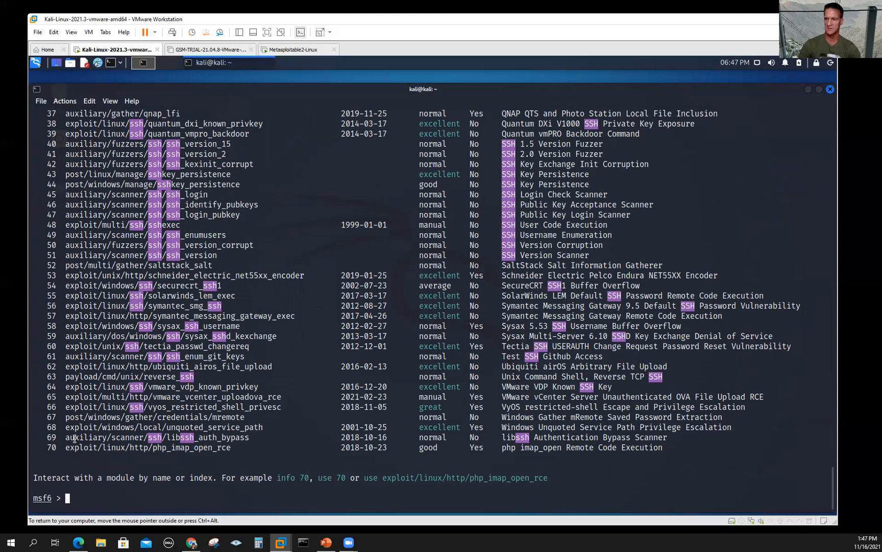
{"action": "double_click", "coordinate": [103, 437]}
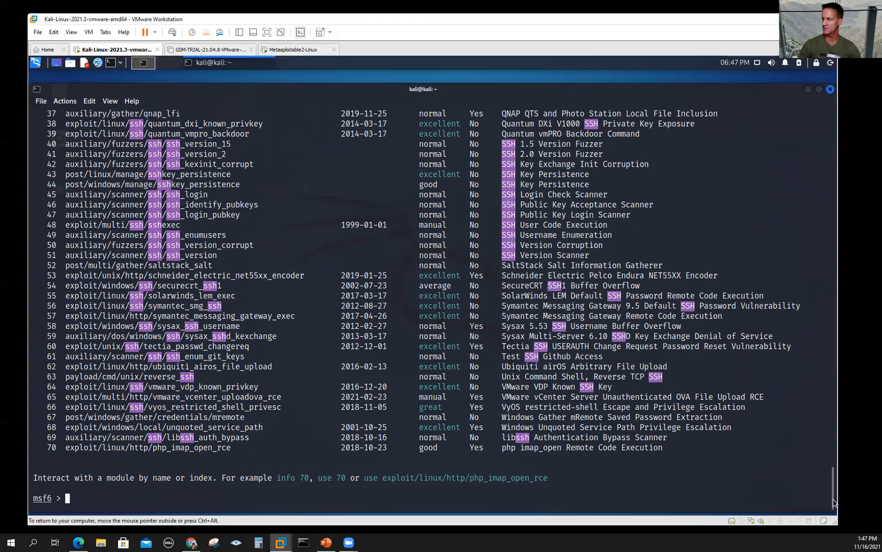
{"action": "type", "text": "search ssh"}
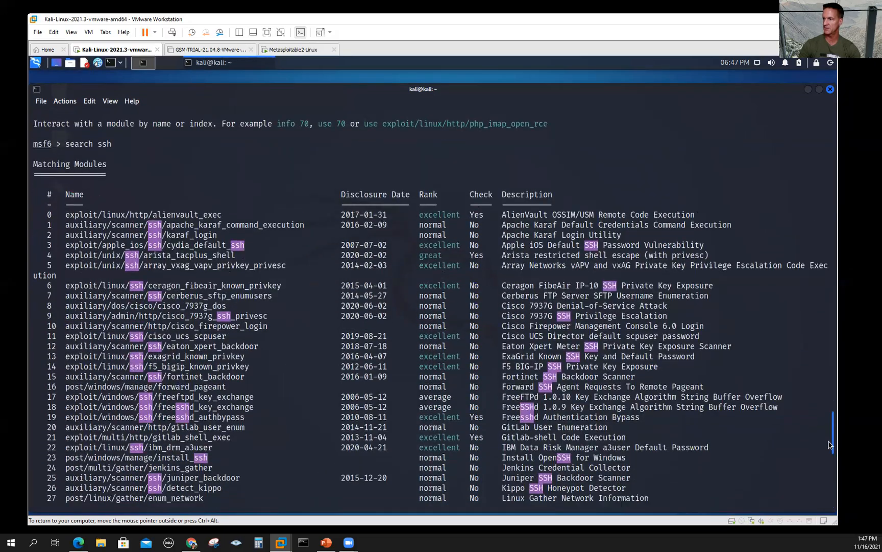
{"action": "scroll", "scroll_direction": "down", "scroll_amount": 3}
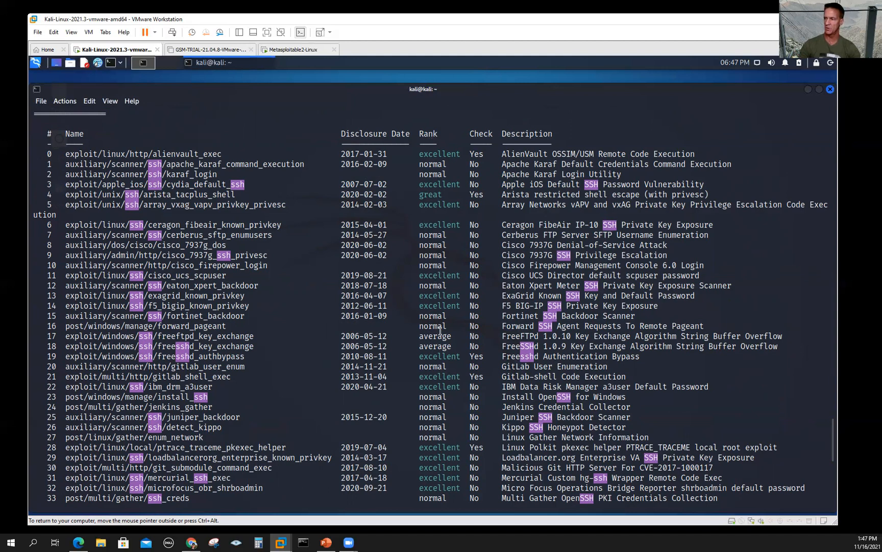
{"action": "mouse_move", "coordinate": [450, 421]}
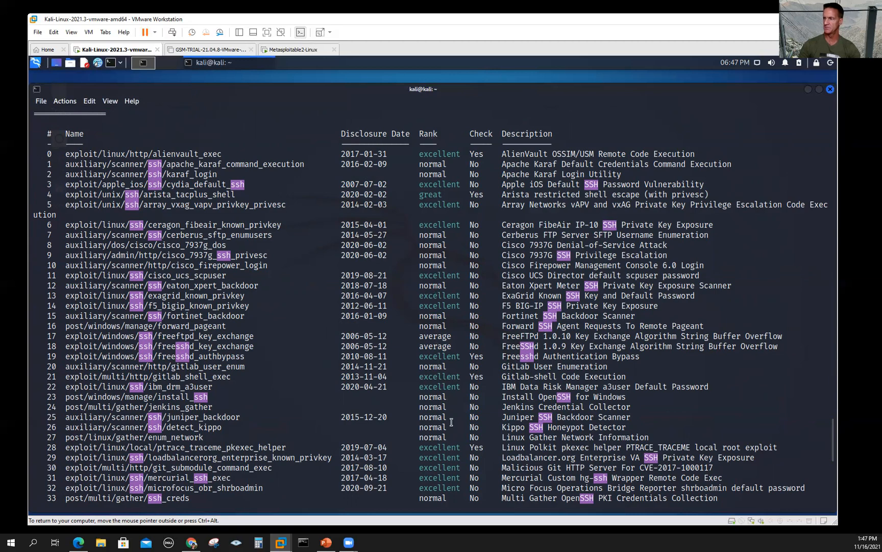
{"action": "scroll", "scroll_direction": "down", "scroll_amount": 3}
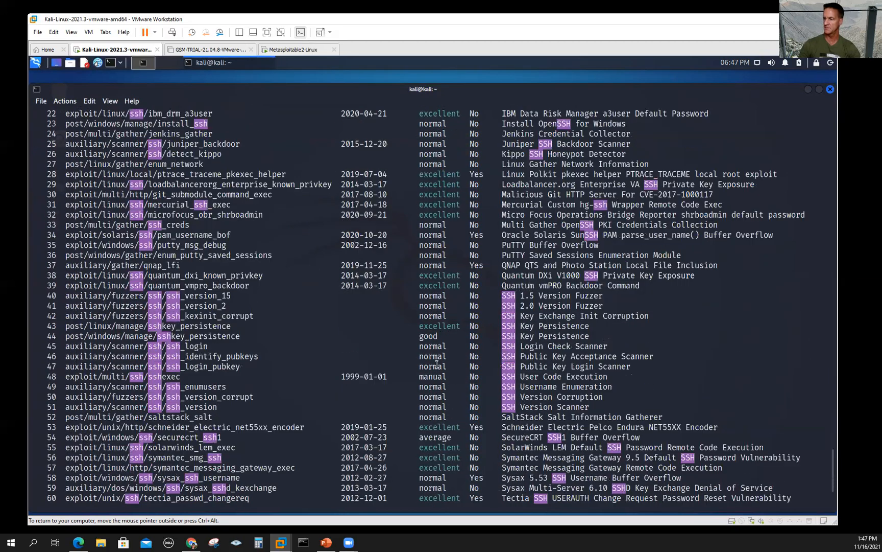
{"action": "scroll", "scroll_direction": "down", "scroll_amount": 3}
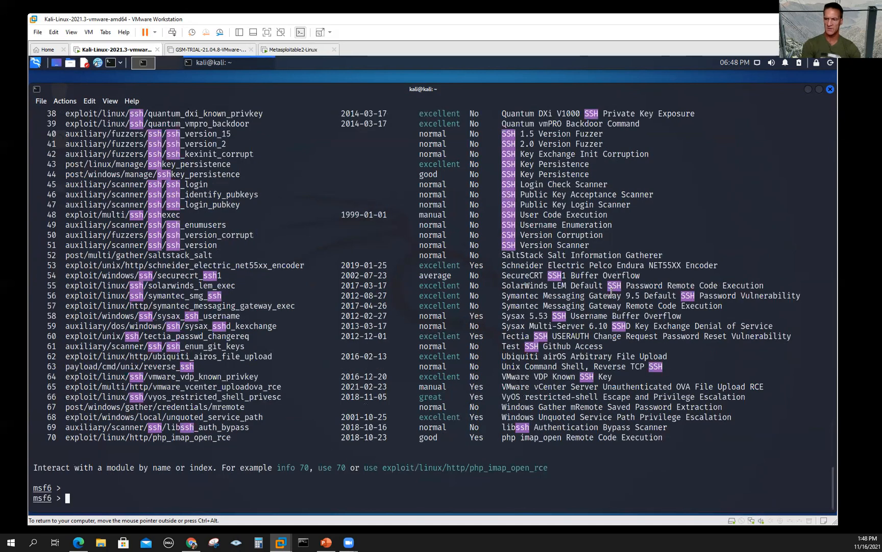
{"action": "type", "text": "slear"}
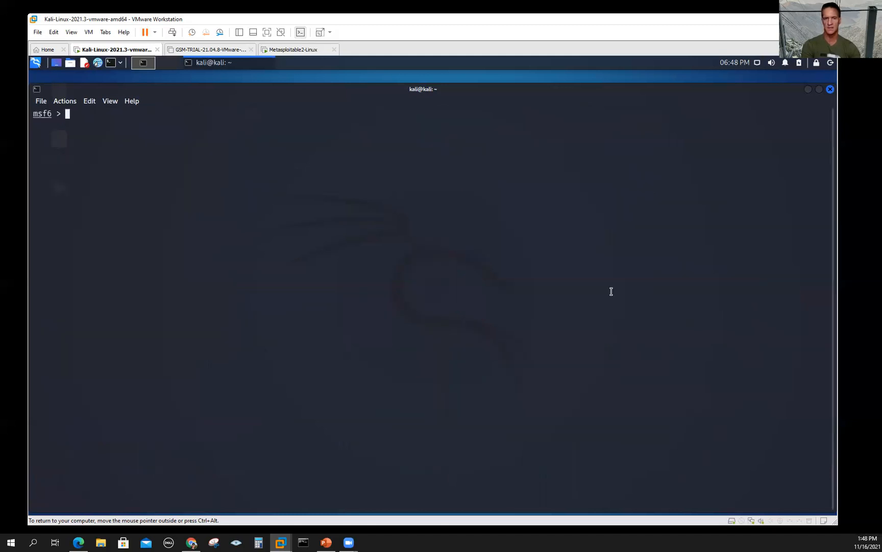
Step: Draft a 'search cve-2018' command, correcting typos in the CVE prefix and year
{"action": "type", "text": "se"}
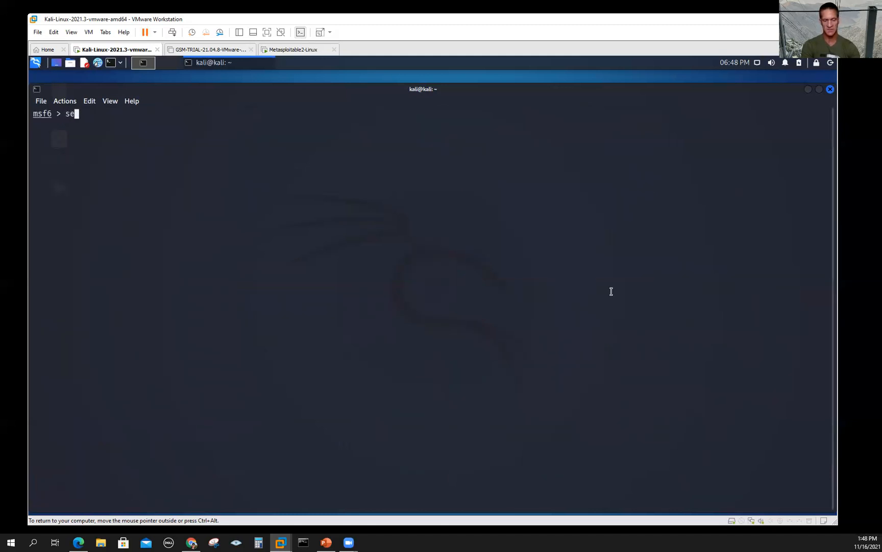
{"action": "type", "text": "arch"}
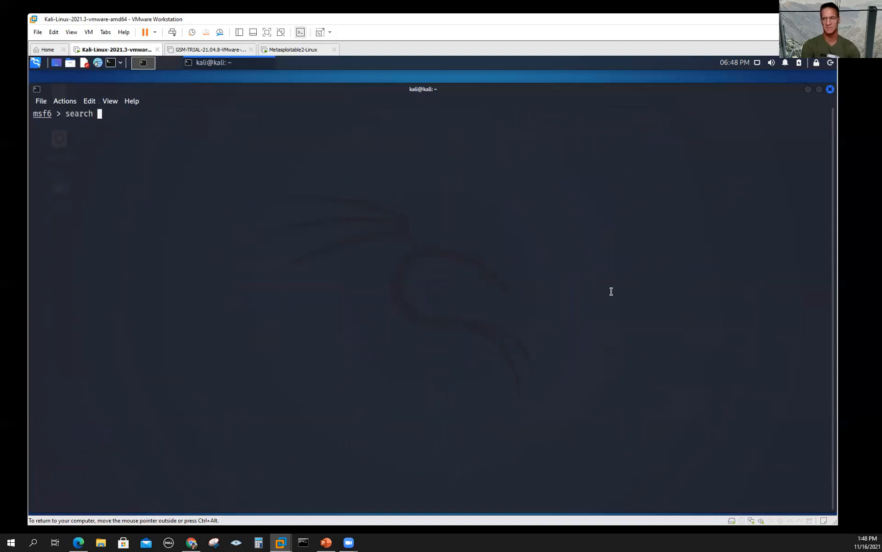
{"action": "type", "text": "cce"}
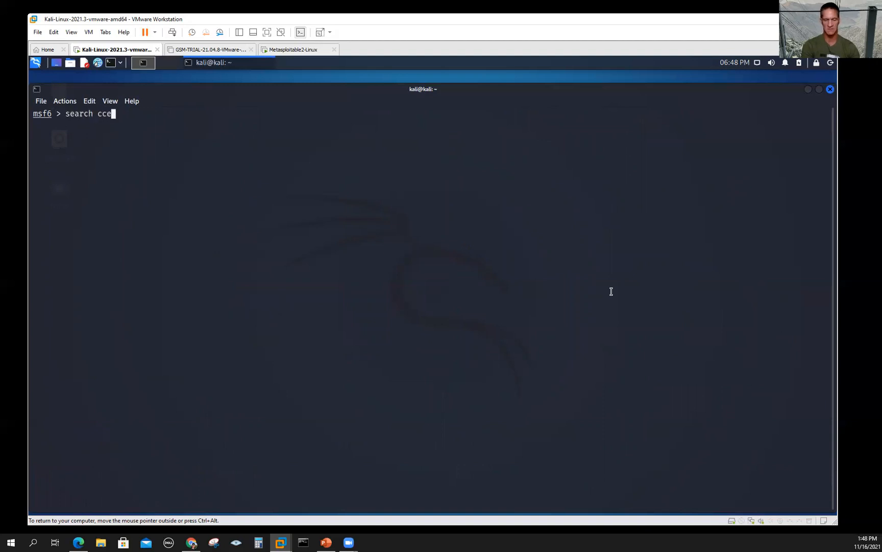
{"action": "type", "text": "-"}
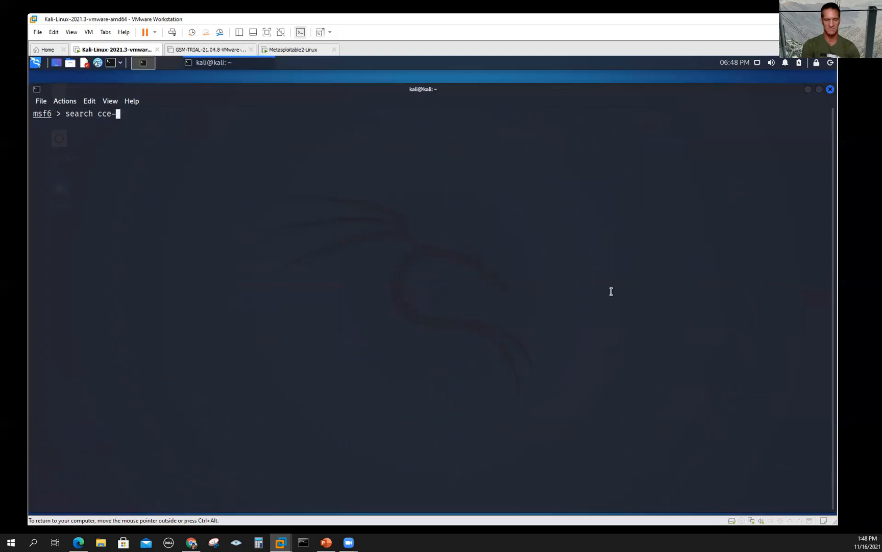
{"action": "type", "text": "201"}
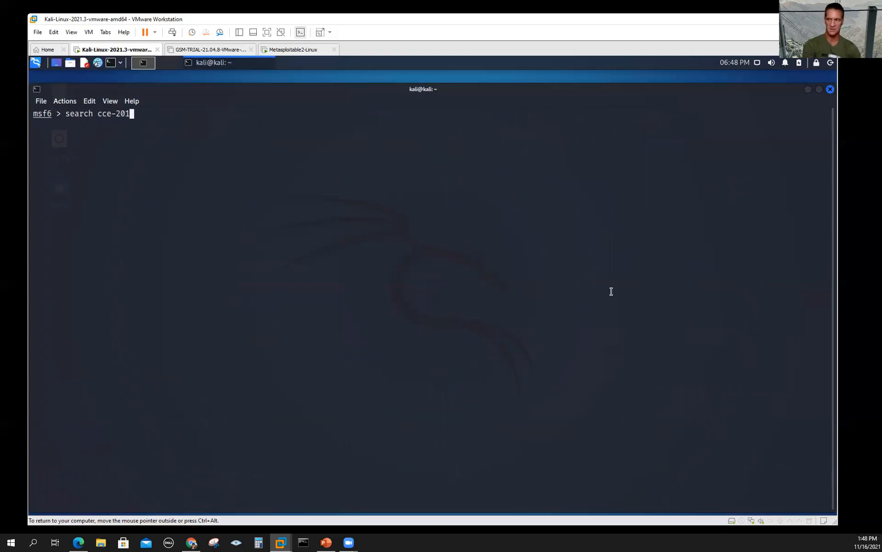
{"action": "key", "text": "BackSpace"}
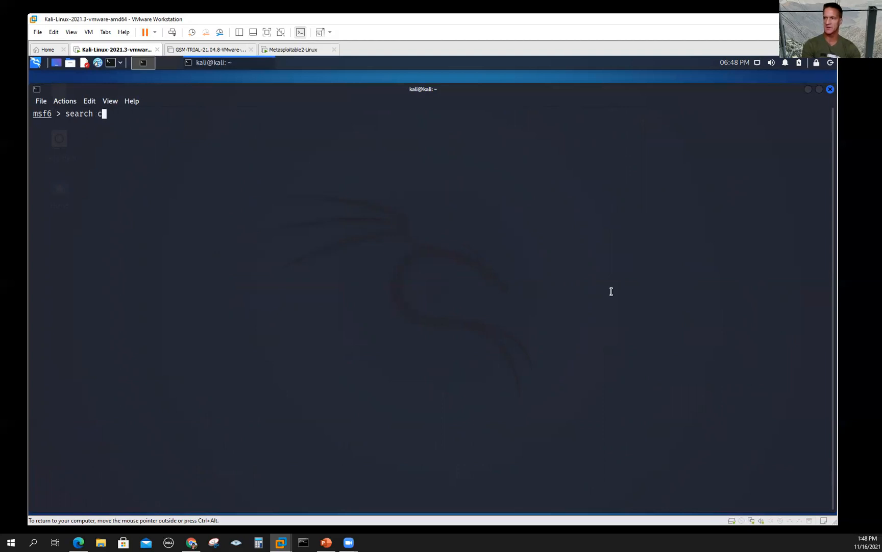
{"action": "type", "text": "ve20"}
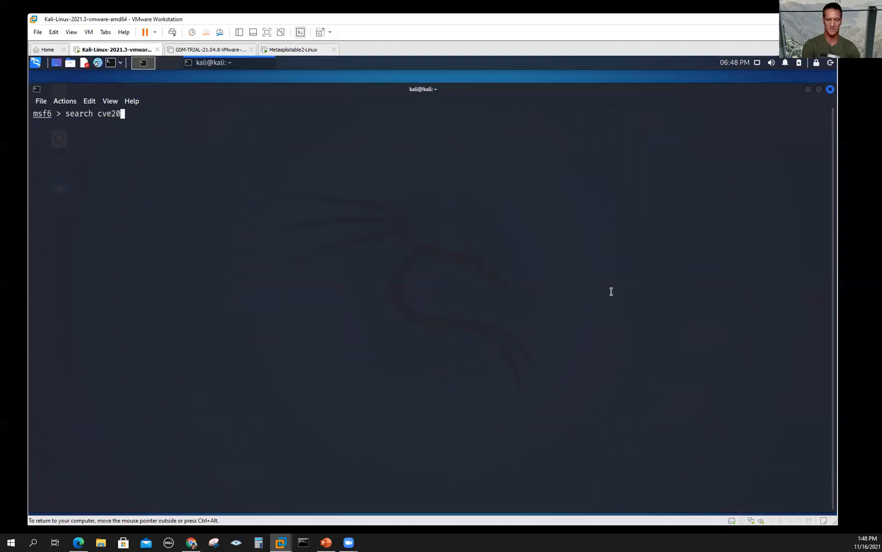
{"action": "key", "text": "BackSpace"}
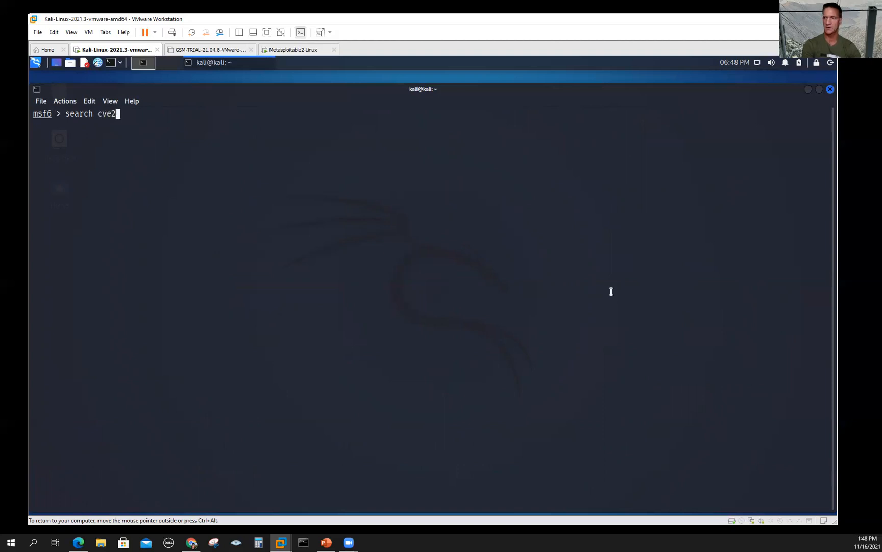
{"action": "type", "text": "-2018"}
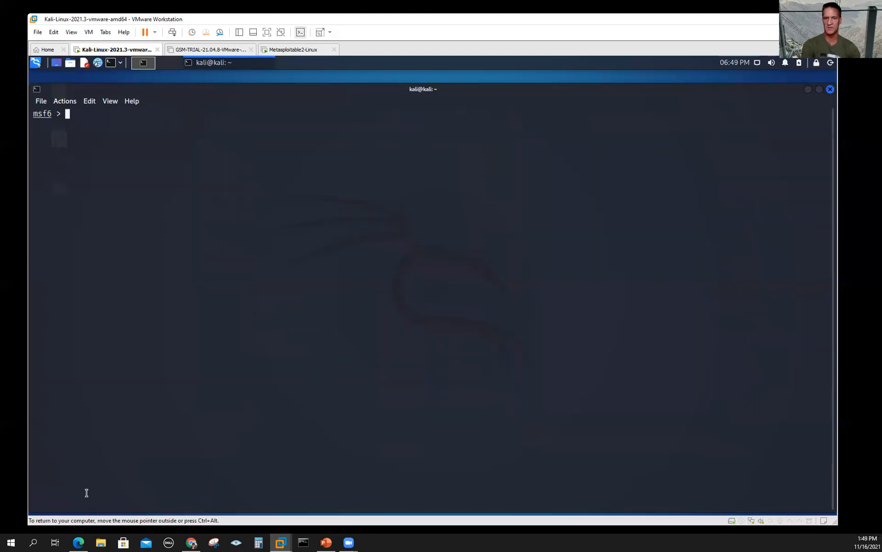
Step: Start a fresh search command after erasing the earlier attempt
{"action": "type", "text": "search"}
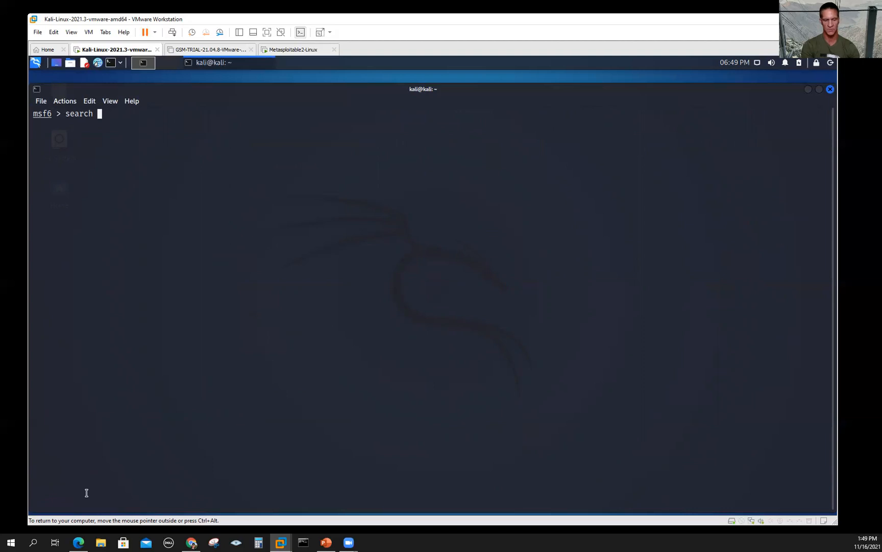
Step: Search for cve-2021-18556, which returns no matching module
{"action": "type", "text": "cve-"}
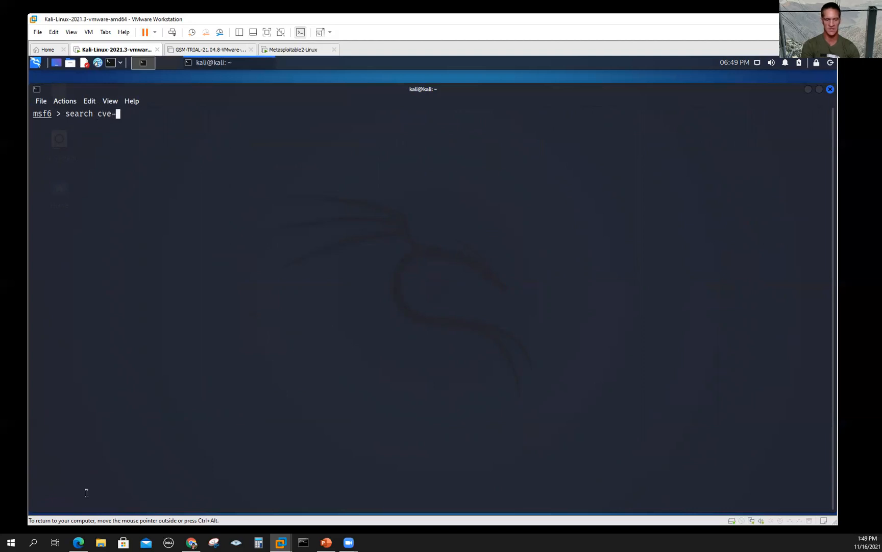
{"action": "type", "text": "2021"}
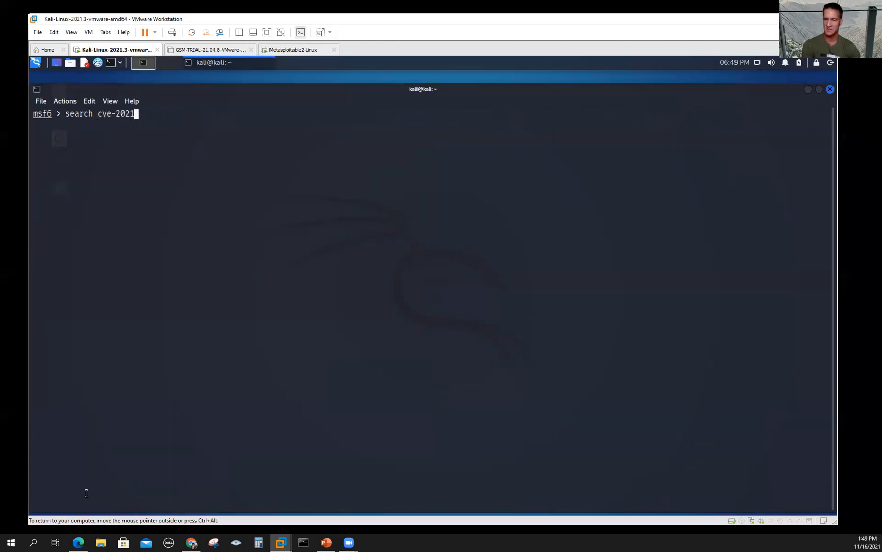
{"action": "type", "text": "-"}
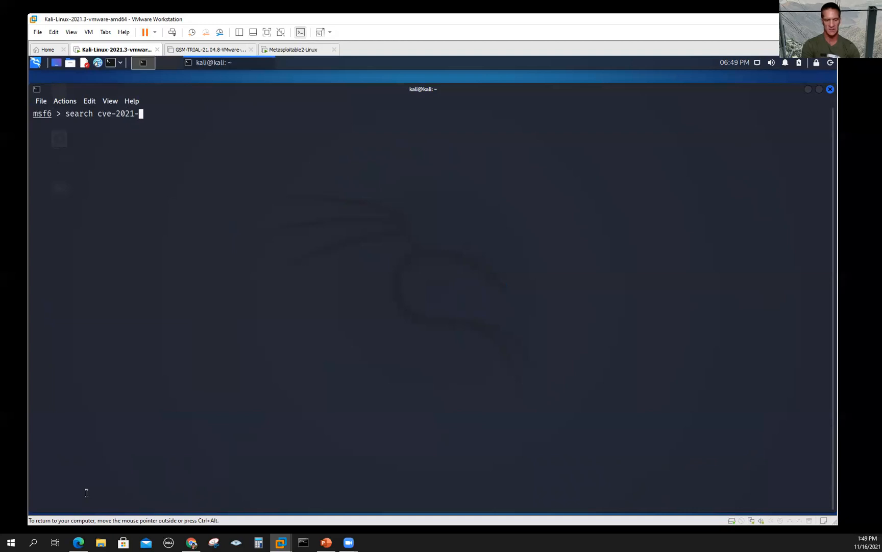
{"action": "type", "text": "18556"}
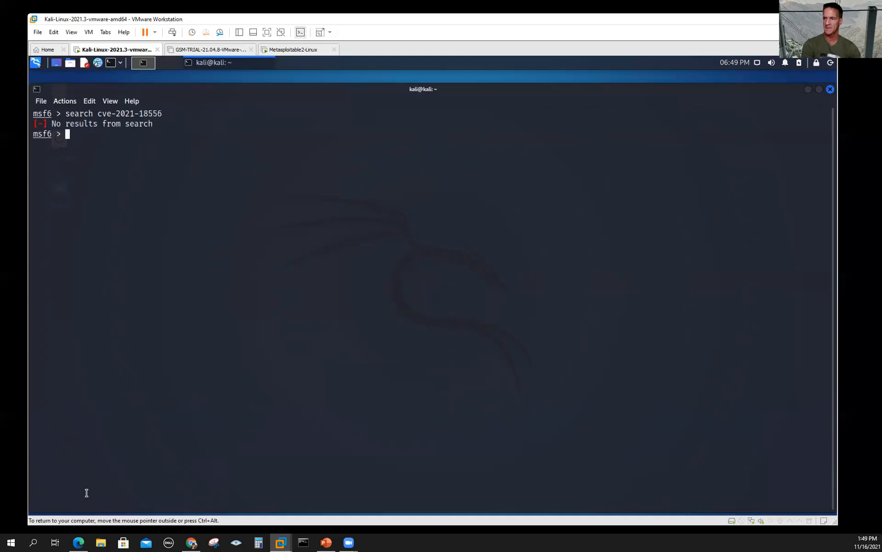
{"action": "type", "text": "search cve-2021-18556"}
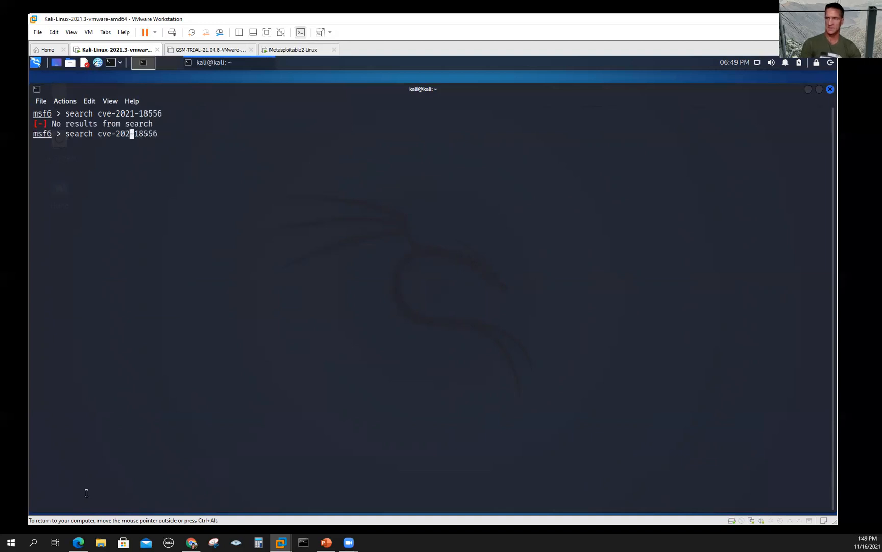
Step: Correct the search to cve-2018-18556, finding the VyOS restricted-shell privesc exploit
{"action": "type", "text": "80"}
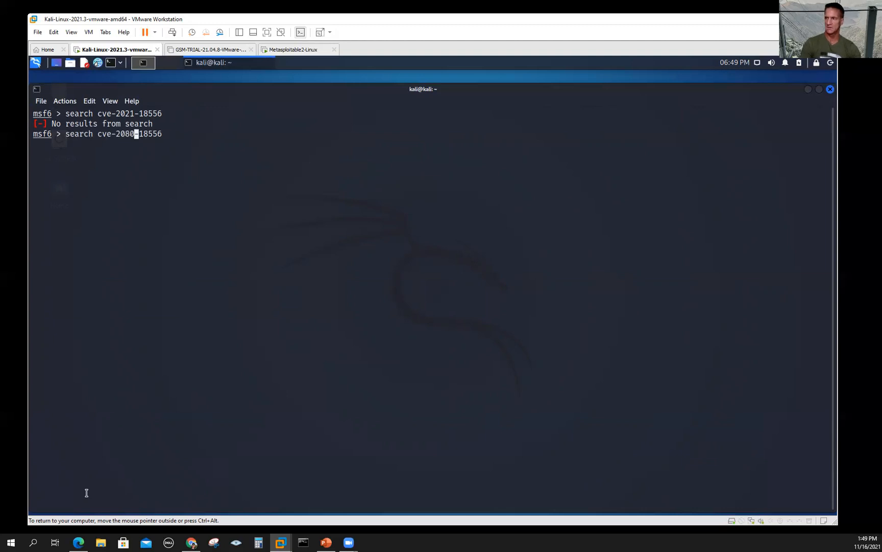
{"action": "key", "text": "BackSpace"}
{"action": "type", "text": "1"}
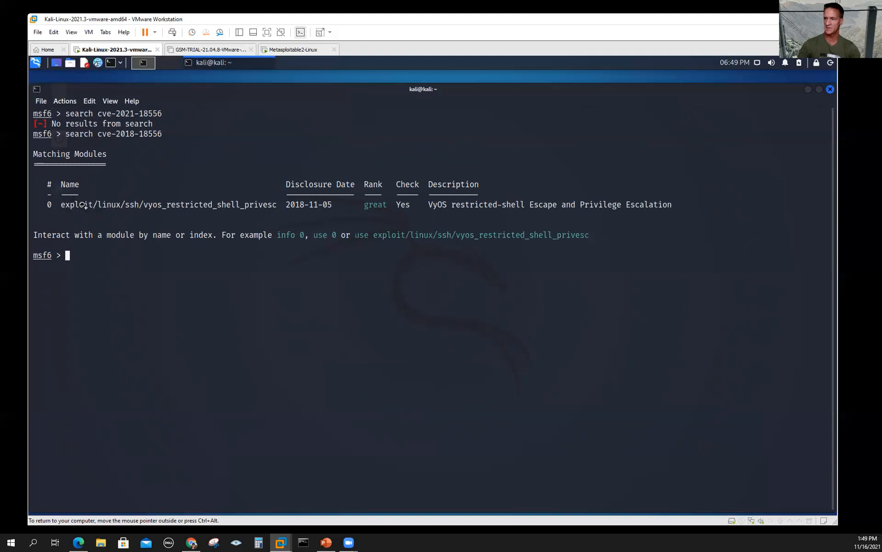
{"action": "type", "text": "xploit/linu"}
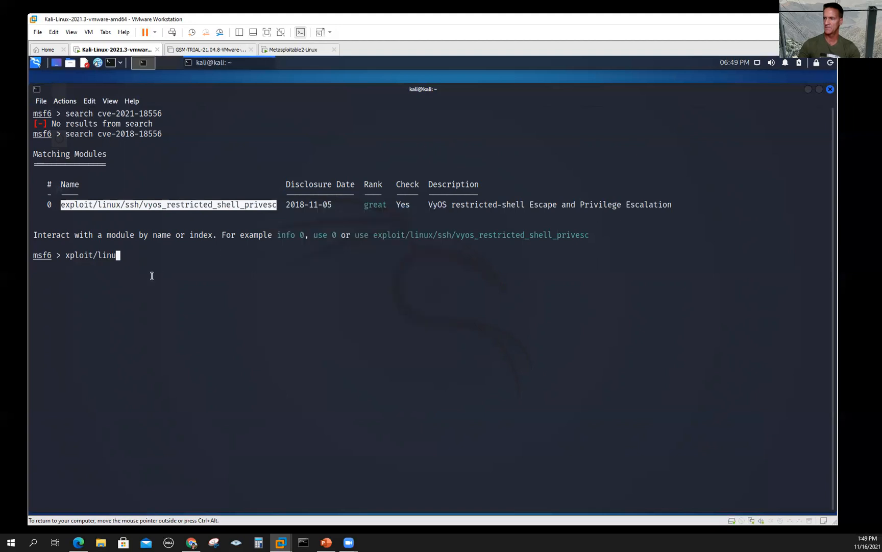
{"action": "key", "text": "Backspace"}
{"action": "type", "text": "info"}
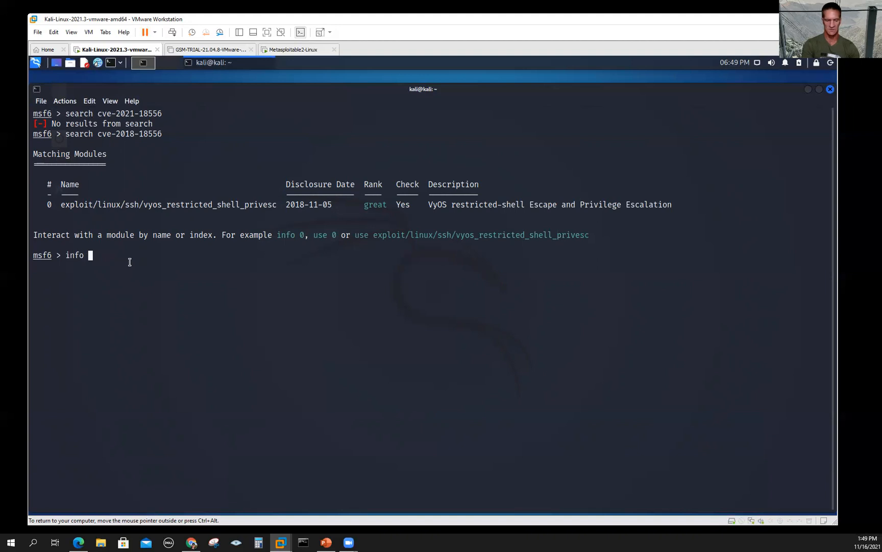
{"action": "type", "text": "exploit/linux/ssh/vyos_restricted_shell_privesc"}
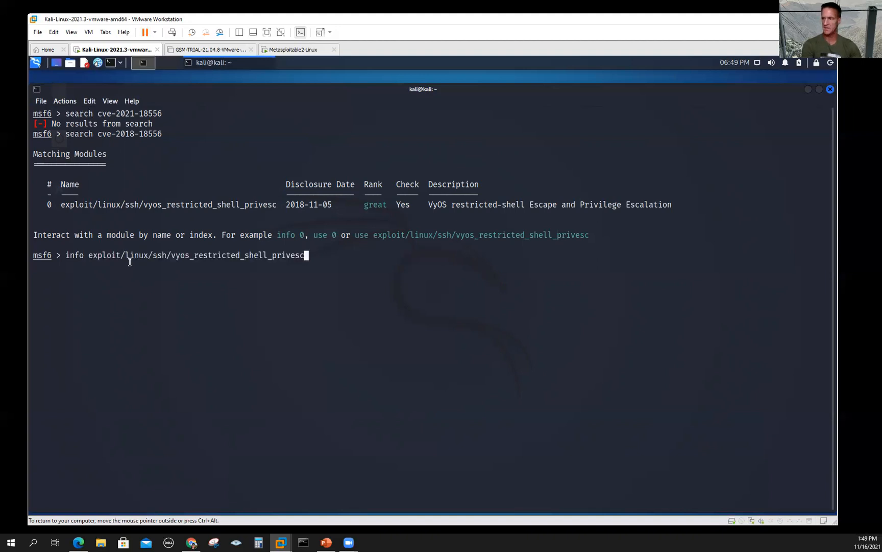
{"action": "key", "text": "Return"}
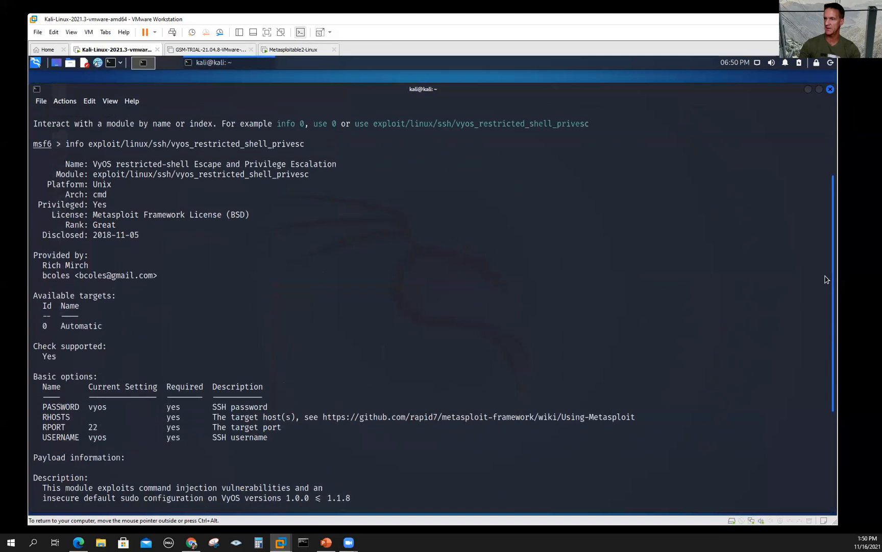
{"action": "scroll", "scroll_direction": "down", "scroll_amount": 3}
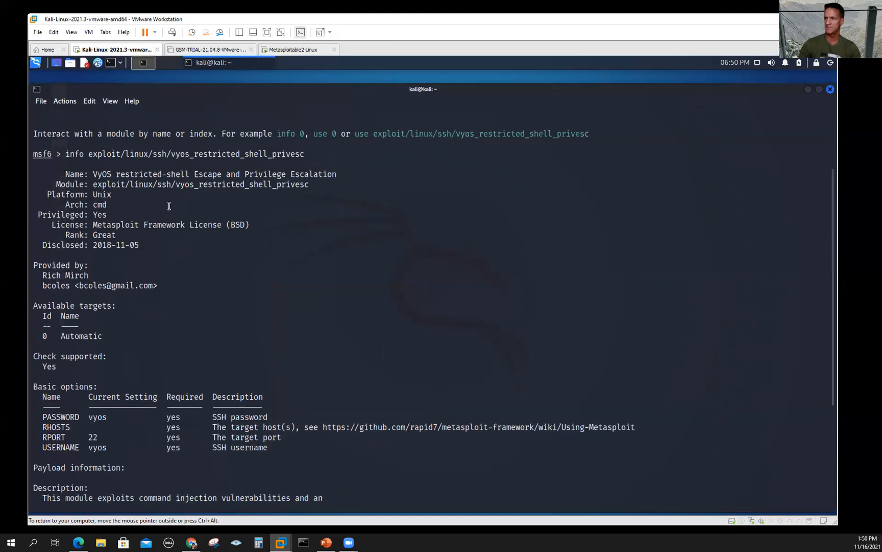
{"action": "mouse_move", "coordinate": [94, 189]}
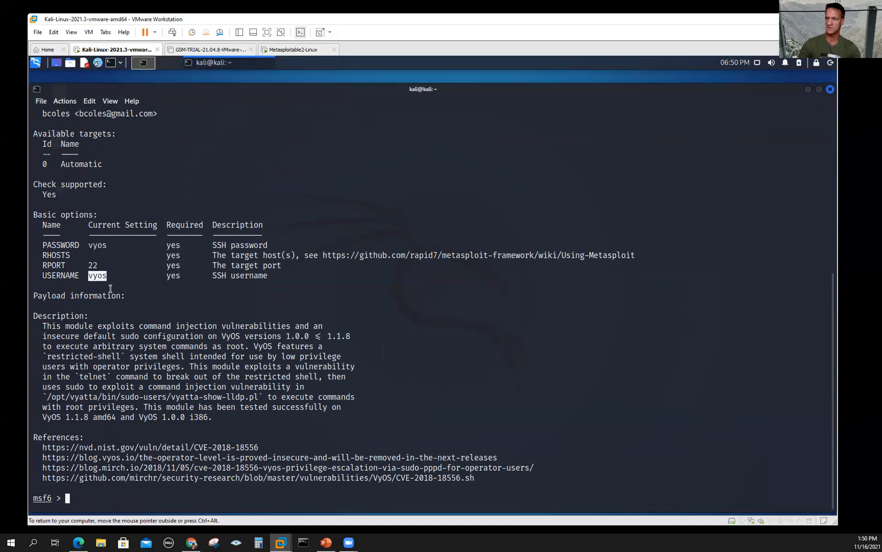
{"action": "double_click", "coordinate": [92, 266]}
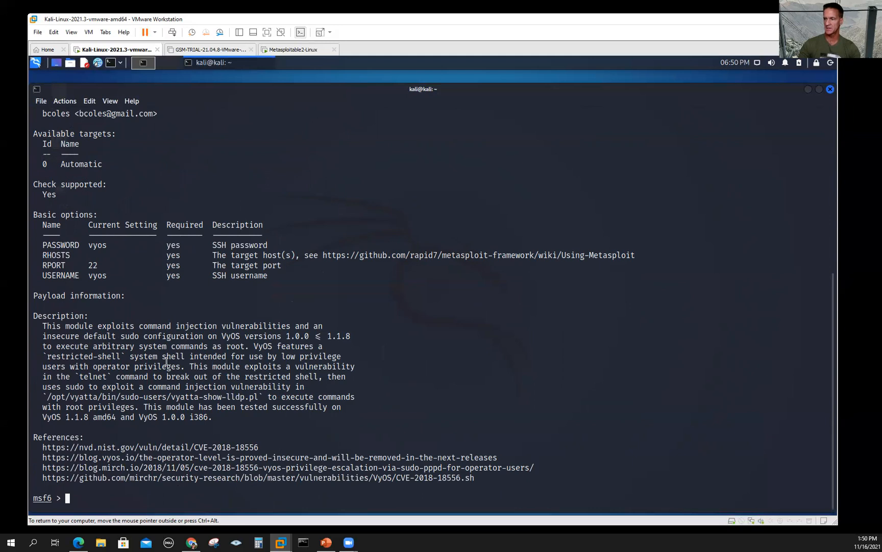
{"action": "mouse_move", "coordinate": [282, 415]}
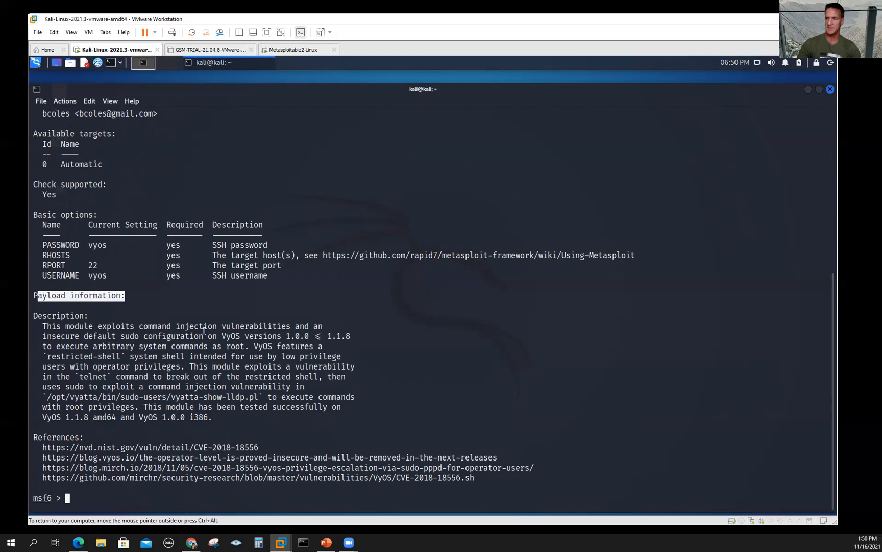
{"action": "type", "text": "c"}
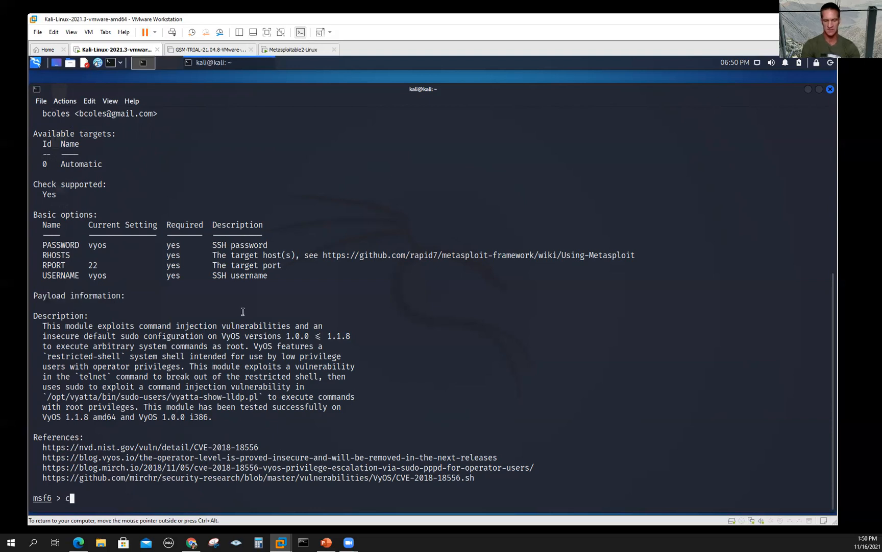
Step: Load exploit/linux/ssh/vyos_restricted_shell_privesc after clearing the console
{"action": "type", "text": "lea"}
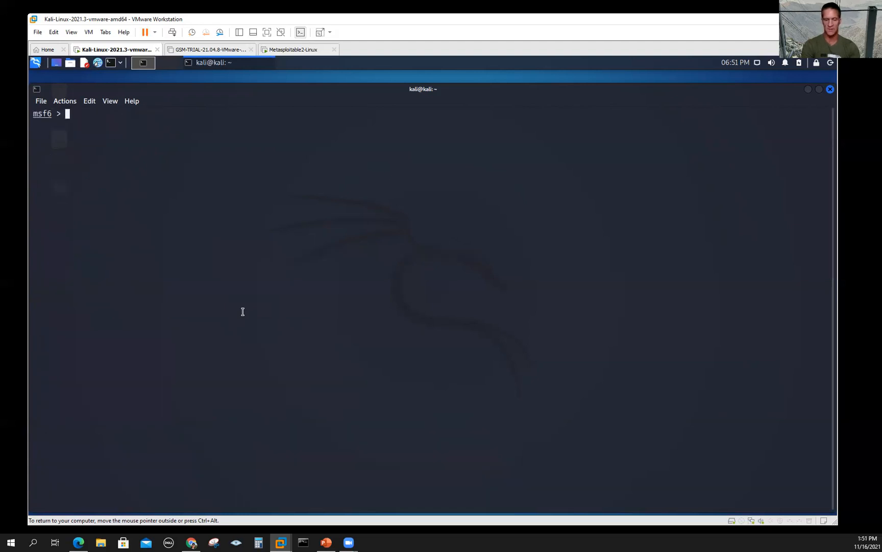
{"action": "type", "text": "use"}
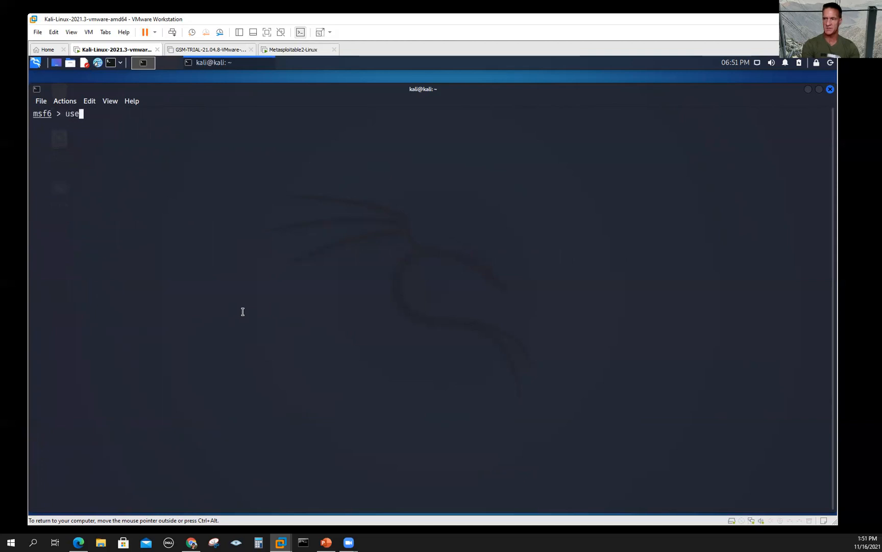
{"action": "type", "text": "exploit/linux/ssh/vyos_restricted_shell_privesc"}
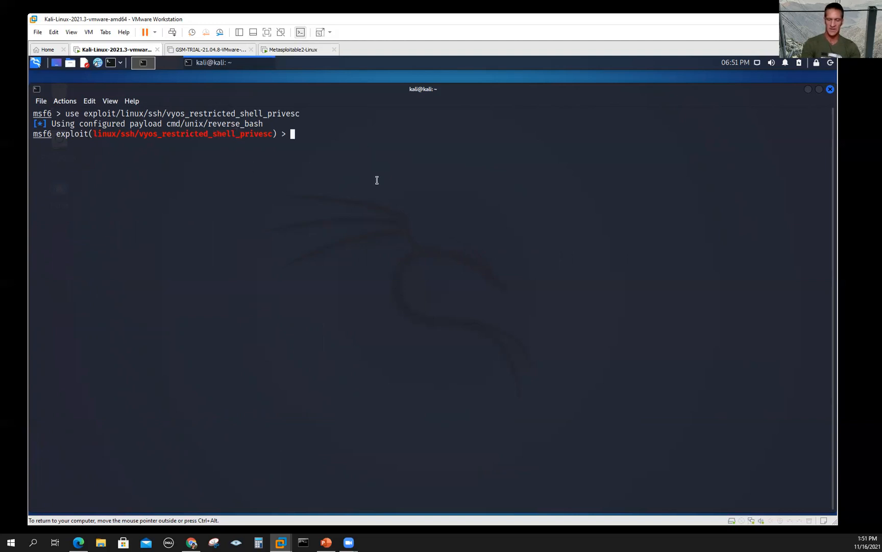
Step: List the module and reverse_bash payload options with 'options'
{"action": "type", "text": "options"}
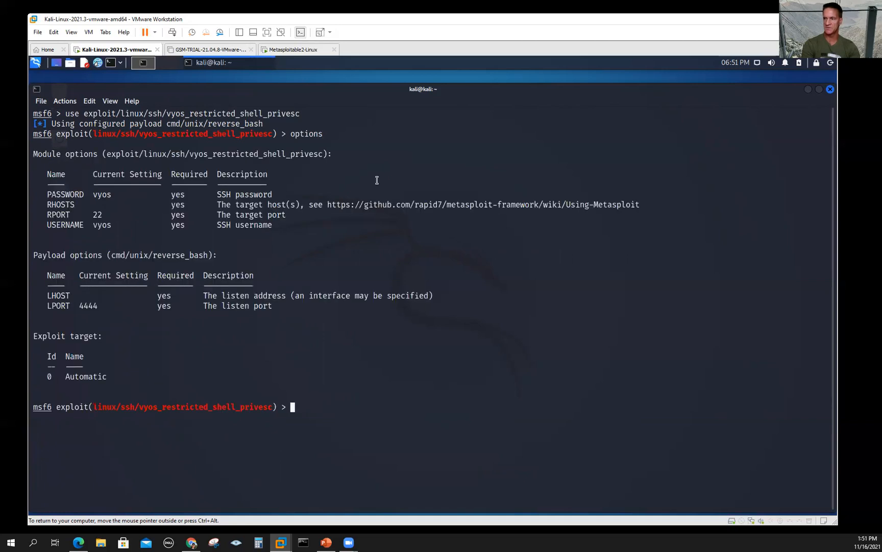
{"action": "mouse_move", "coordinate": [115, 194]}
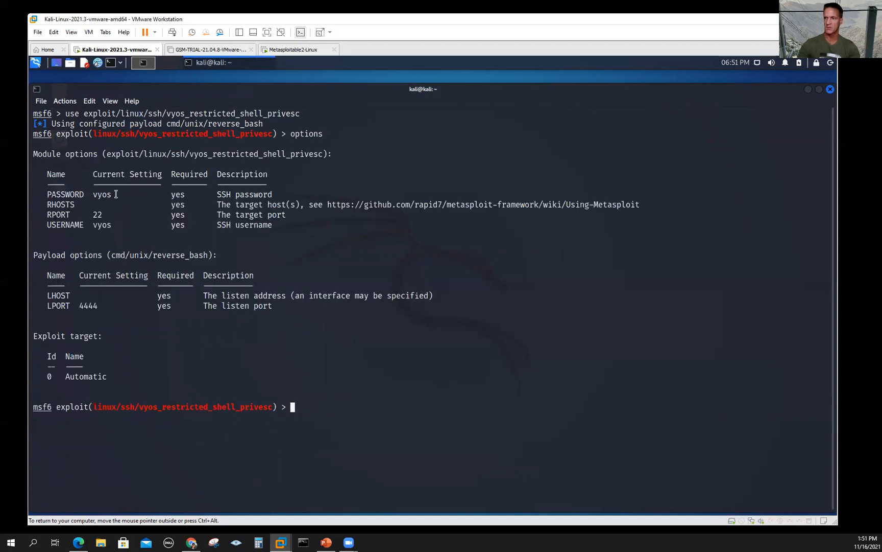
{"action": "double_click", "coordinate": [47, 153]}
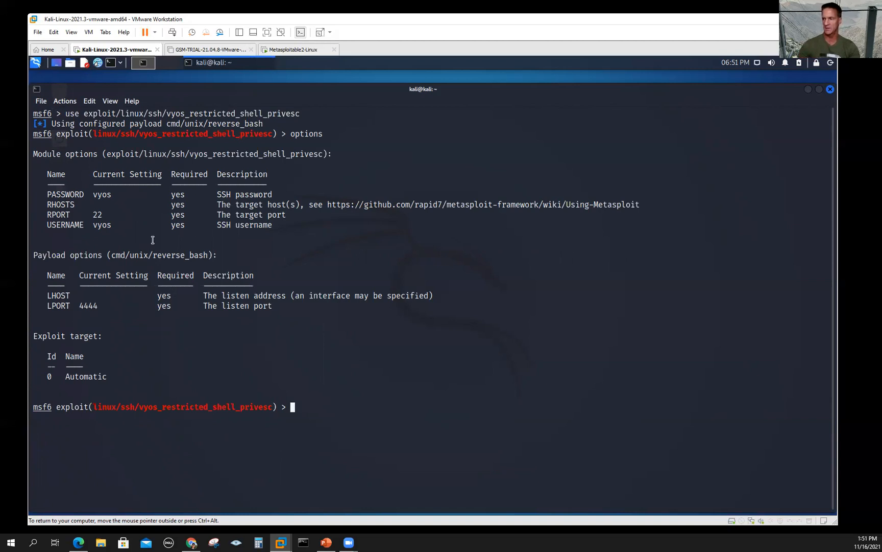
{"action": "mouse_move", "coordinate": [314, 410]}
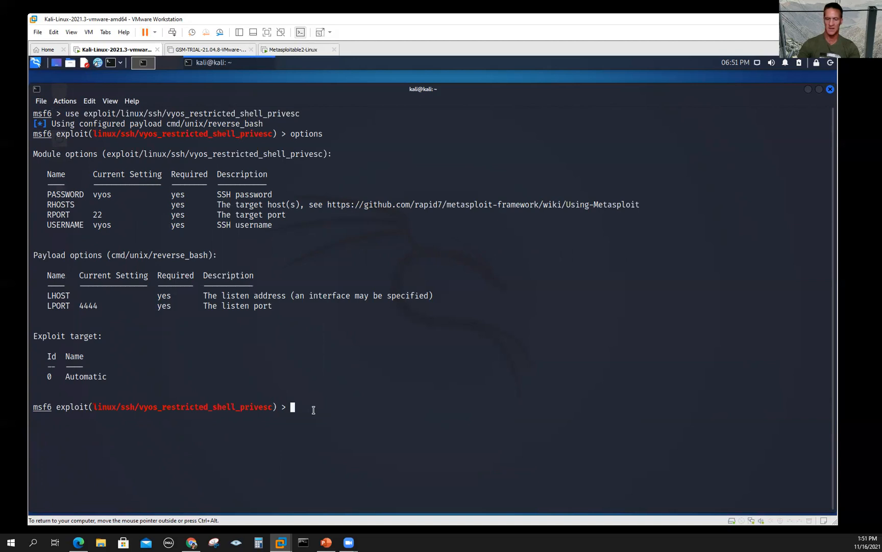
Step: Run 'show payloads' and pick out the bind_netcat payload from the compatible list
{"action": "type", "text": "show"}
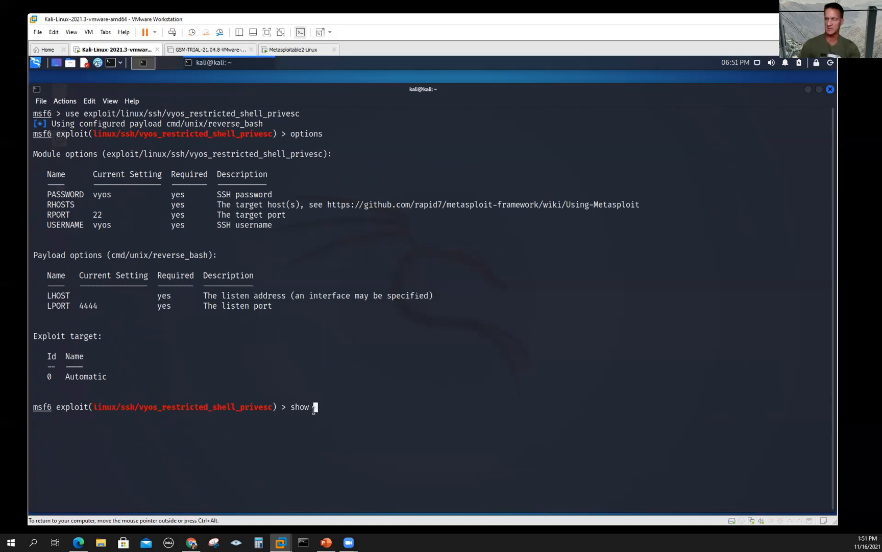
{"action": "type", "text": "pay"}
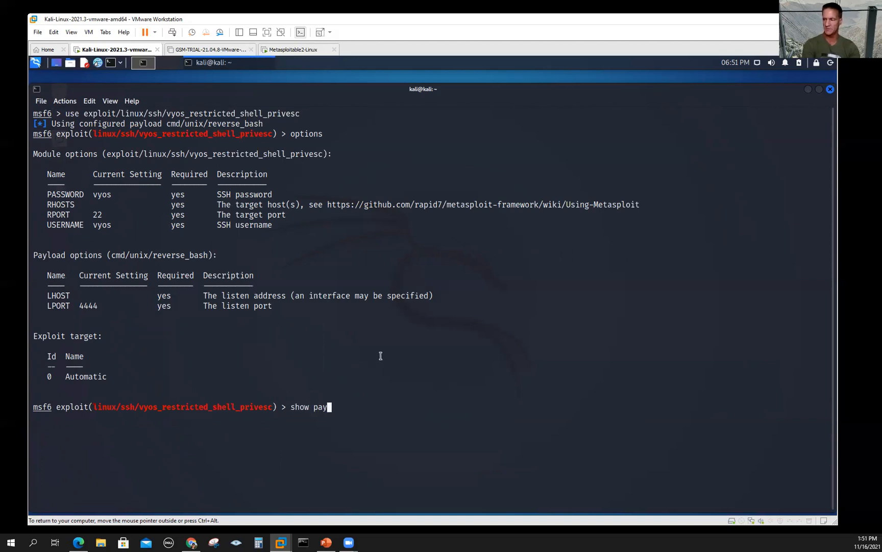
{"action": "type", "text": "loads"}
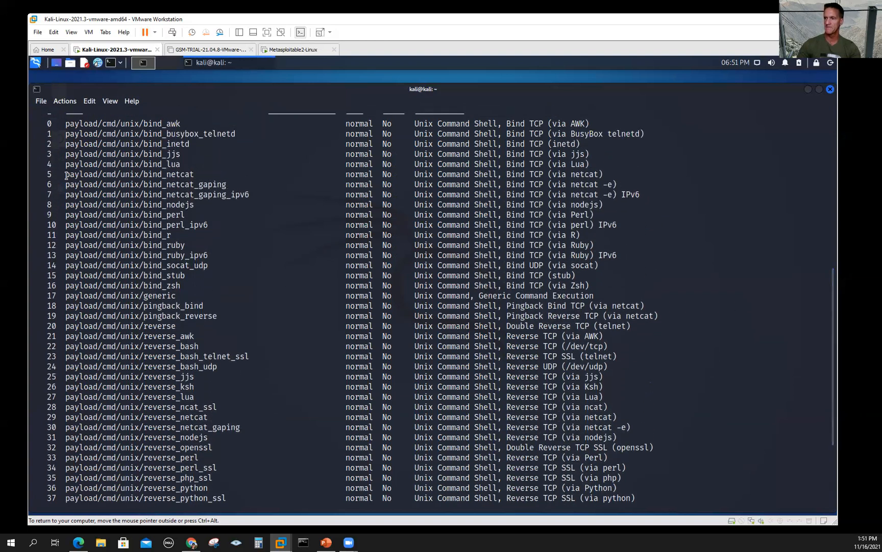
{"action": "double_click", "coordinate": [77, 174]}
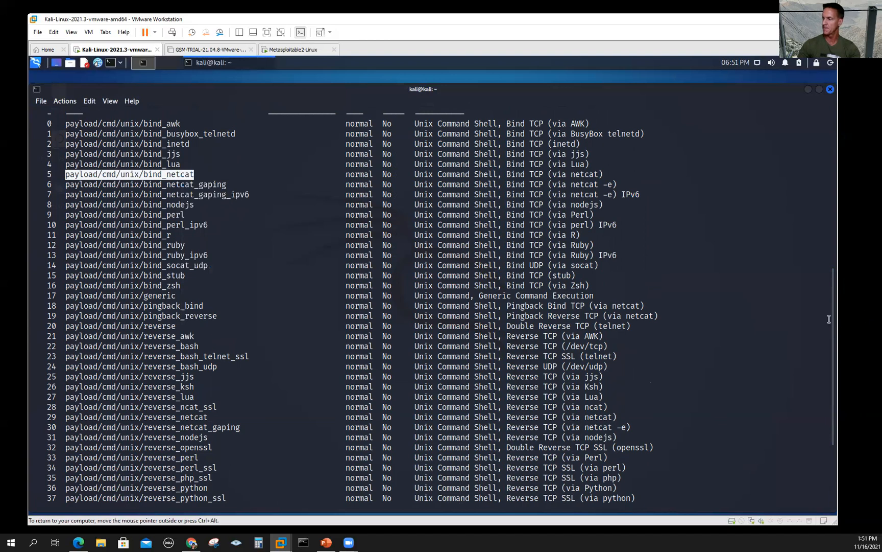
{"action": "scroll", "scroll_direction": "down", "scroll_amount": 3}
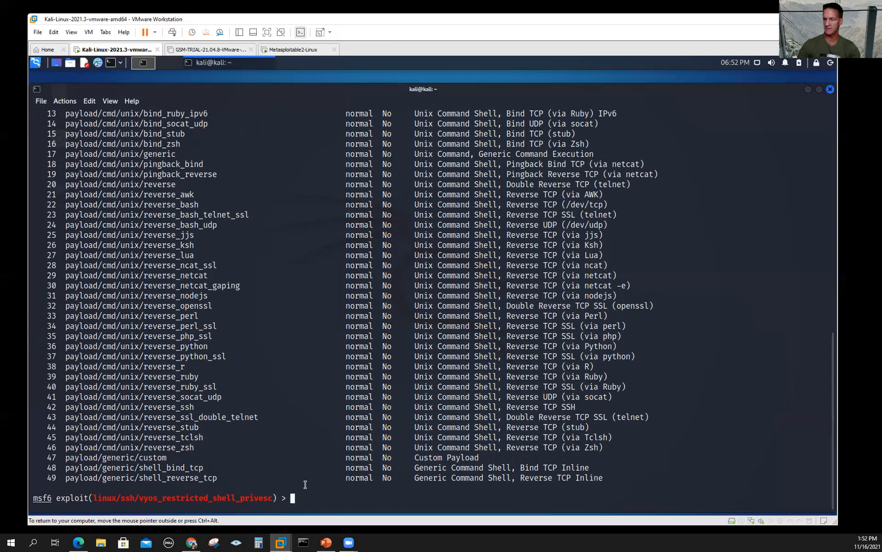
Step: Set the payload to payload/cmd/unix/bind_netcat
{"action": "type", "text": "set pay"}
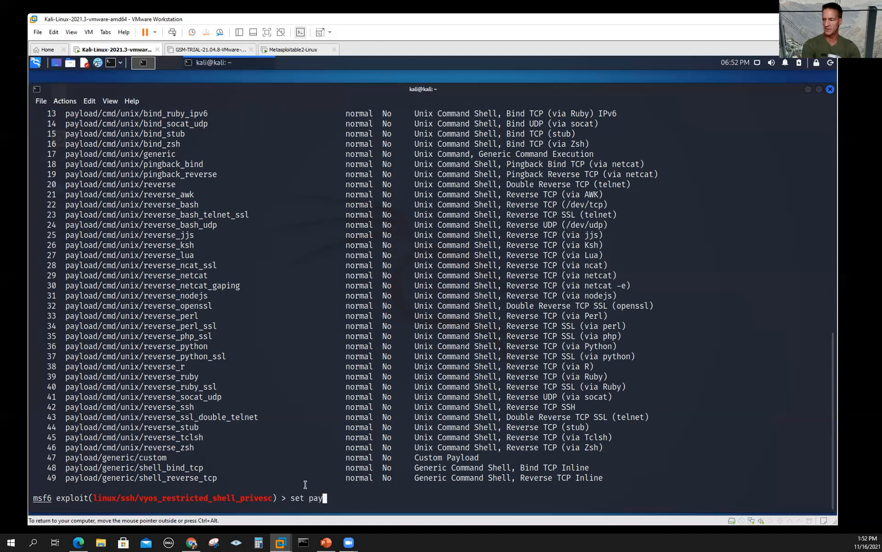
{"action": "type", "text": "load"}
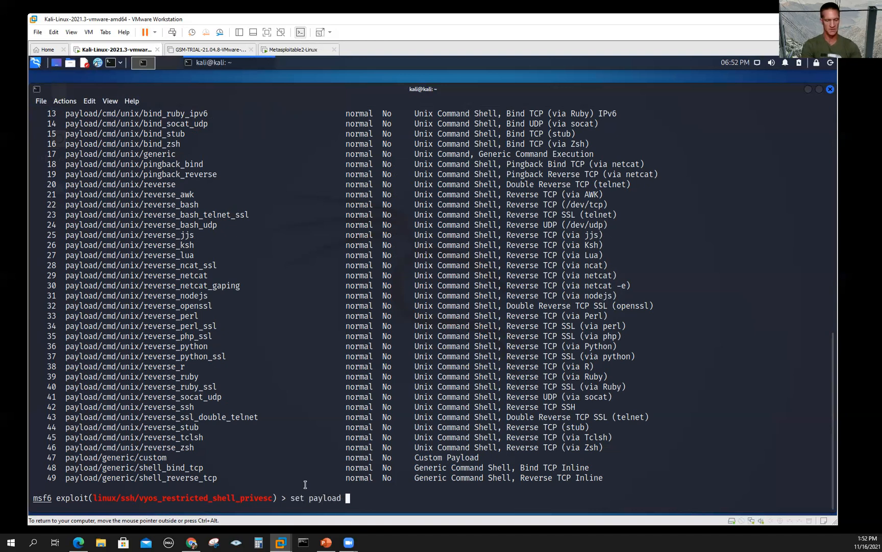
{"action": "type", "text": "payload/cmd/unix/bind_netcat"}
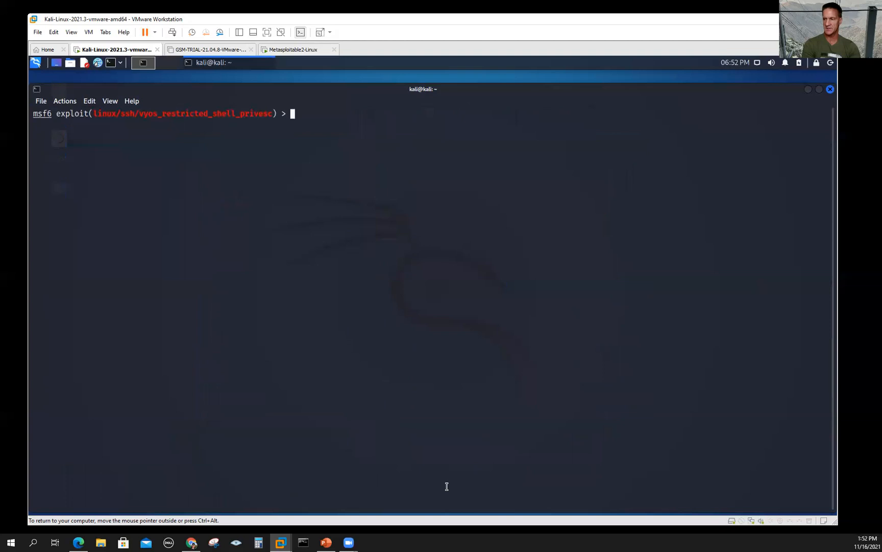
Step: Show the updated options with bind_netcat and LPORT 4444, RHOSTS still empty
{"action": "type", "text": "options"}
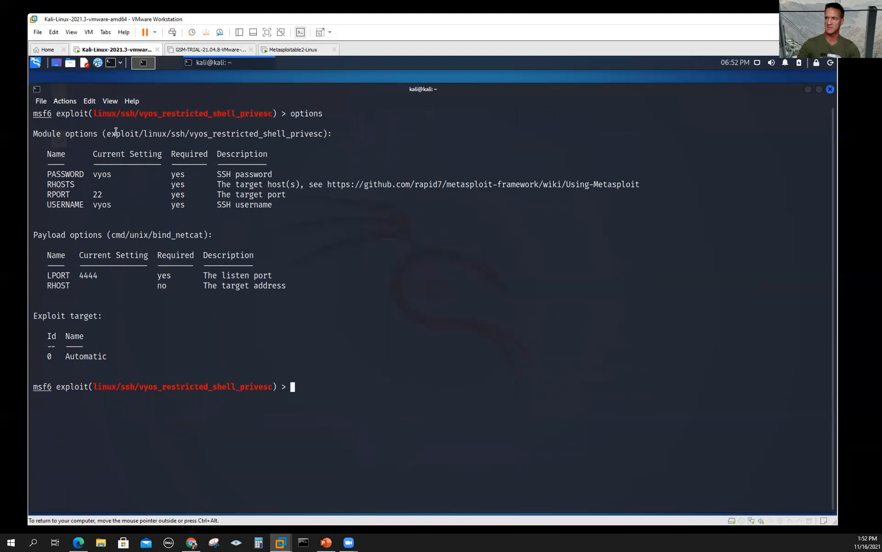
{"action": "mouse_move", "coordinate": [113, 269]}
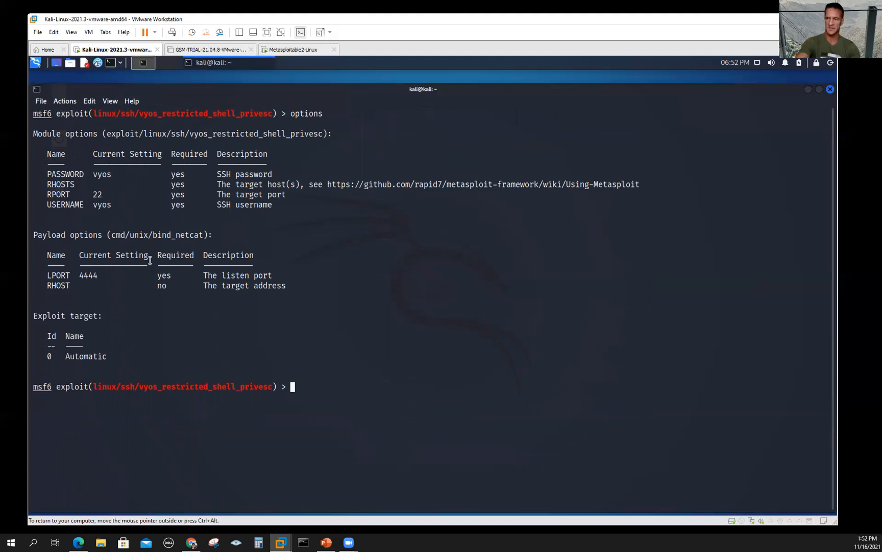
{"action": "mouse_move", "coordinate": [116, 258]}
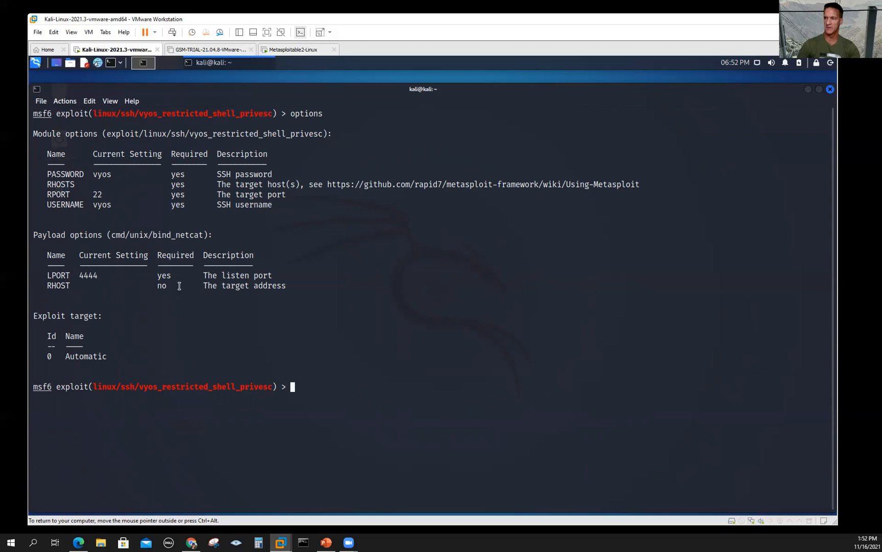
{"action": "mouse_move", "coordinate": [162, 288]}
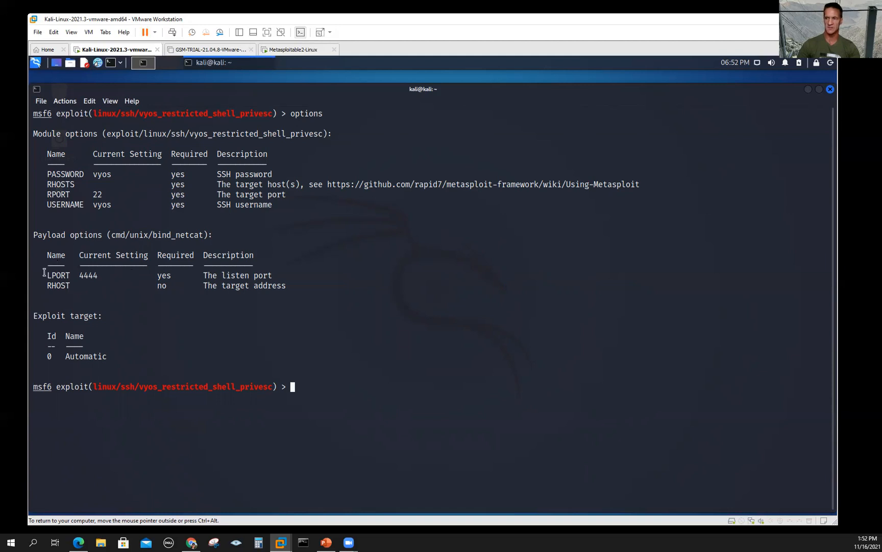
{"action": "double_click", "coordinate": [88, 275]}
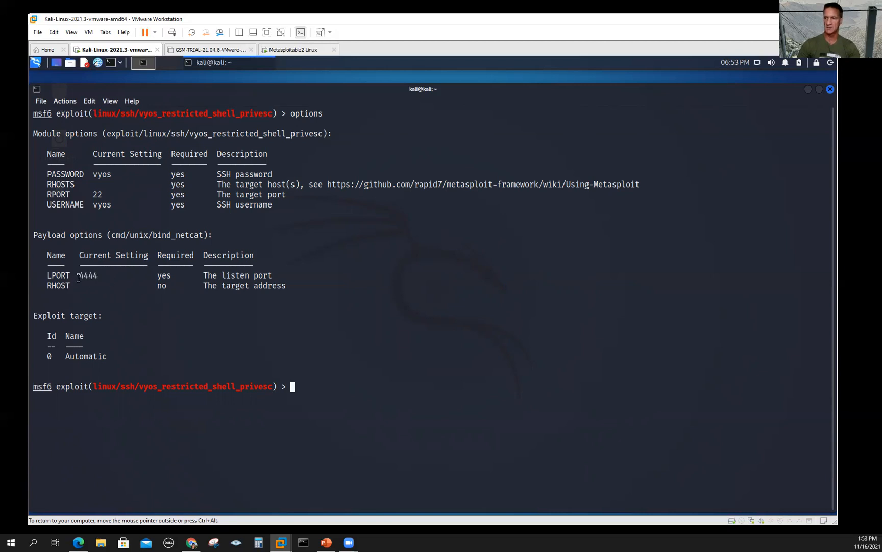
{"action": "double_click", "coordinate": [87, 275]}
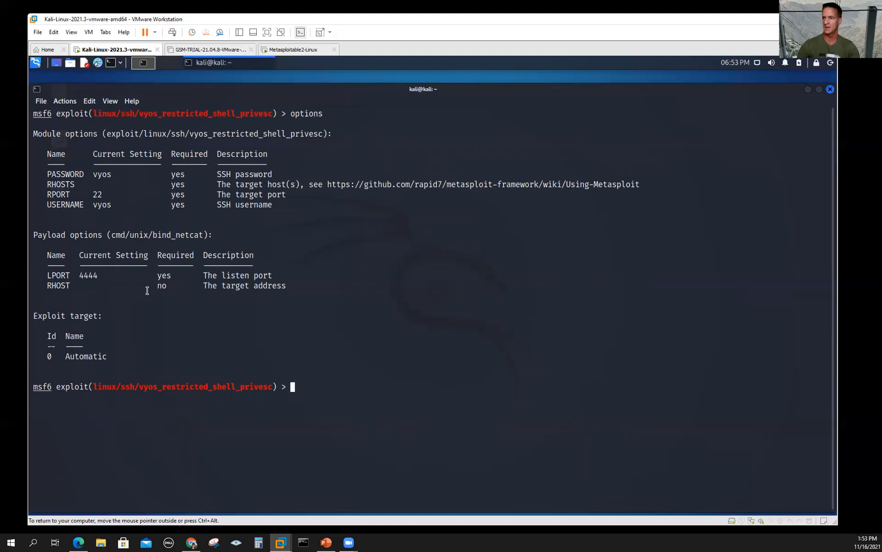
{"action": "double_click", "coordinate": [58, 285]}
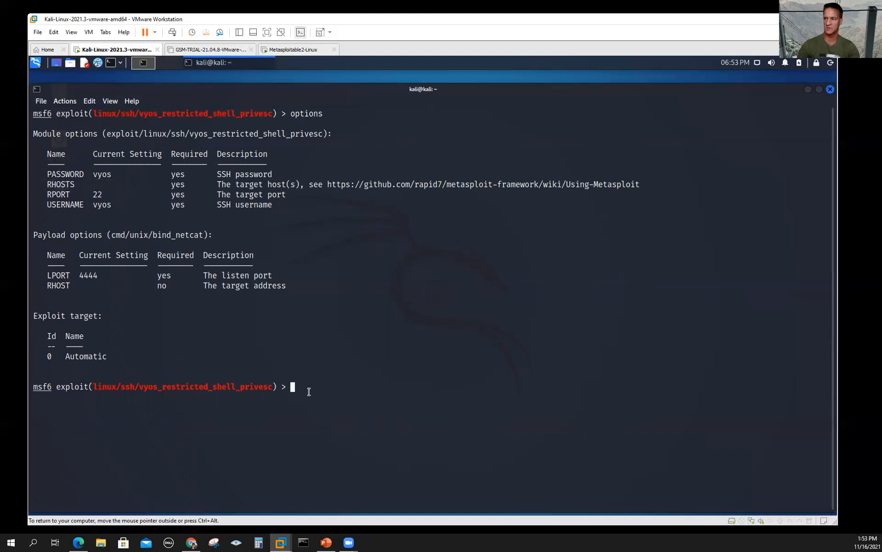
Step: Set RHOSTS to 192.168.31.130 for the VyOS module
{"action": "type", "text": "set"}
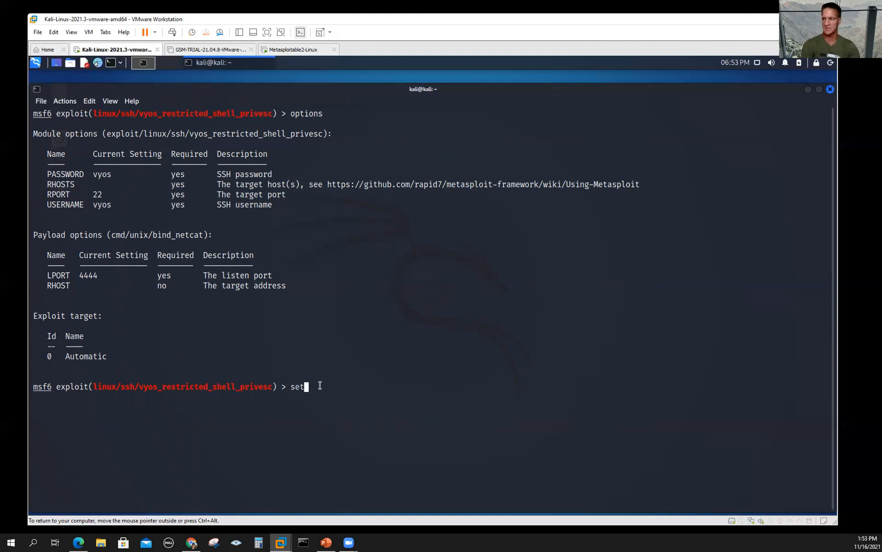
{"action": "type", "text": "rhosts"}
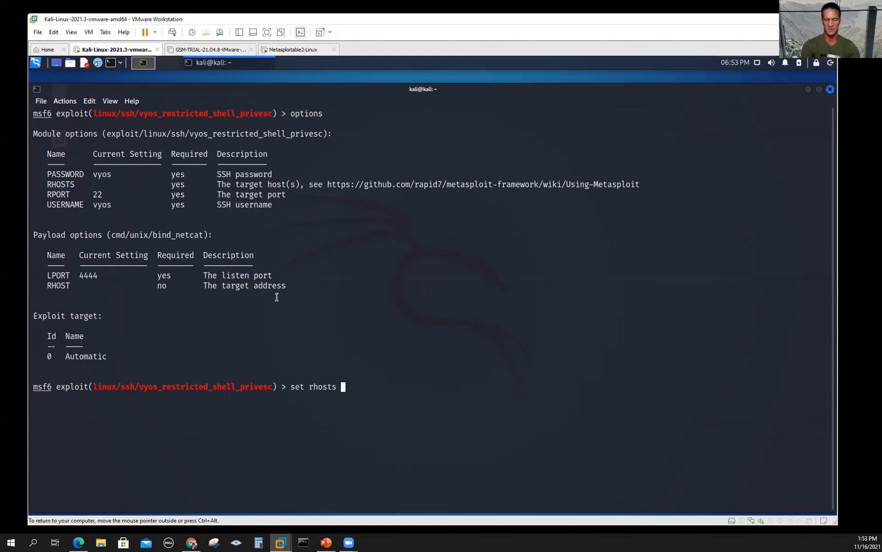
{"action": "type", "text": "192."}
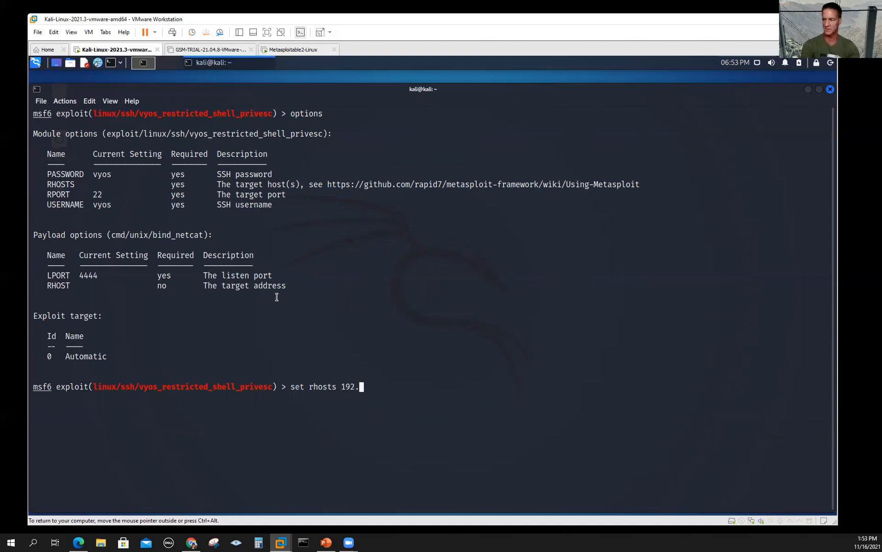
{"action": "type", "text": "168"}
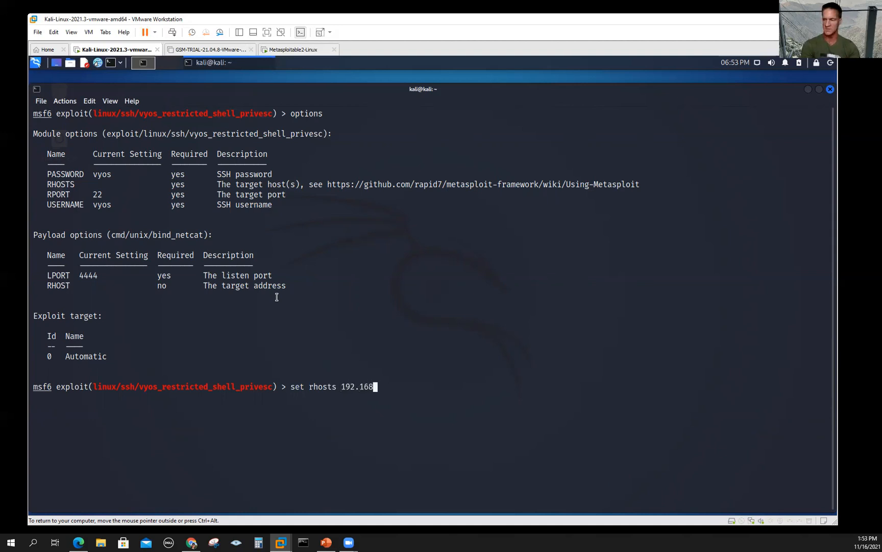
{"action": "type", "text": ".3"}
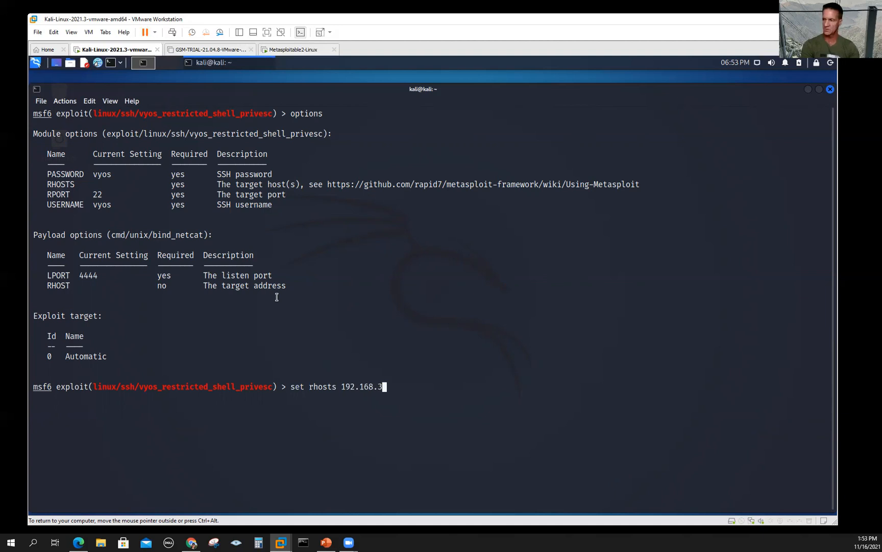
{"action": "type", "text": "1."}
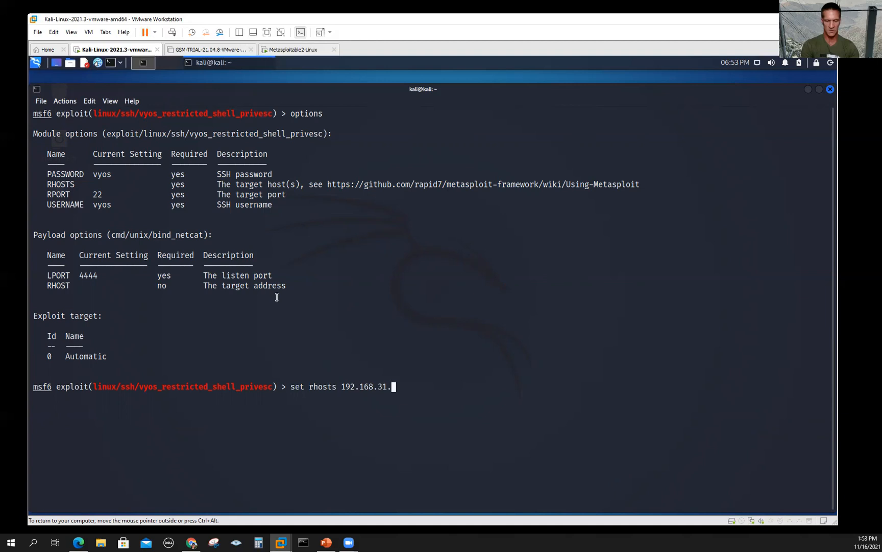
{"action": "type", "text": "130"}
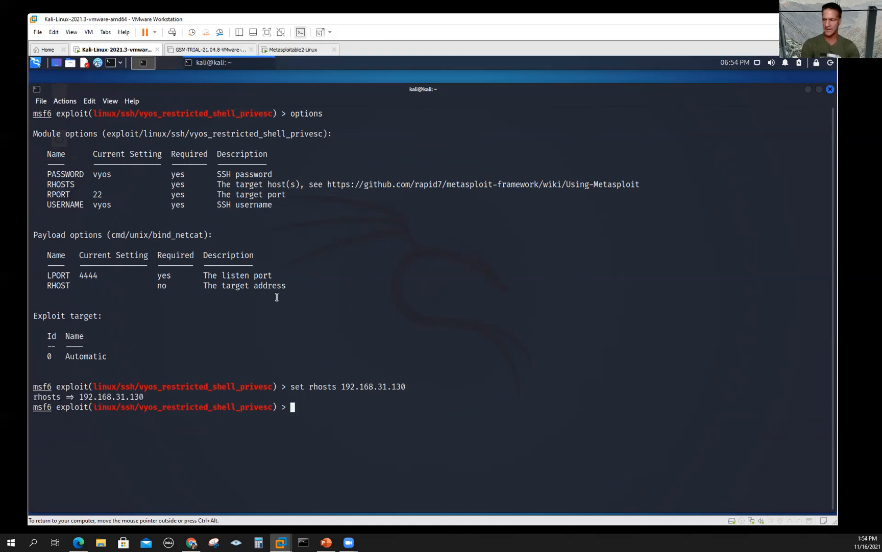
Step: Run 'show options' confirming 192.168.31.130 as target host and payload RHOST
{"action": "type", "text": "show options"}
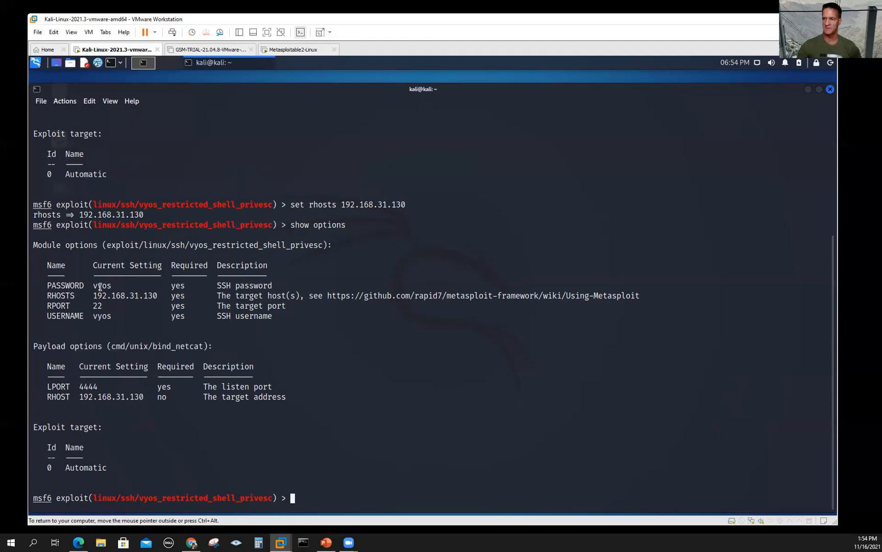
{"action": "double_click", "coordinate": [64, 285]}
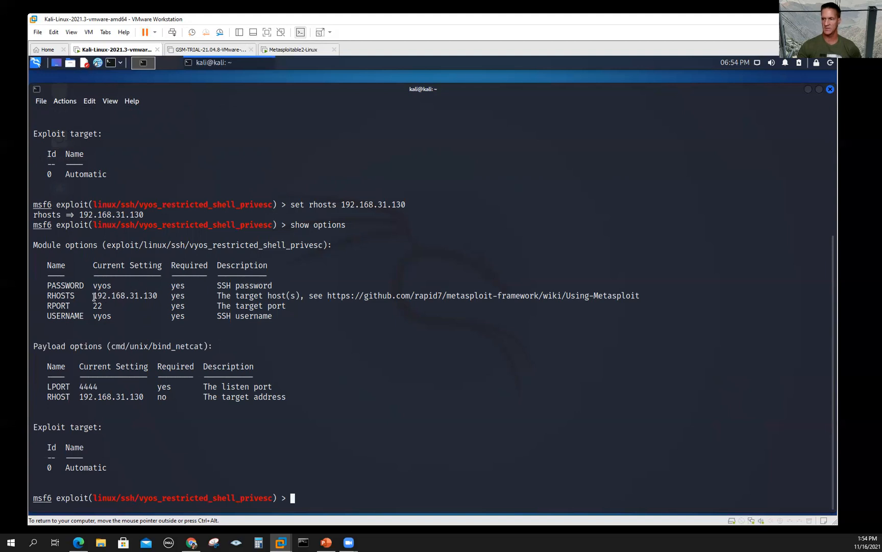
{"action": "double_click", "coordinate": [125, 295]}
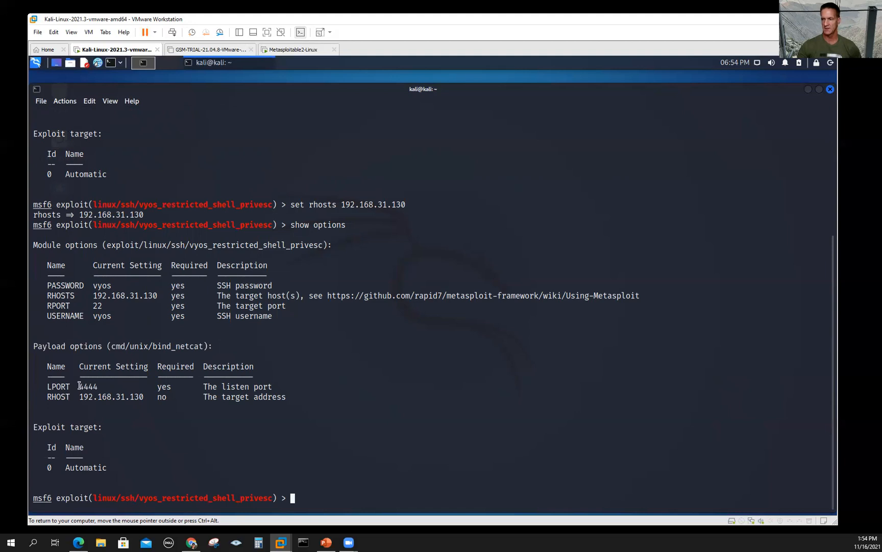
{"action": "double_click", "coordinate": [87, 386]}
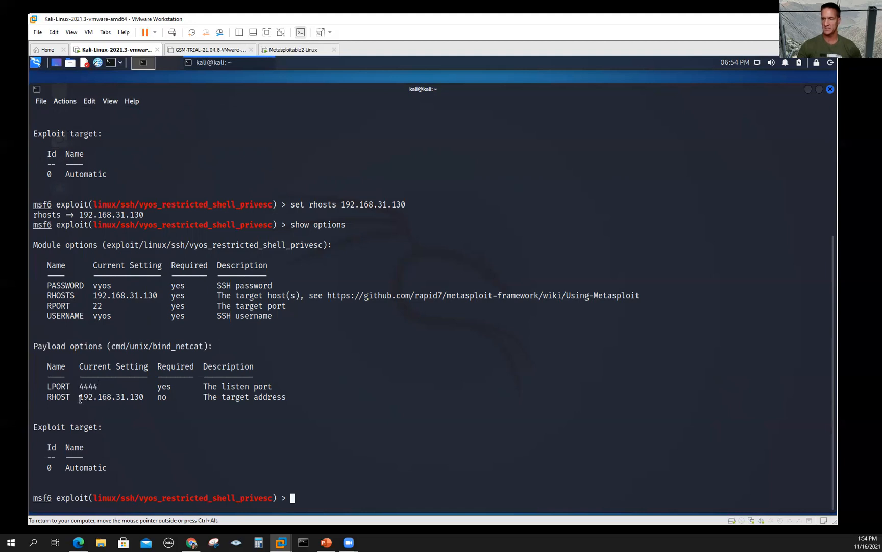
{"action": "double_click", "coordinate": [111, 396]}
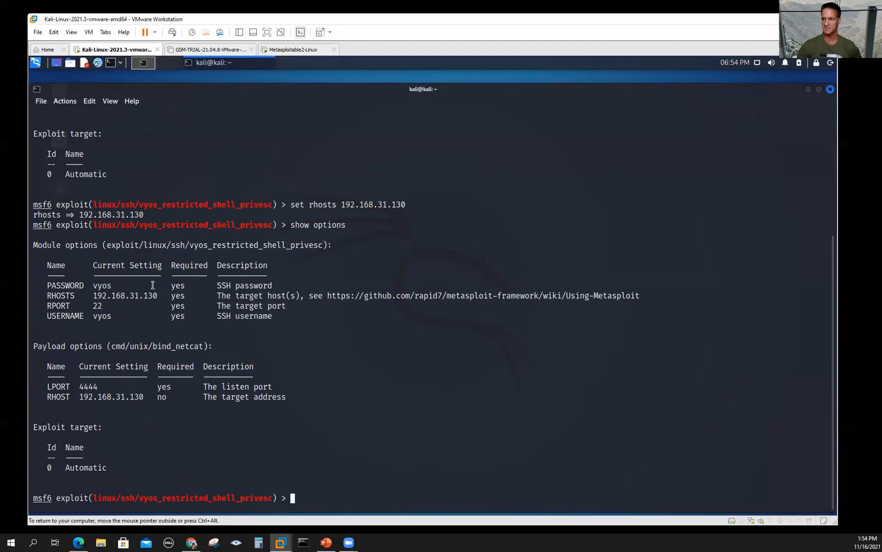
{"action": "mouse_move", "coordinate": [124, 374]}
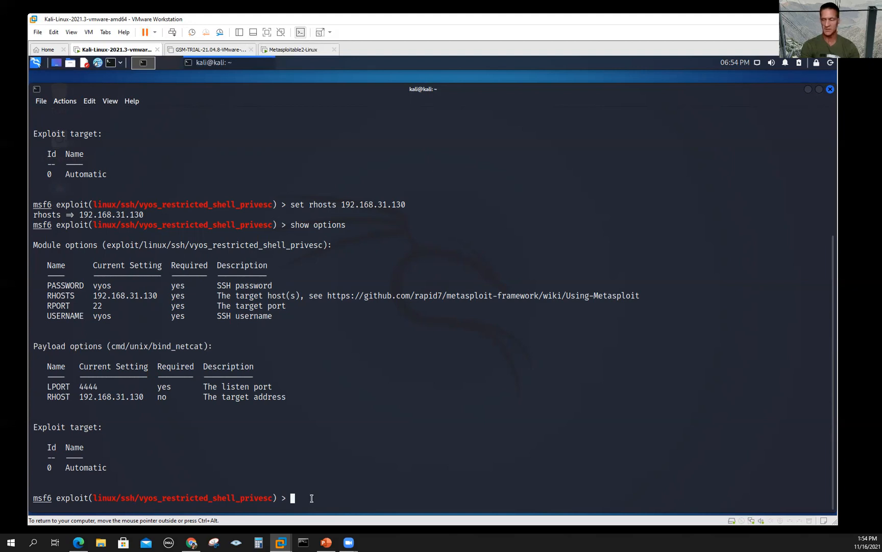
{"action": "type", "text": "r"}
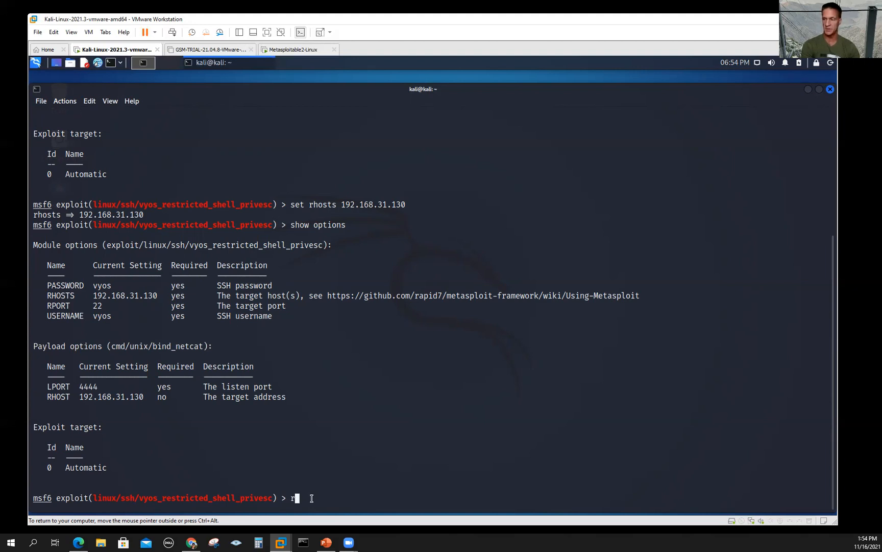
{"action": "type", "text": "exploit"}
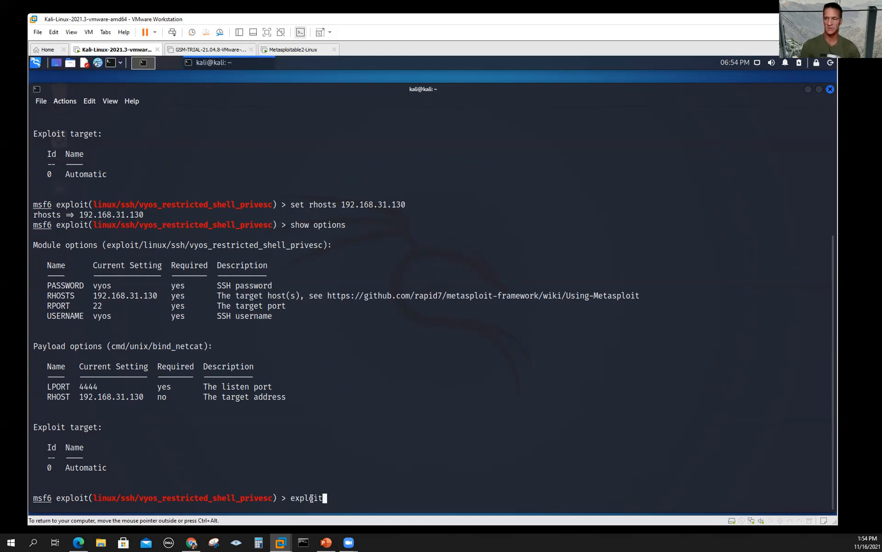
{"action": "key", "text": "BackSpace"}
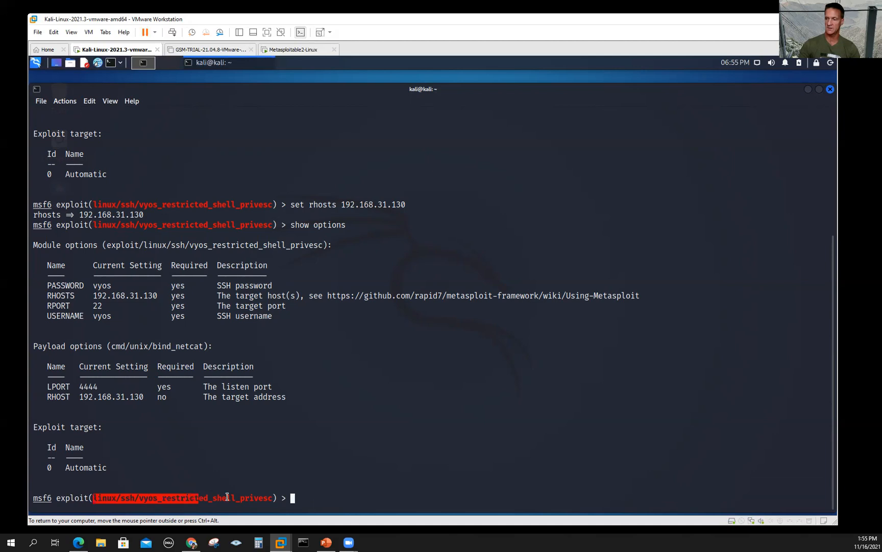
Step: Back out of the module, clear, quit msfconsole, and switch to the Metasploit Unleashed page
{"action": "type", "text": "ck"}
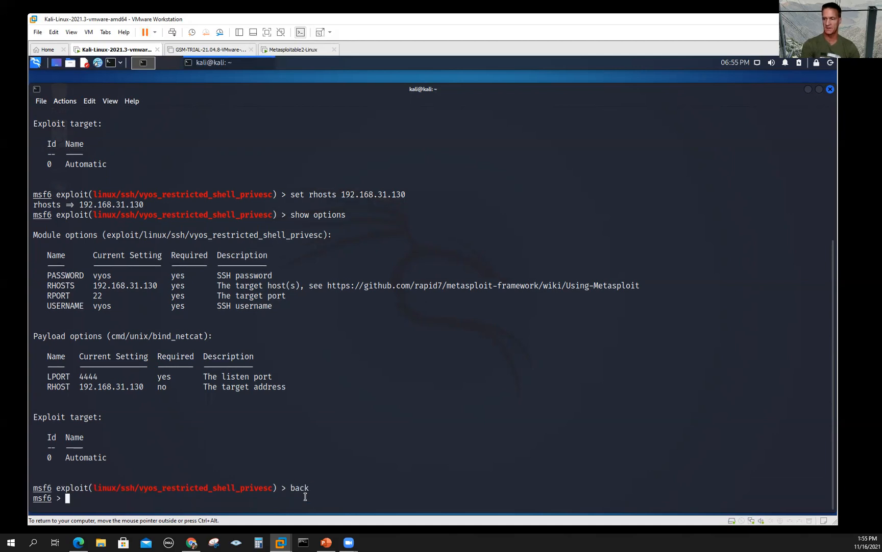
{"action": "type", "text": "clear"}
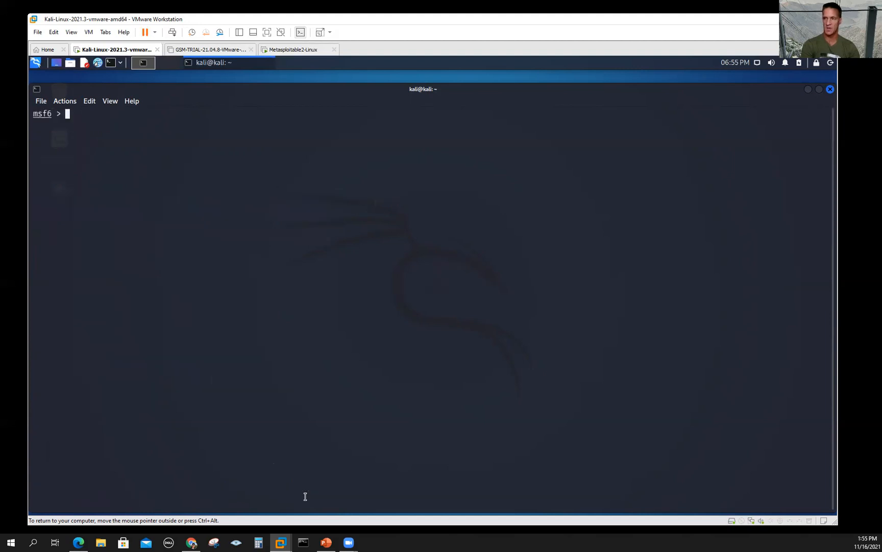
{"action": "type", "text": "quit"}
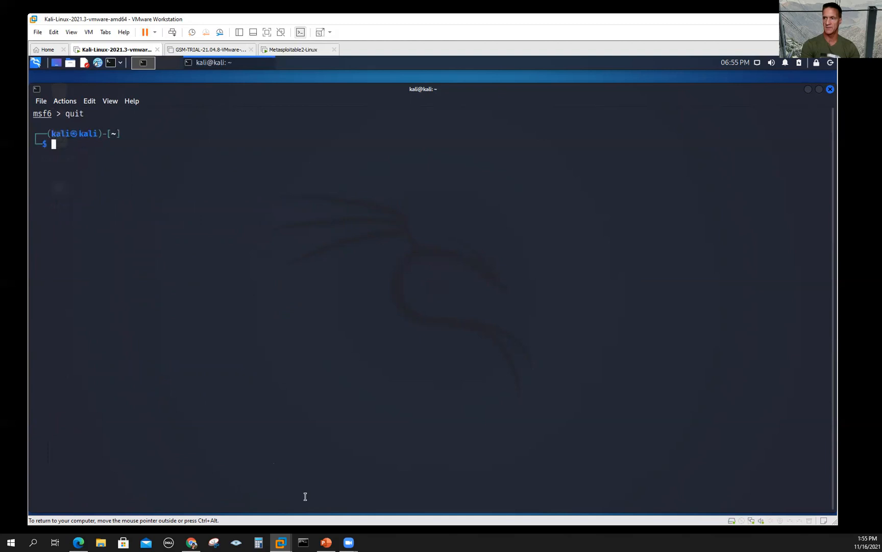
{"action": "mouse_move", "coordinate": [834, 164]}
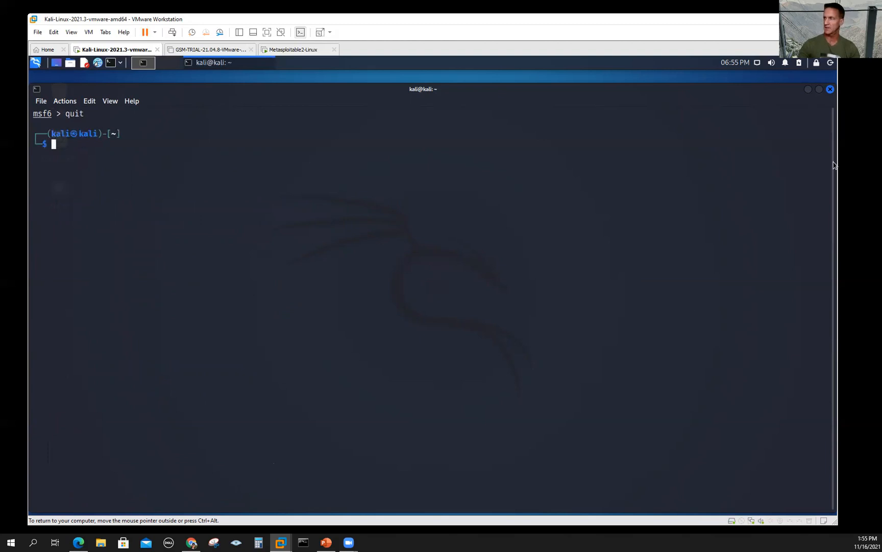
{"action": "left_click", "coordinate": [830, 89]}
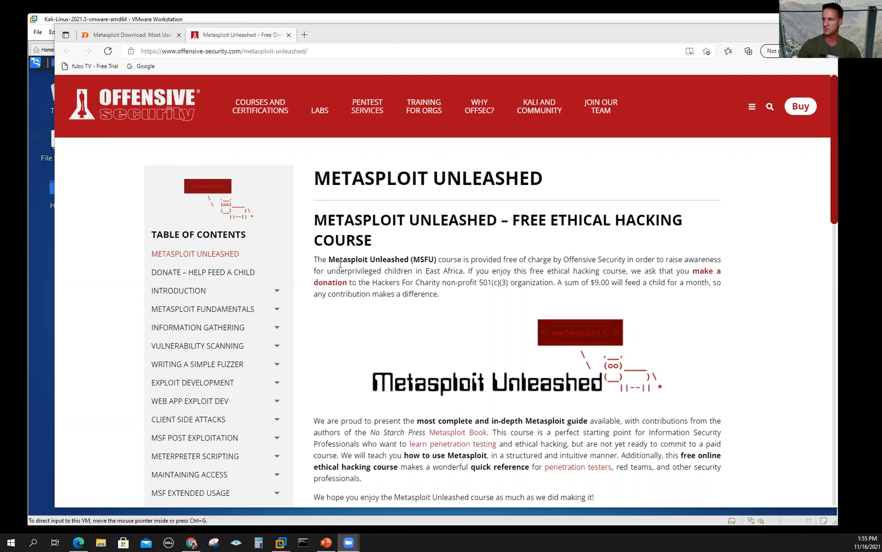
Step: Expand the Introduction and another chapter in the course table of contents to show subtopics
{"action": "left_click_drag", "start_coordinate": [329, 271], "coordinate": [425, 270]}
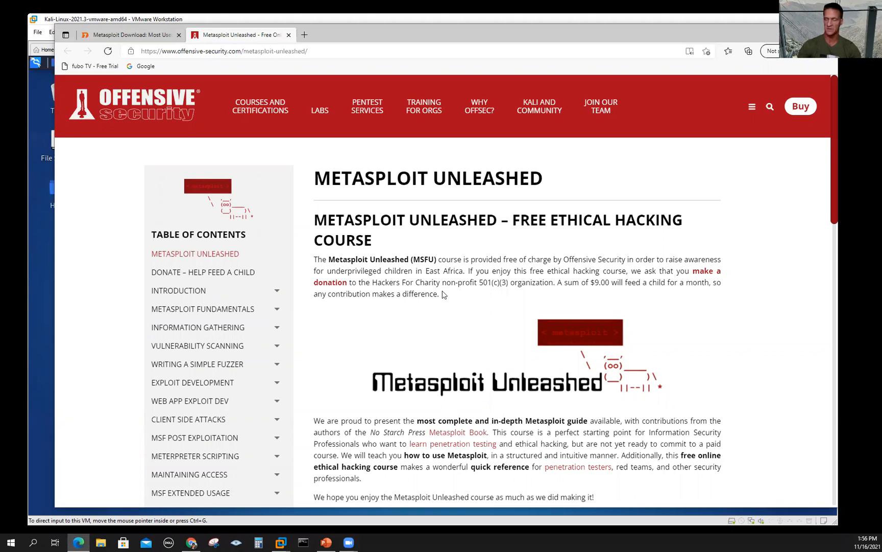
{"action": "mouse_move", "coordinate": [343, 290]}
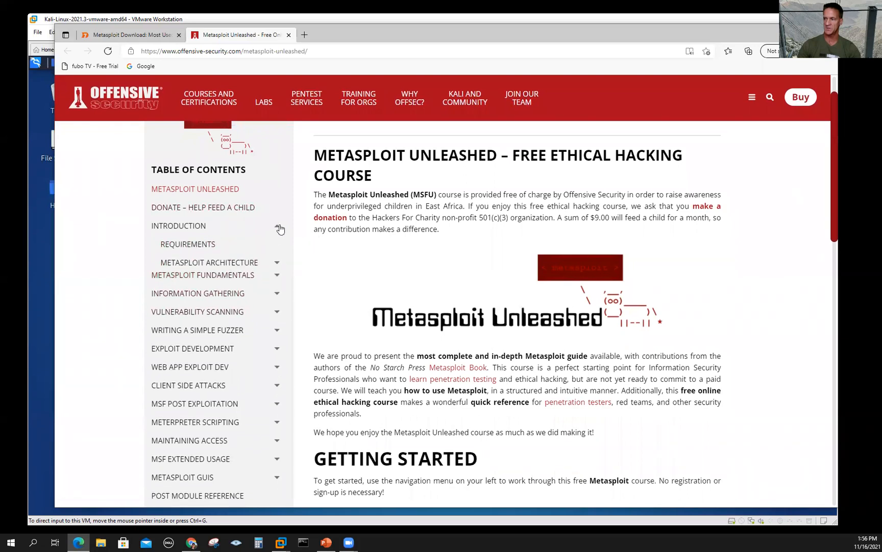
{"action": "left_click", "coordinate": [179, 225]}
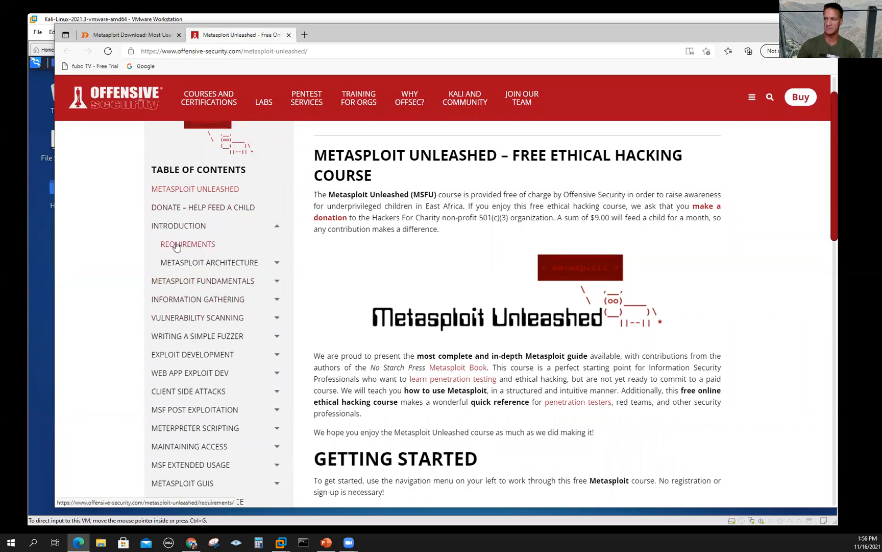
{"action": "mouse_move", "coordinate": [217, 265]}
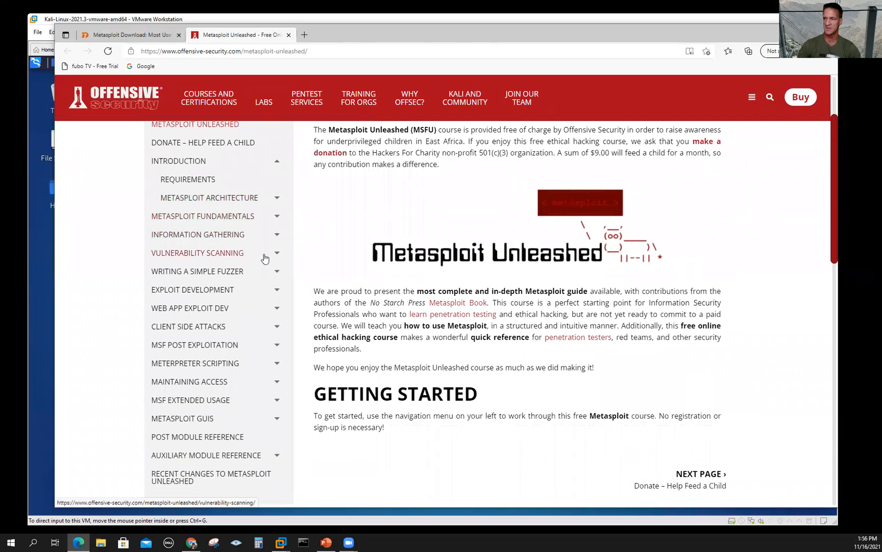
{"action": "left_click", "coordinate": [197, 253]}
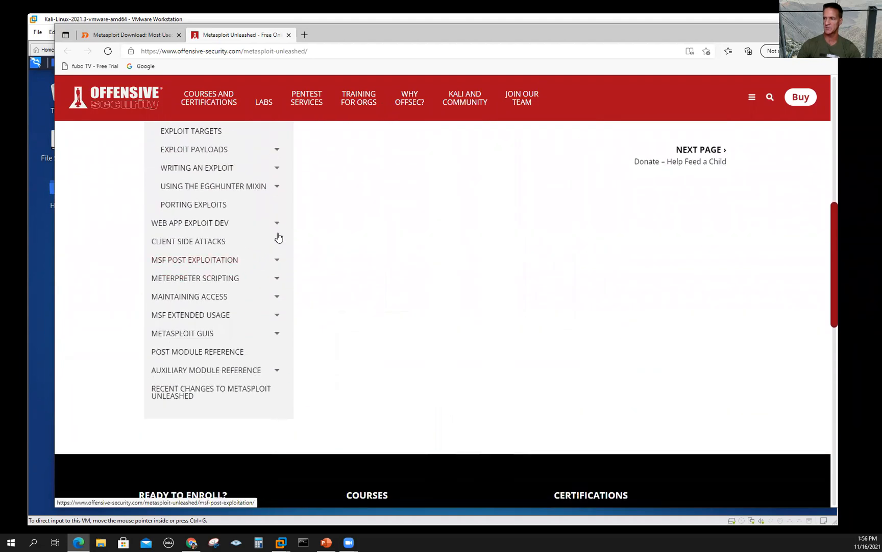
{"action": "scroll", "scroll_direction": "down", "scroll_amount": 3}
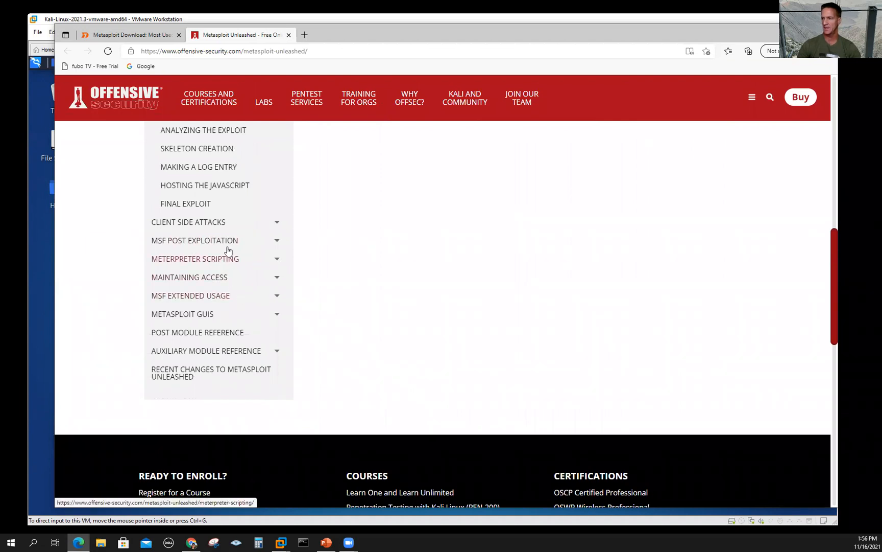
{"action": "mouse_move", "coordinate": [280, 245]}
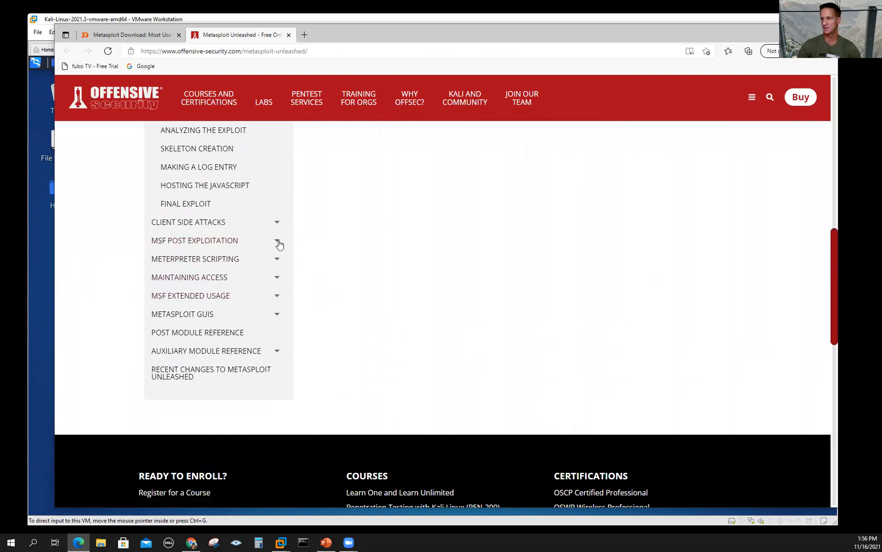